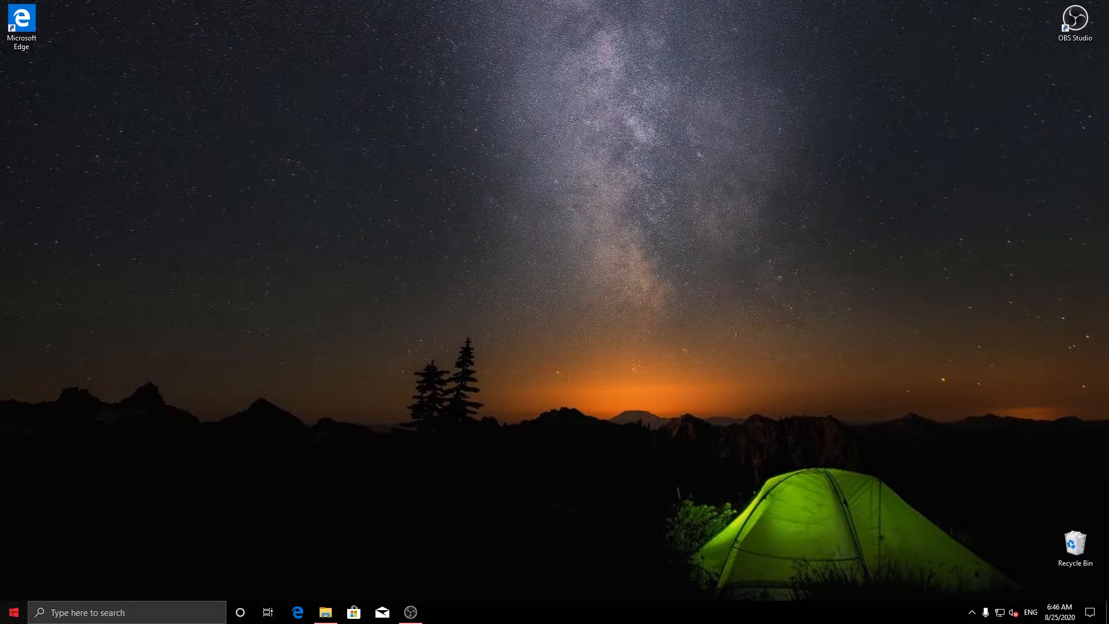
# Search 'windows activ' and open the Windows activation status page
pyautogui.write('windows')
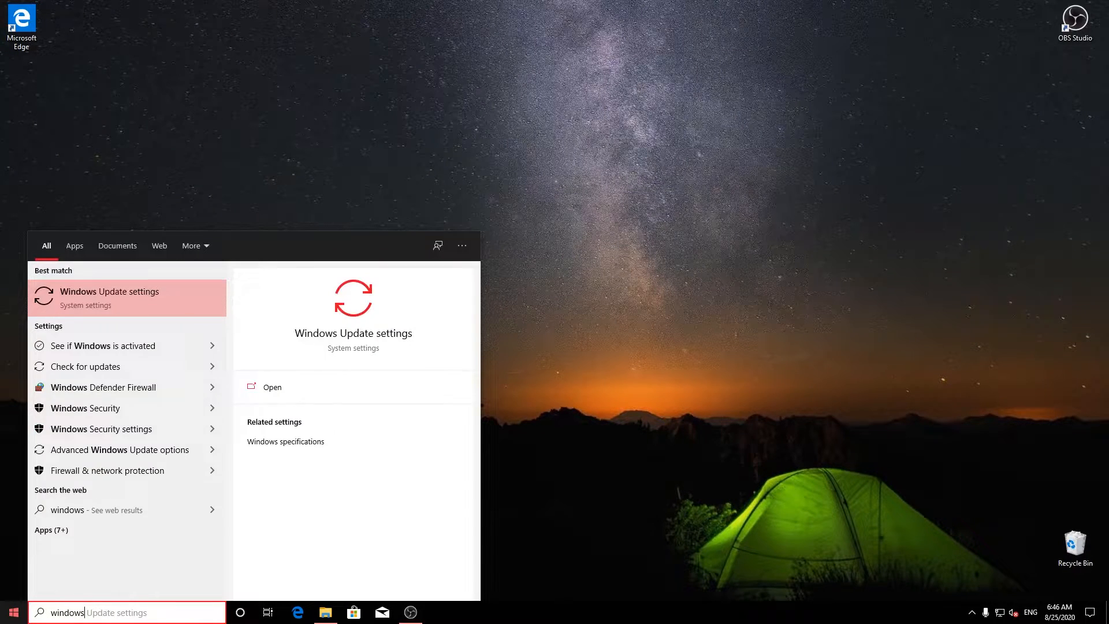
pyautogui.write('activ')
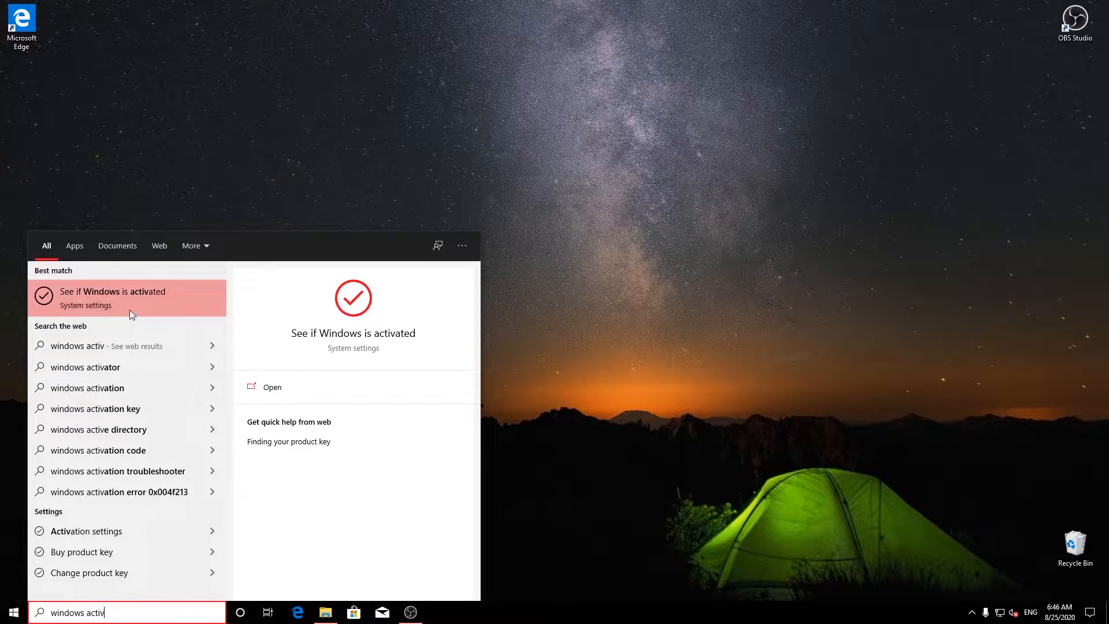
pyautogui.click(127, 291)
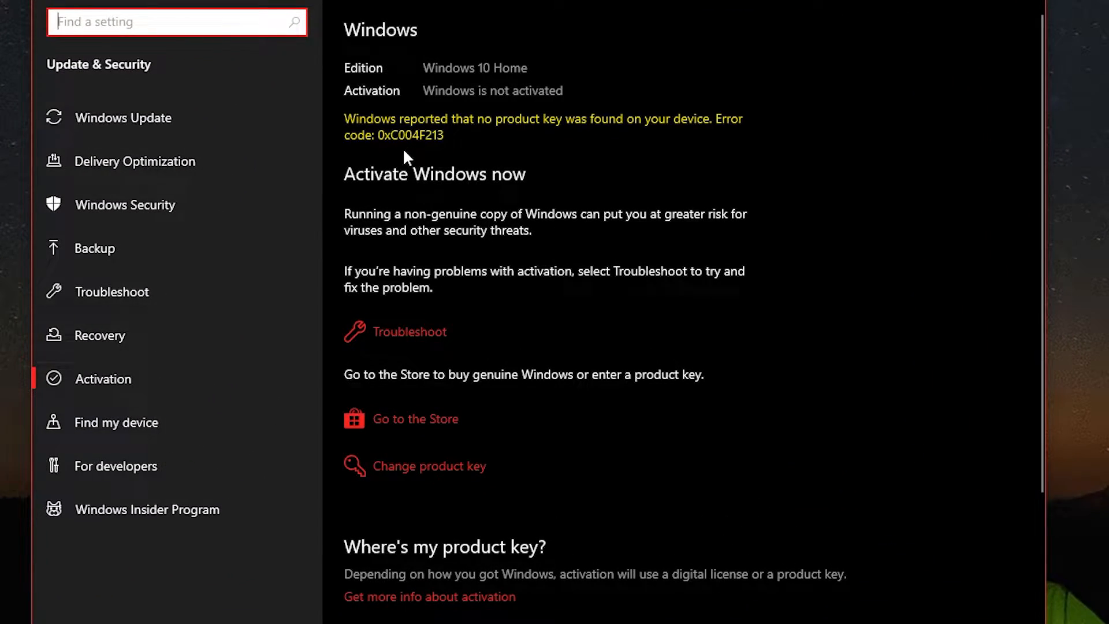
# Enter a new product key and start the Windows 10 Home edition upgrade
pyautogui.click(431, 466)
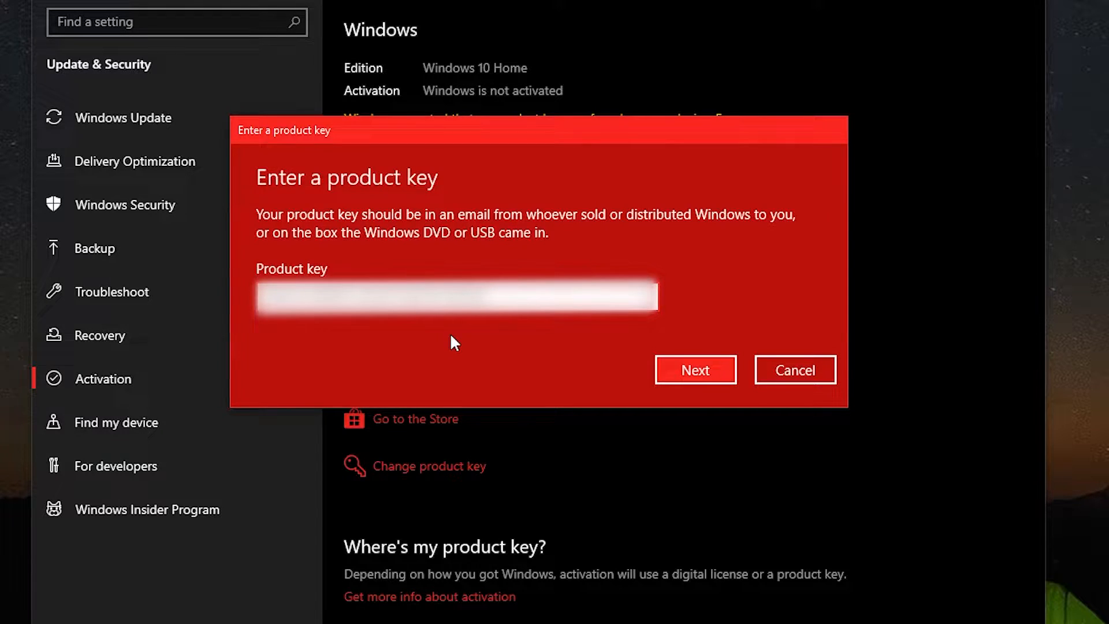
pyautogui.click(694, 369)
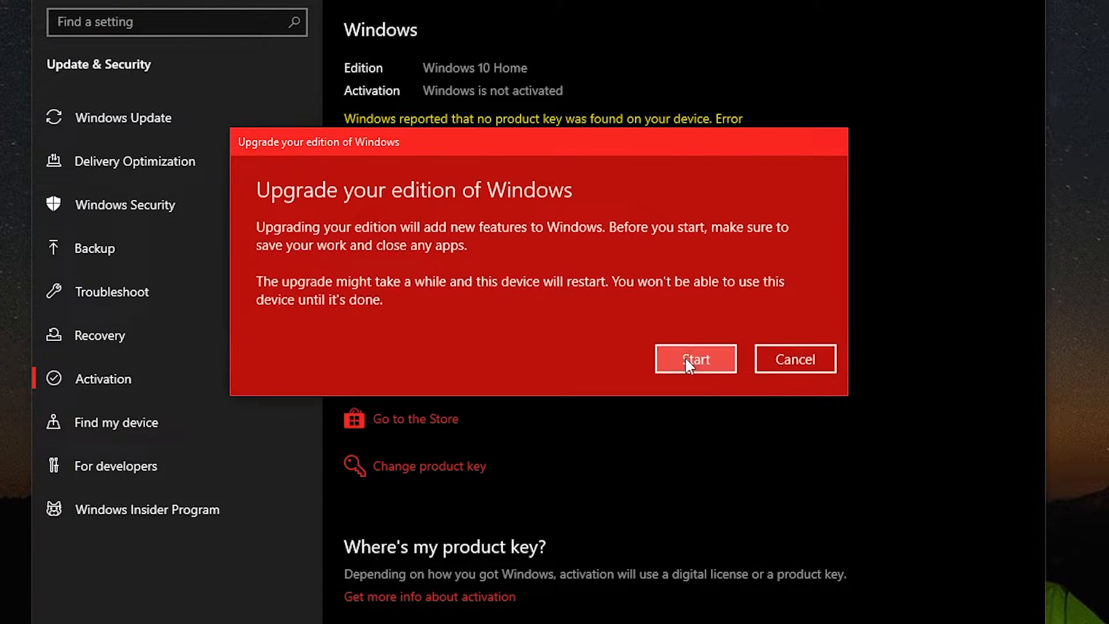
pyautogui.moveTo(510, 252)
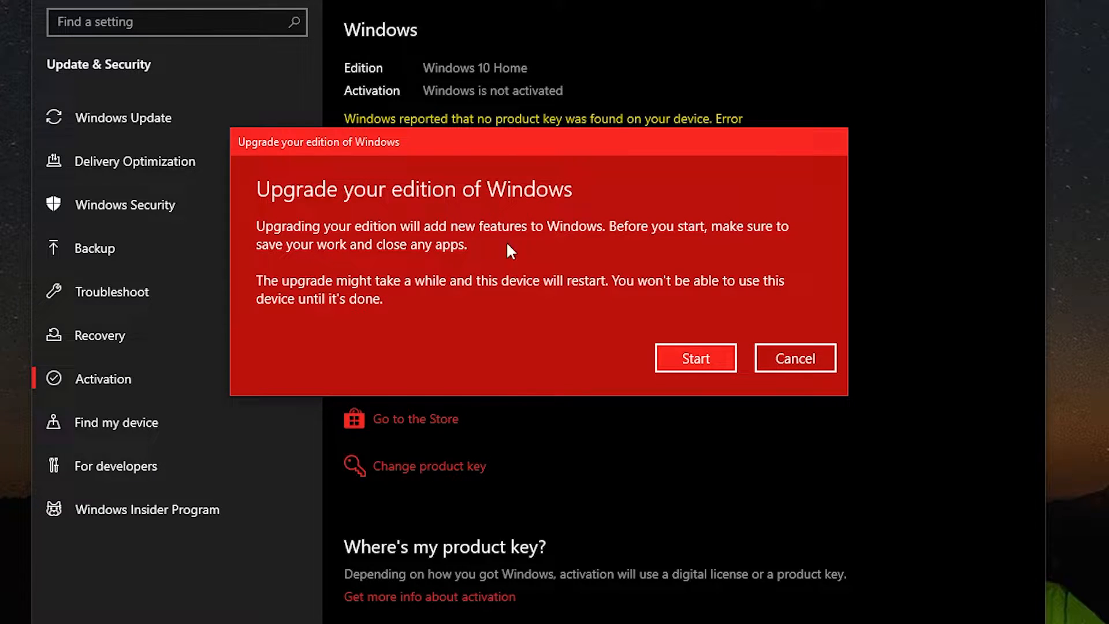
pyautogui.moveTo(695, 358)
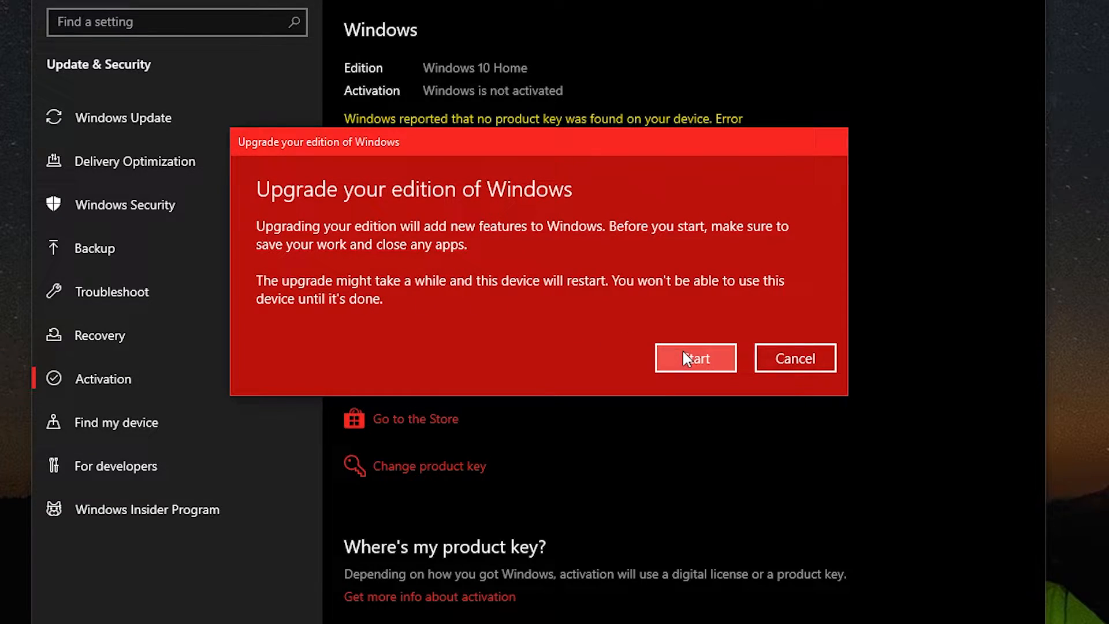
pyautogui.click(696, 358)
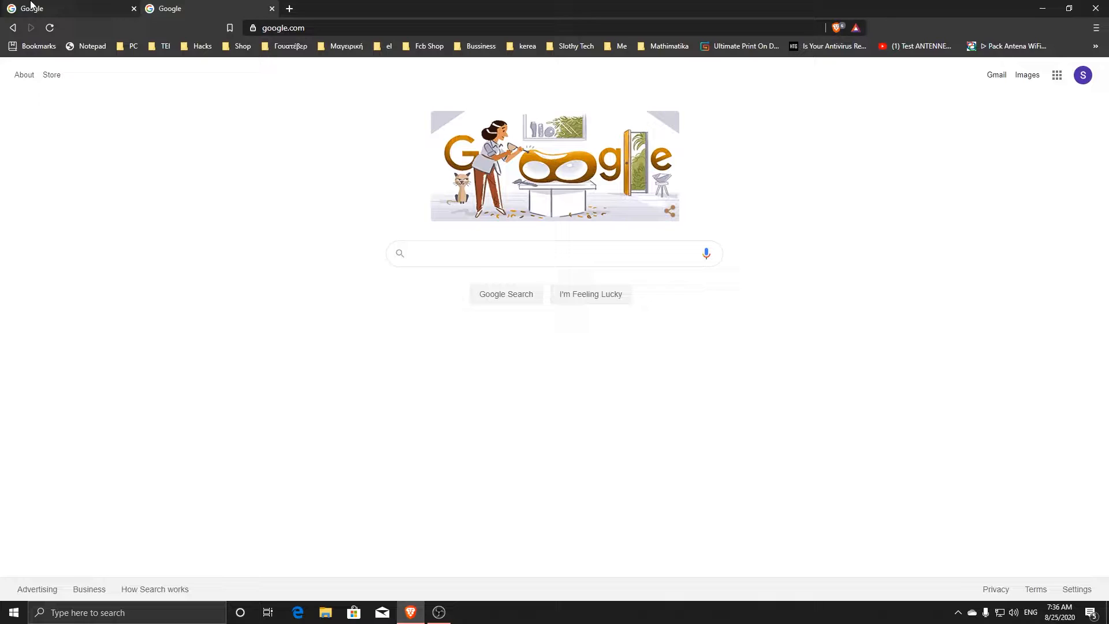
# Search Google for amd drivers and open AMD Drivers and Support
pyautogui.write('amd')
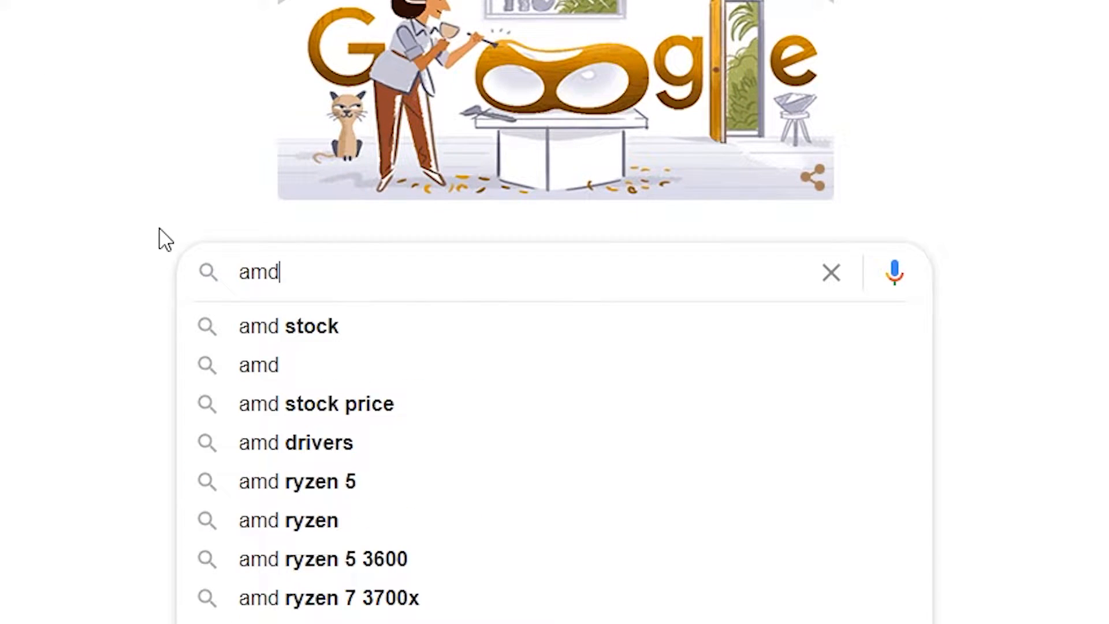
pyautogui.click(295, 442)
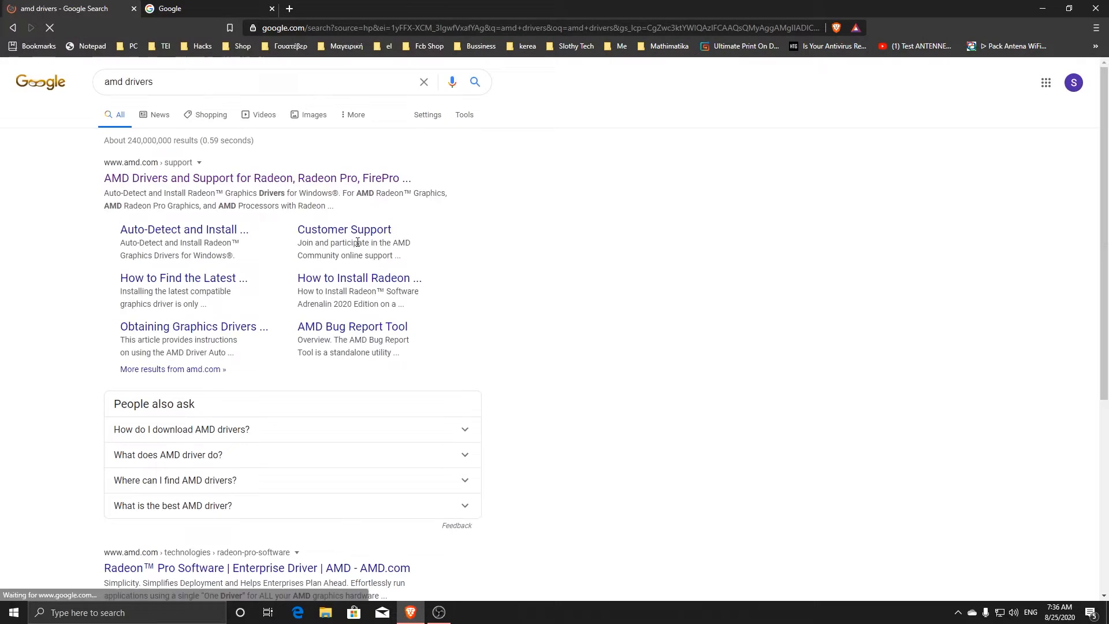
pyautogui.click(257, 177)
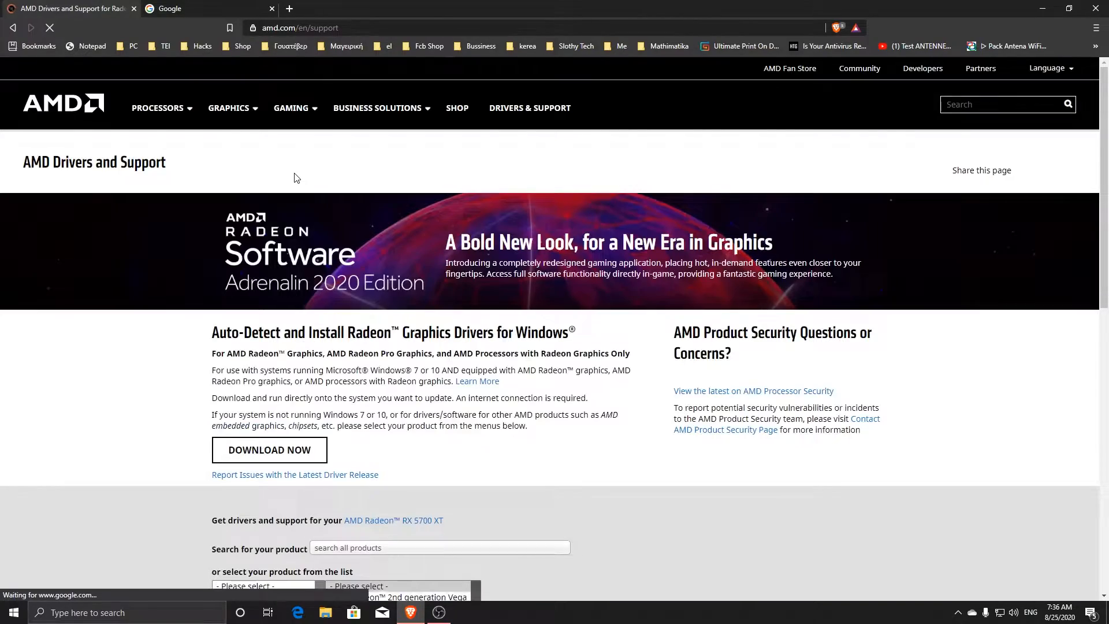
# Select Graphics > Radeon 5700 Series > RX 5700 XT and submit
pyautogui.scroll(-3)
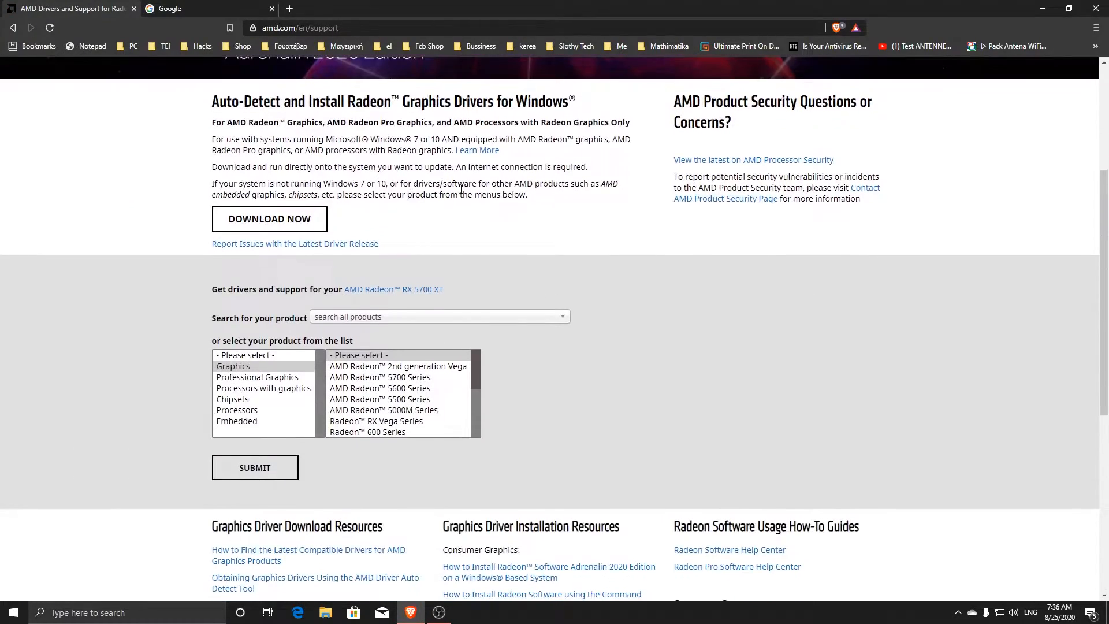
pyautogui.click(398, 365)
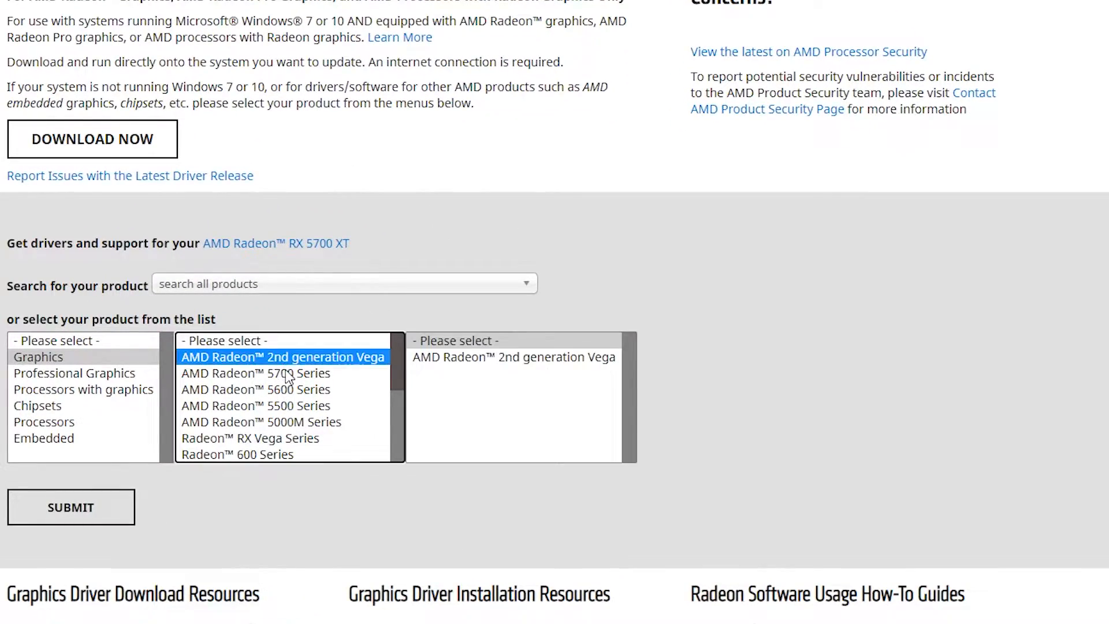
pyautogui.click(255, 405)
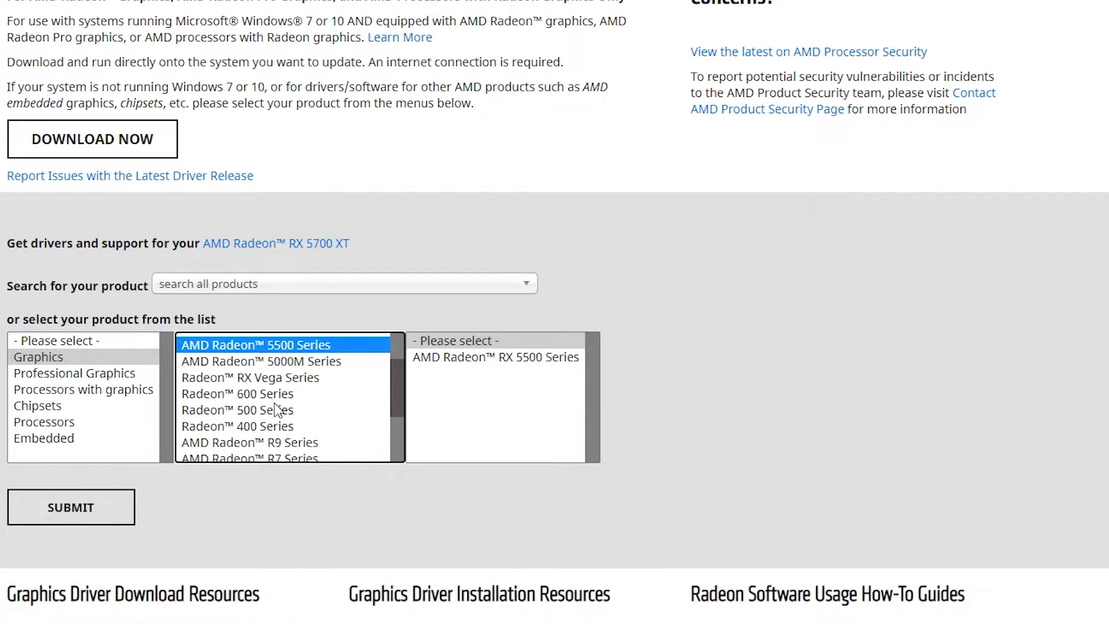
pyautogui.scroll(3)
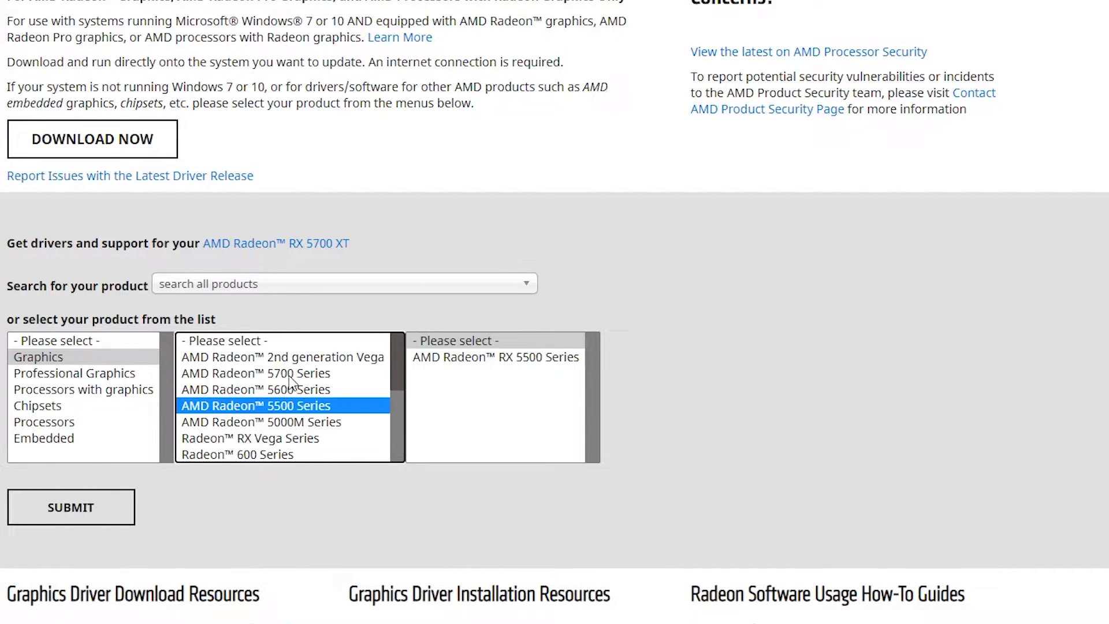
pyautogui.click(255, 373)
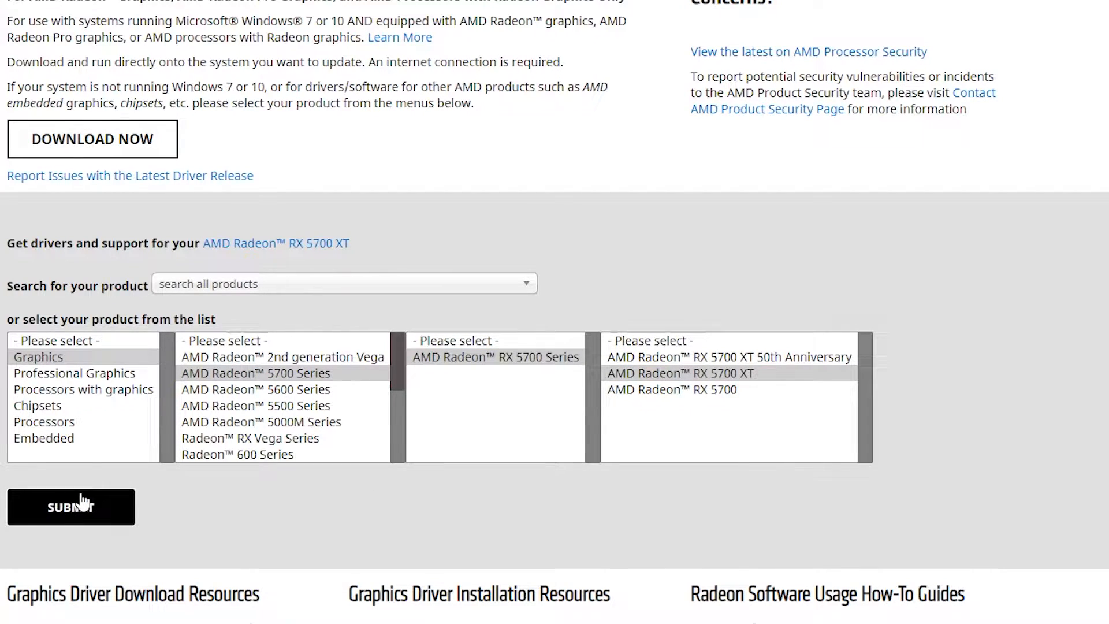
pyautogui.click(71, 506)
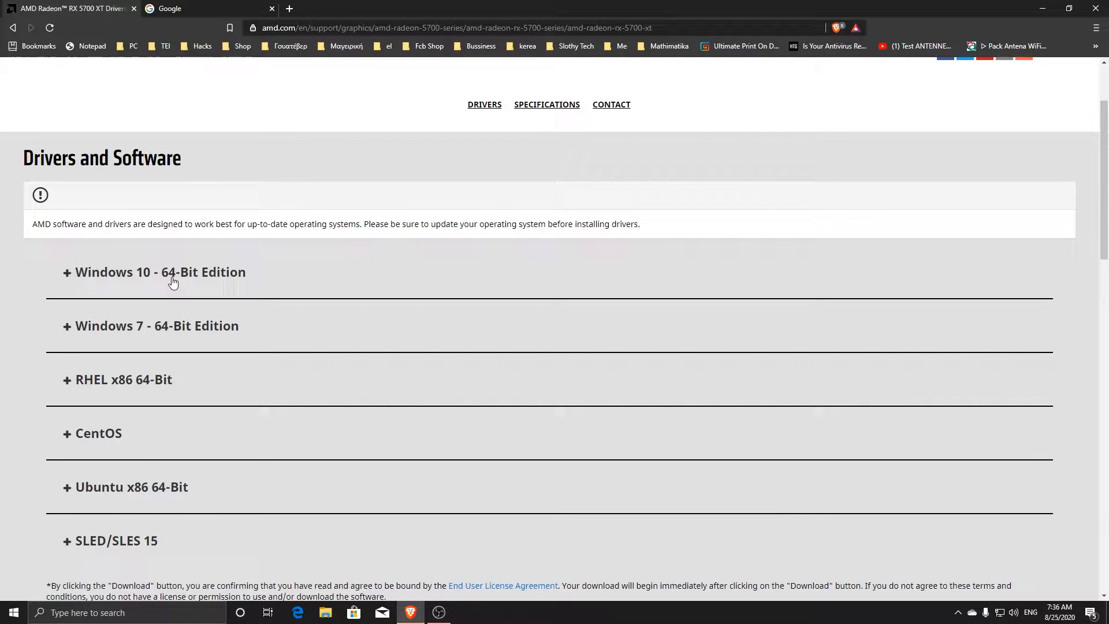
# Expand the Windows 10 64-Bit driver list, then return to the Google tab
pyautogui.click(160, 271)
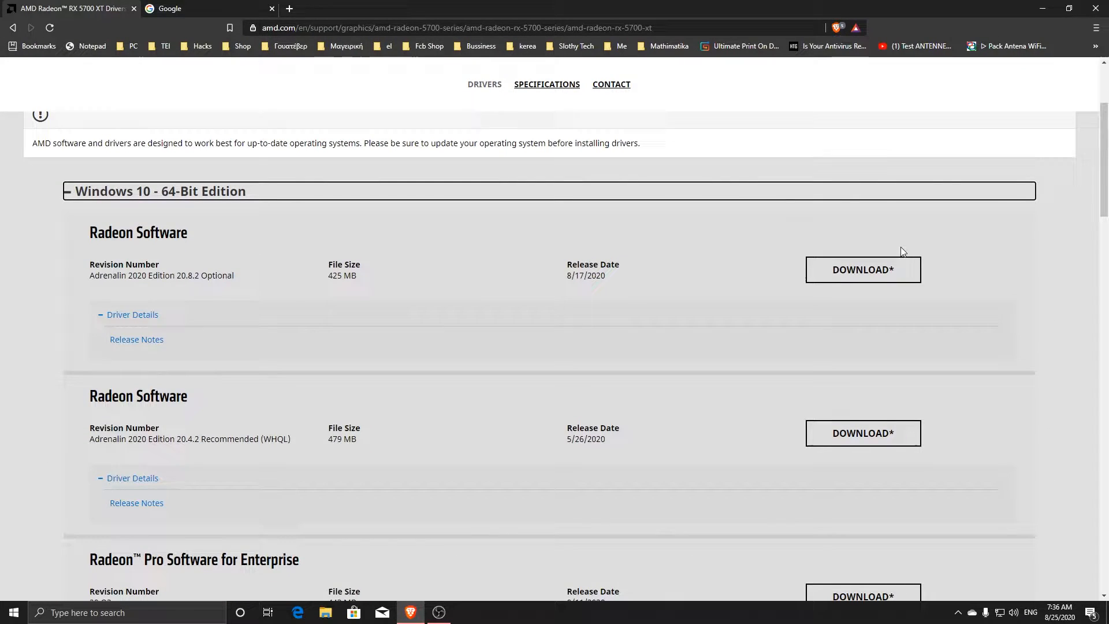
pyautogui.scroll(-3)
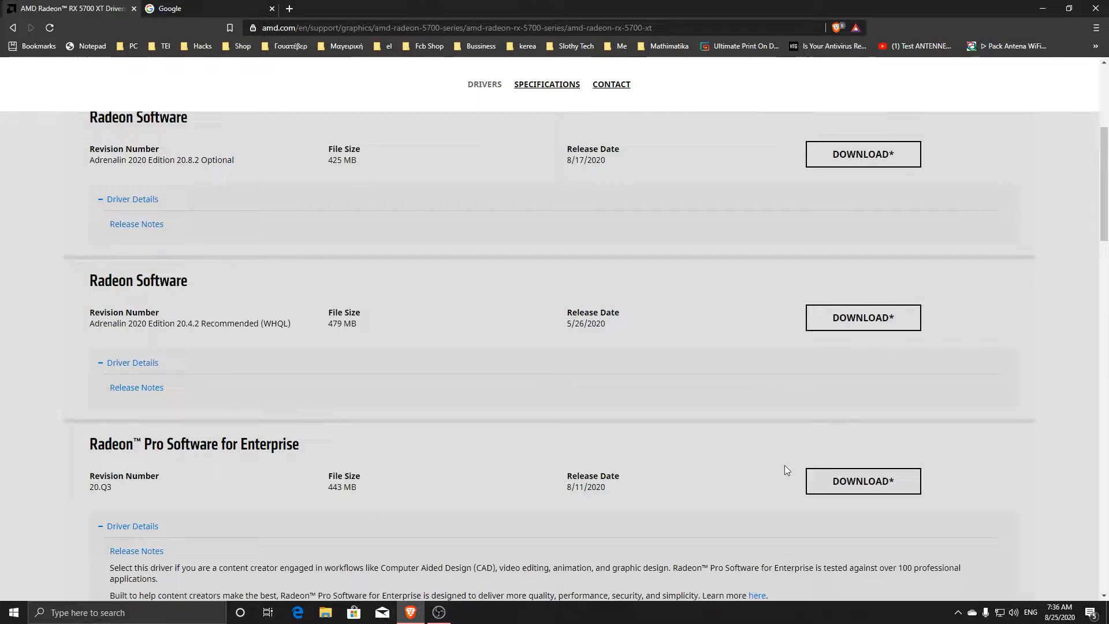
pyautogui.scroll(3)
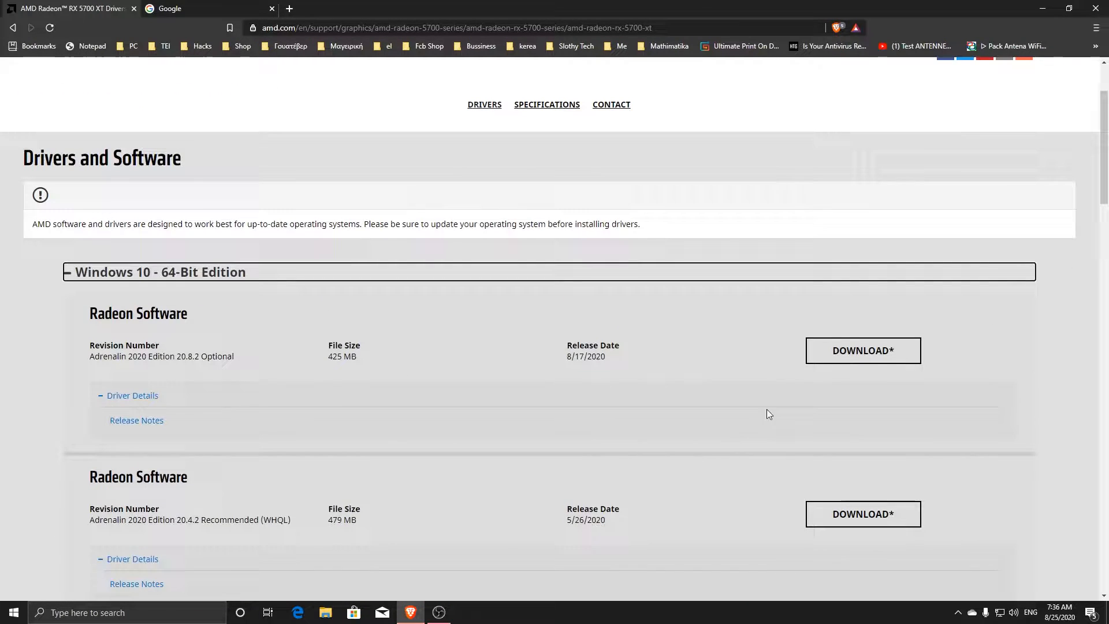
pyautogui.moveTo(196, 347)
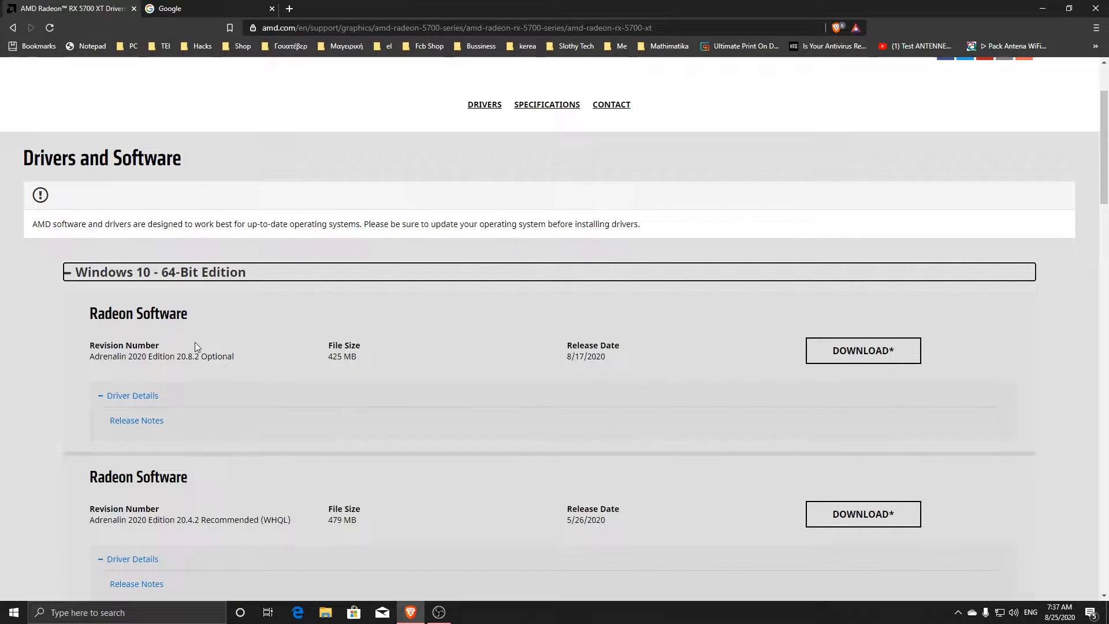
pyautogui.click(170, 8)
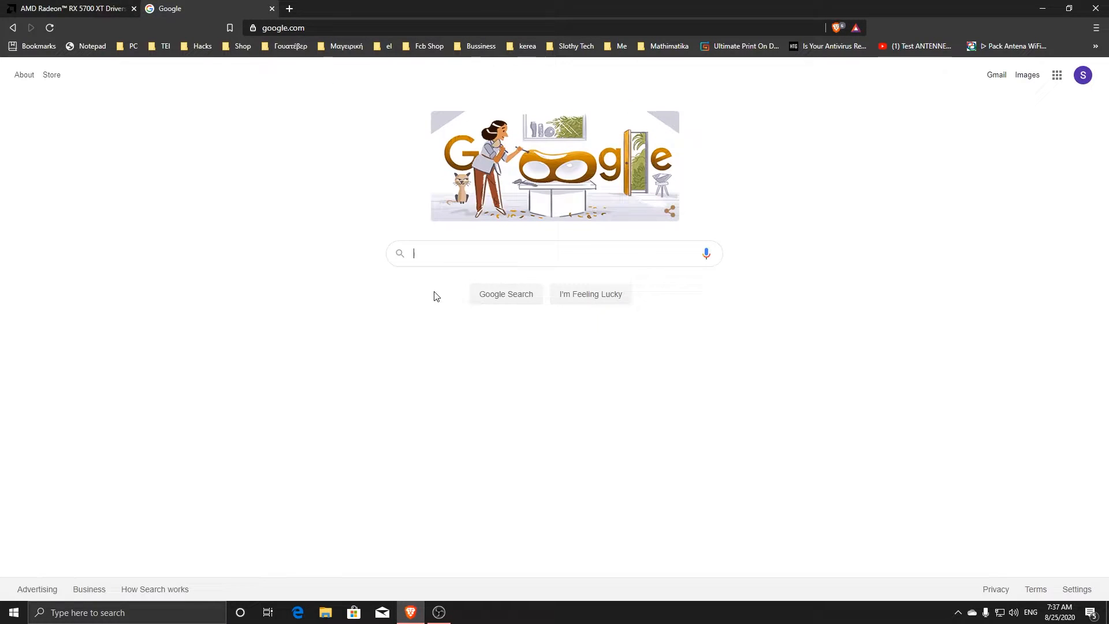
# Search for nvidia drivers and open the NVIDIA Driver Downloads page
pyautogui.write('n')
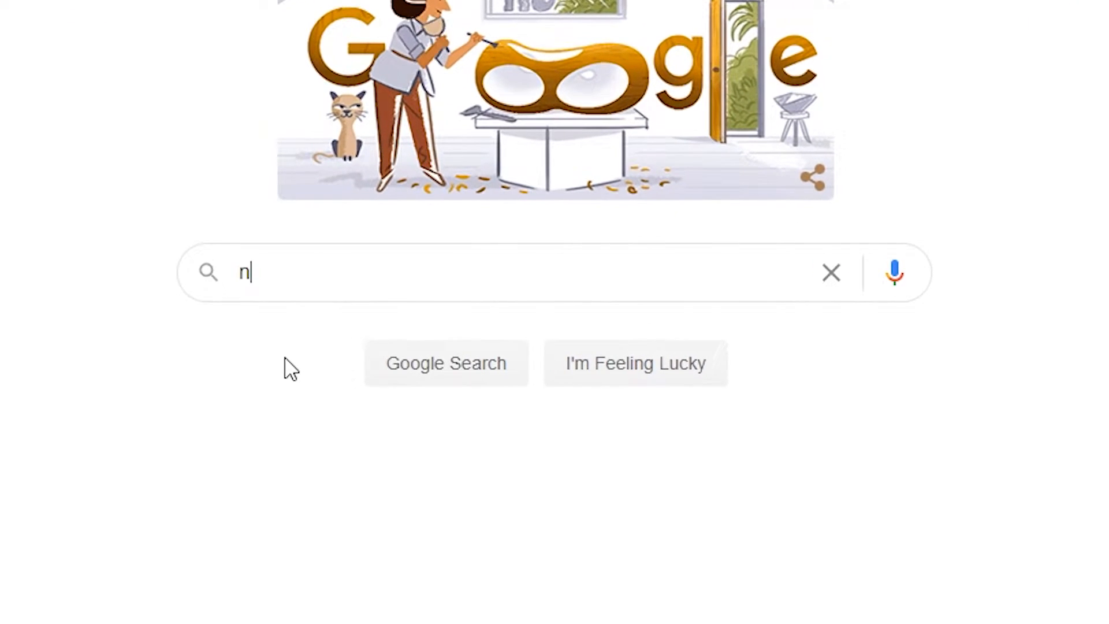
pyautogui.write('vidia dri')
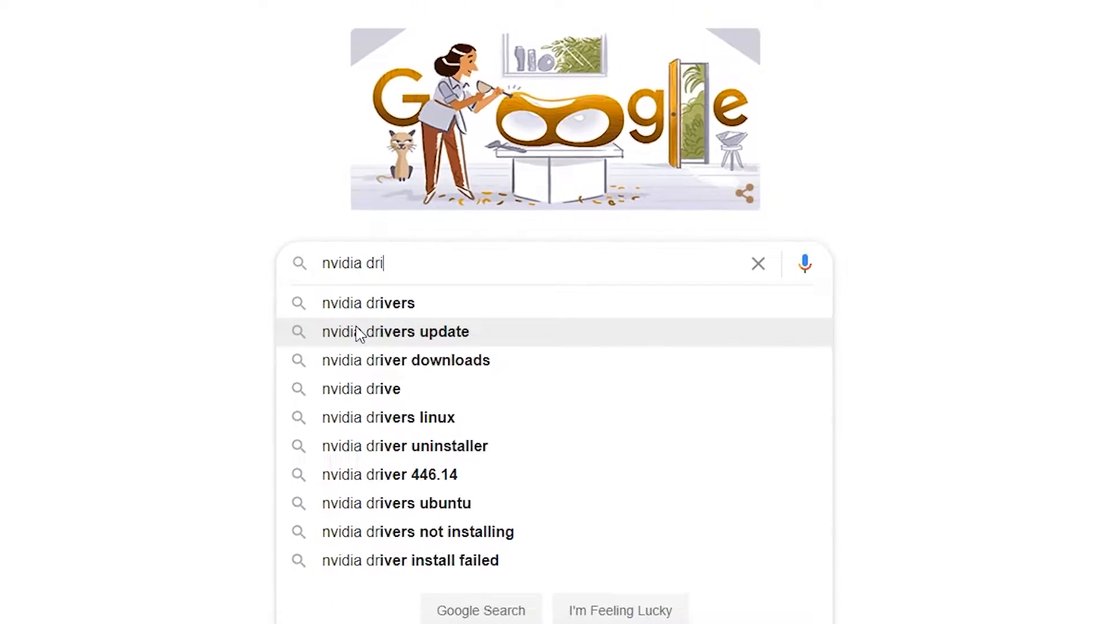
pyautogui.click(368, 303)
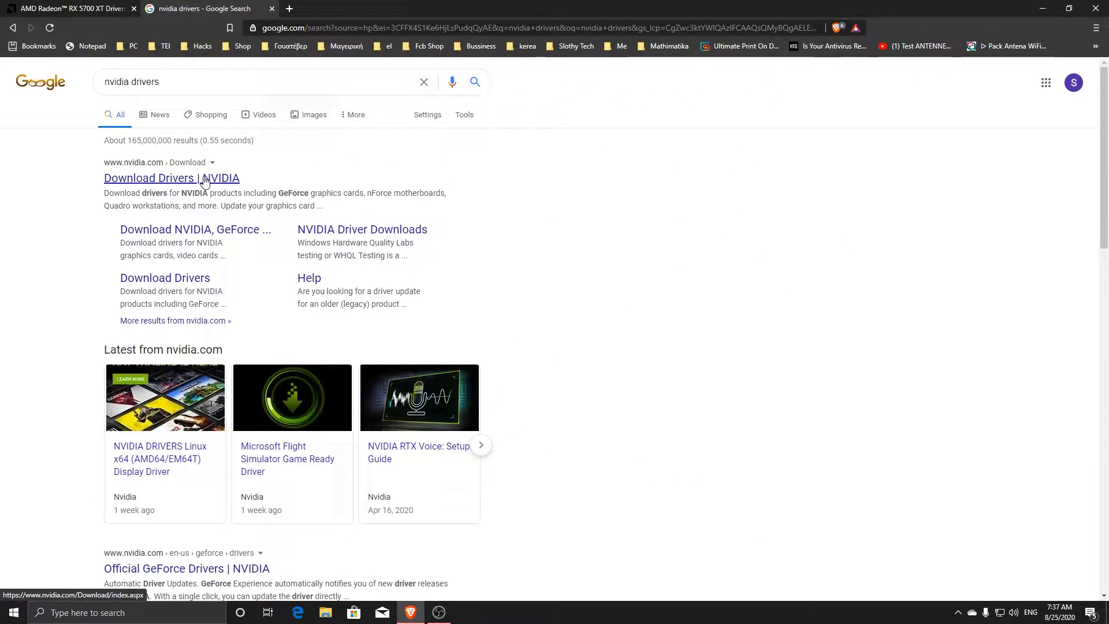
pyautogui.click(171, 177)
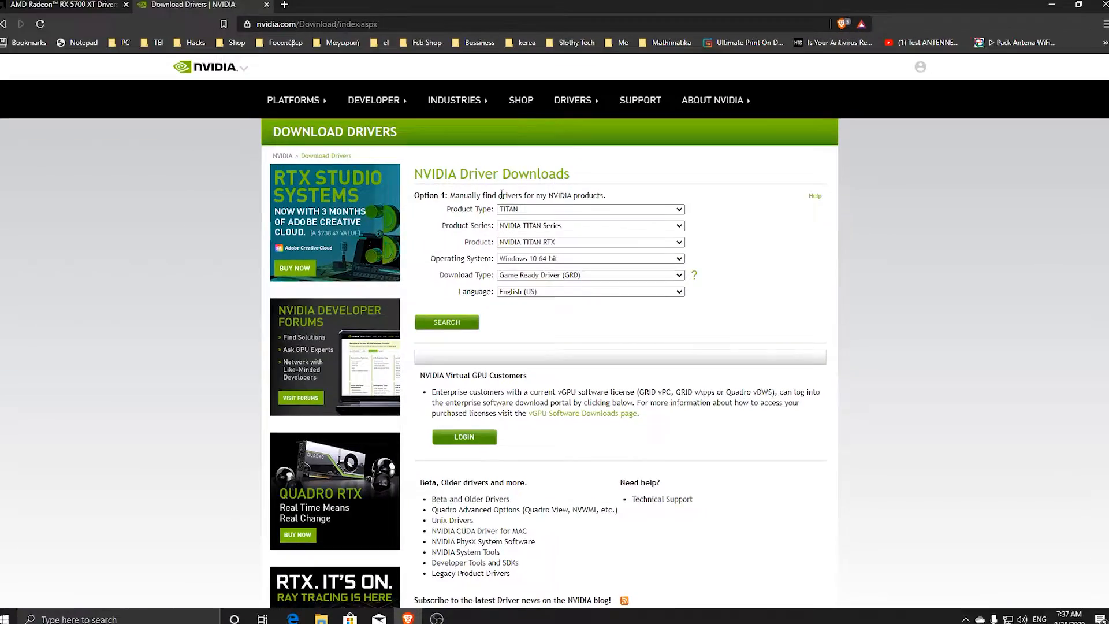
# Fill the form: GeForce 7 Series, Windows 7 64-bit, Game Ready Driver, English (US)
pyautogui.click(589, 209)
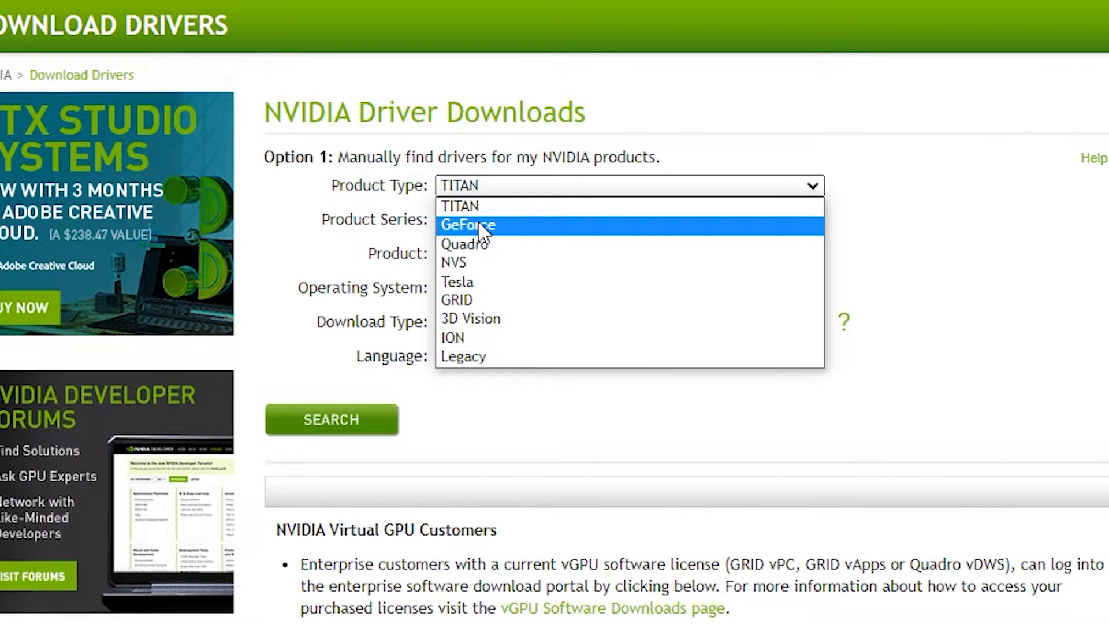
pyautogui.click(467, 224)
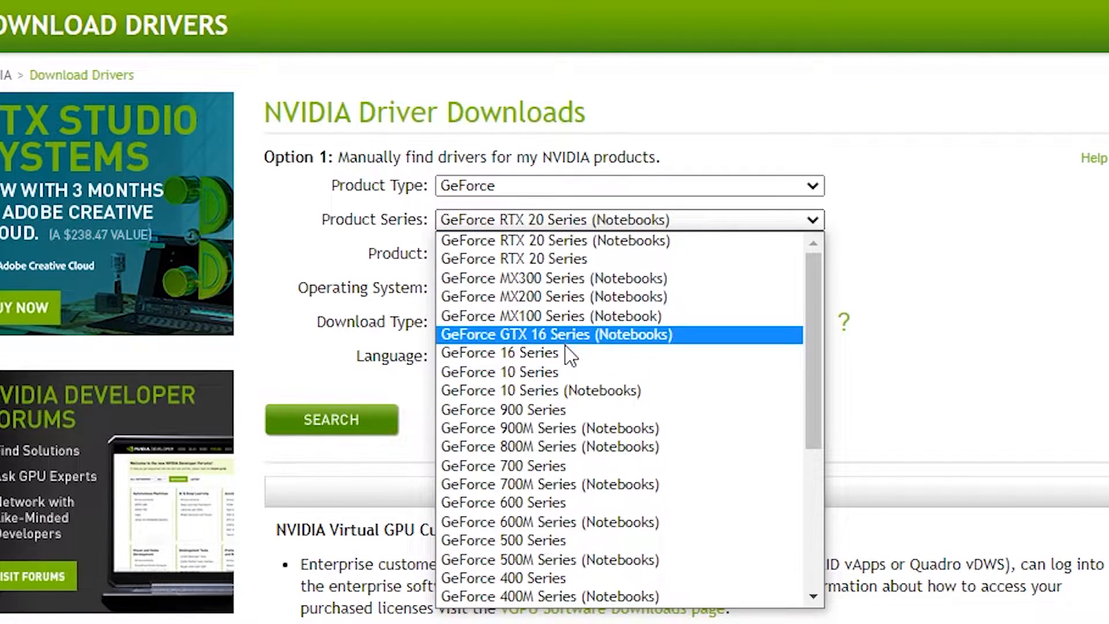
pyautogui.scroll(-3)
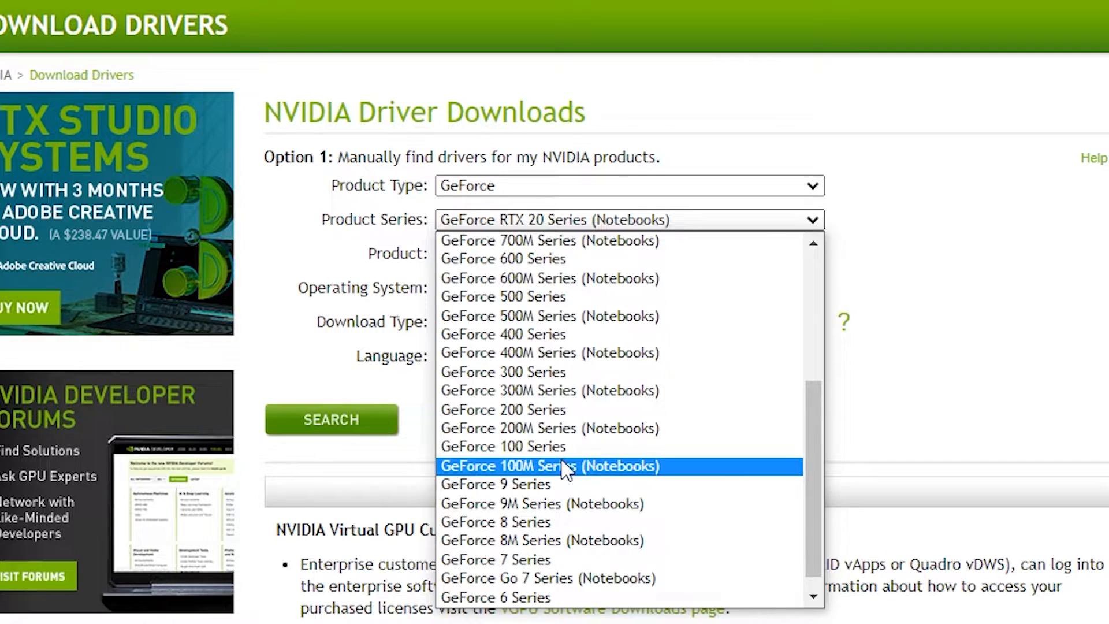
pyautogui.click(549, 465)
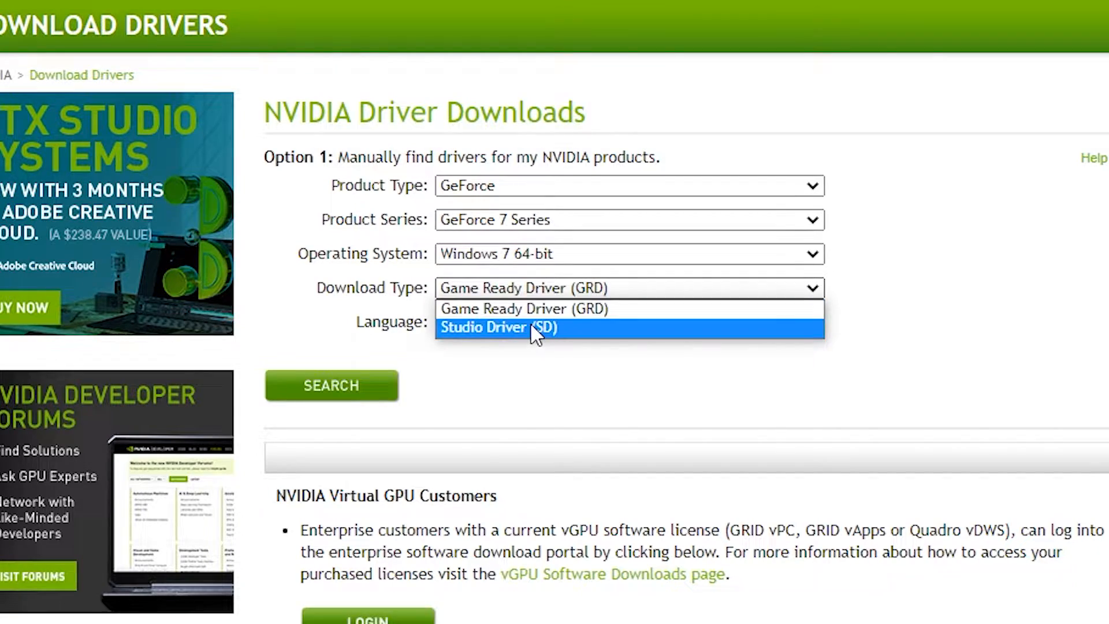
pyautogui.click(525, 308)
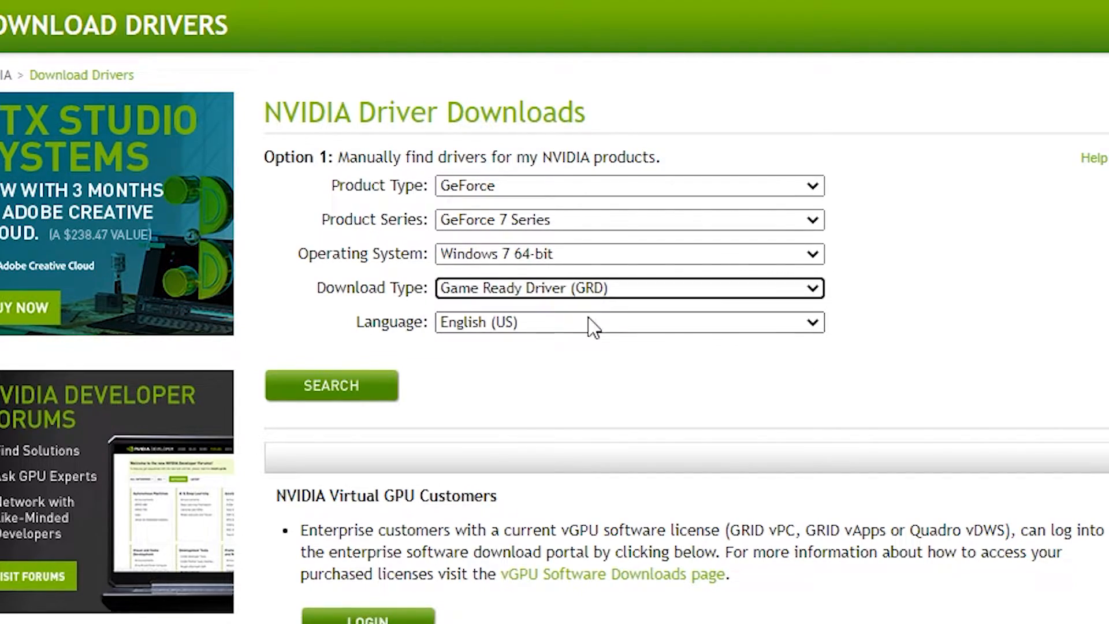
pyautogui.click(331, 386)
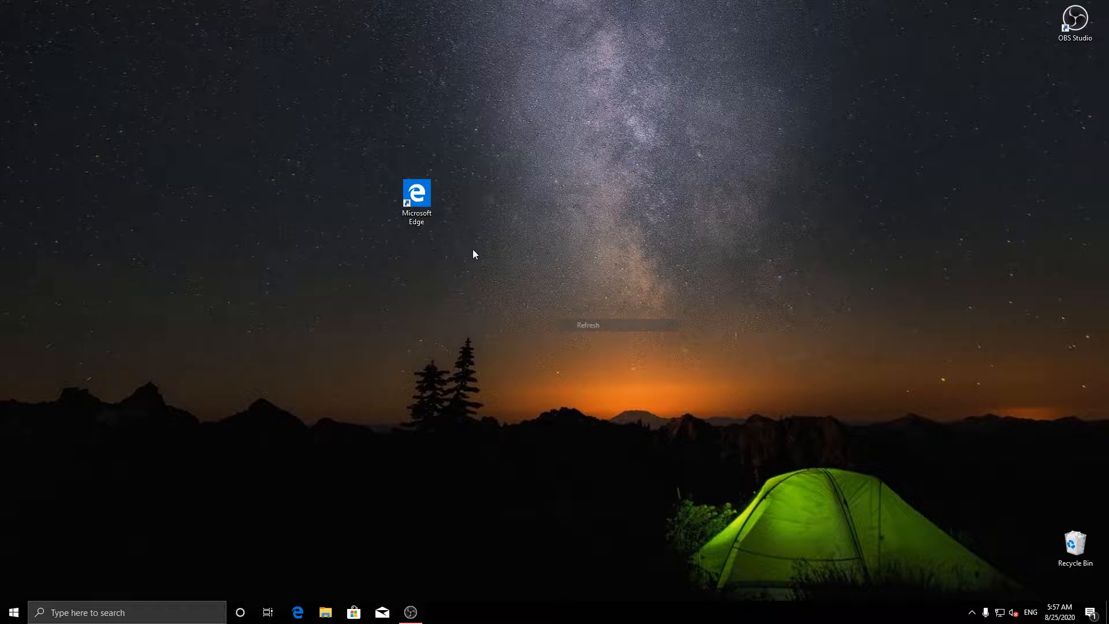
# Move the Edge shortcut to the top-left corner and open Check for updates via 'windows u'
pyautogui.moveTo(417, 192); pyautogui.dragTo(22, 22)
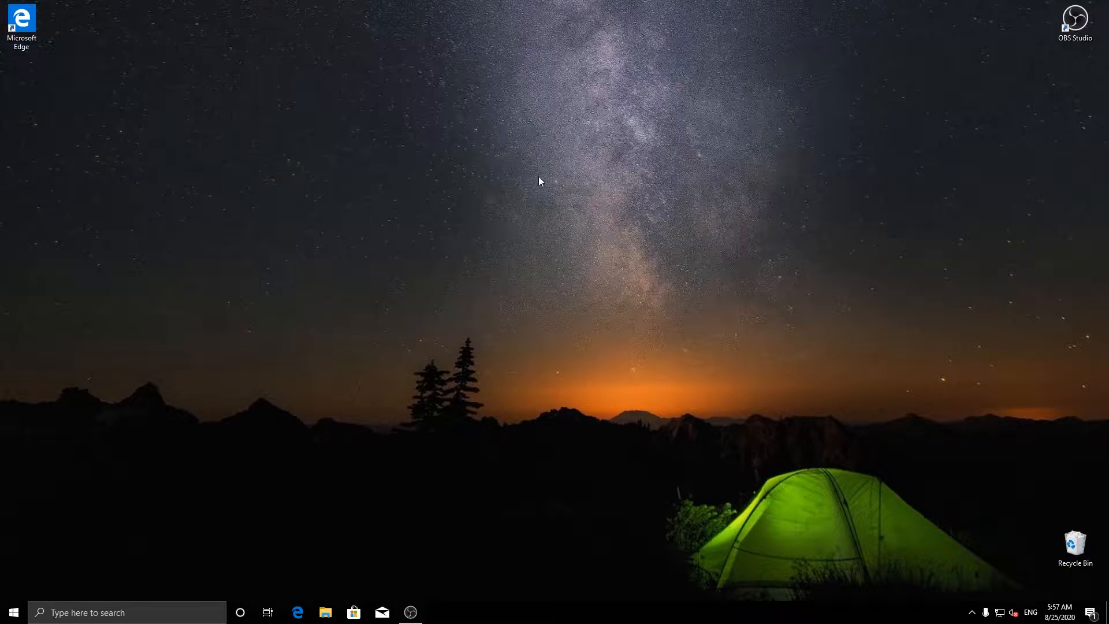
pyautogui.moveTo(307, 235)
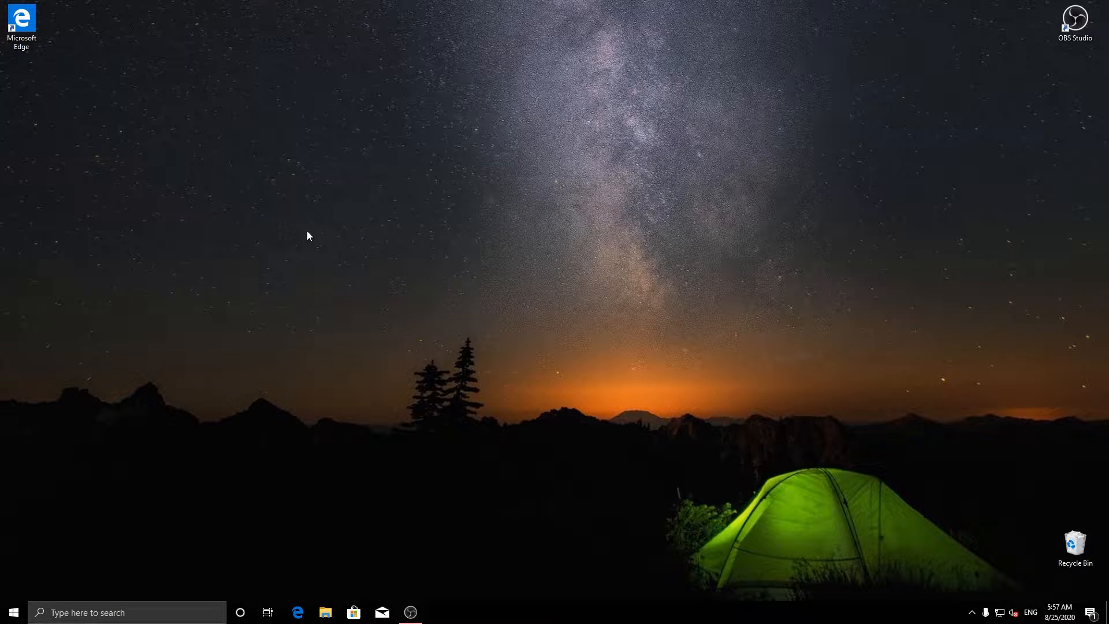
pyautogui.click(13, 612)
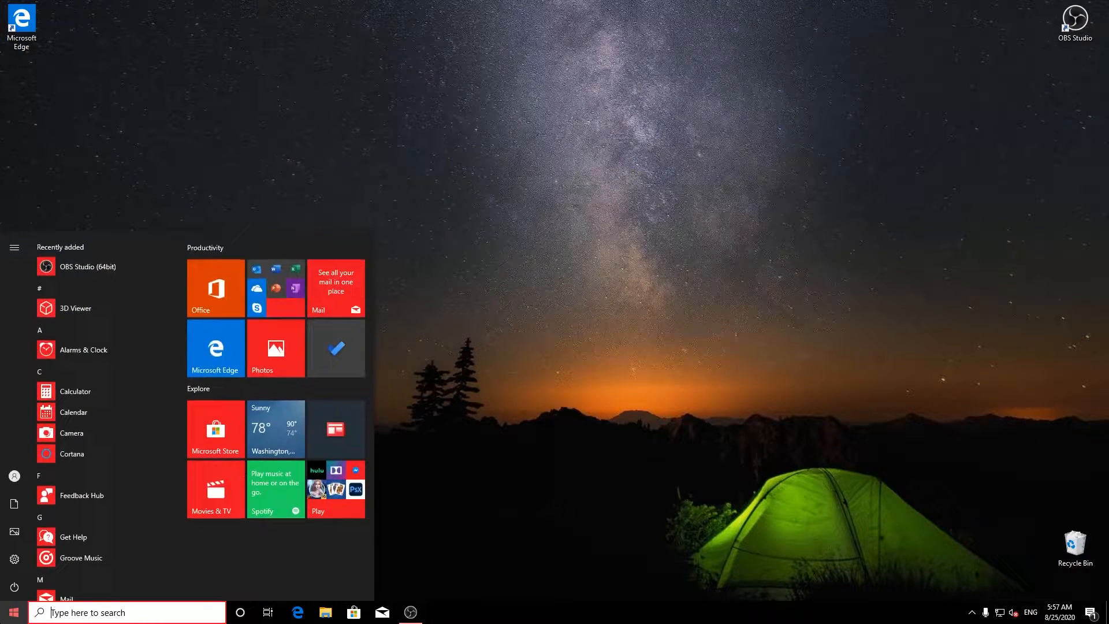
pyautogui.write('windows')
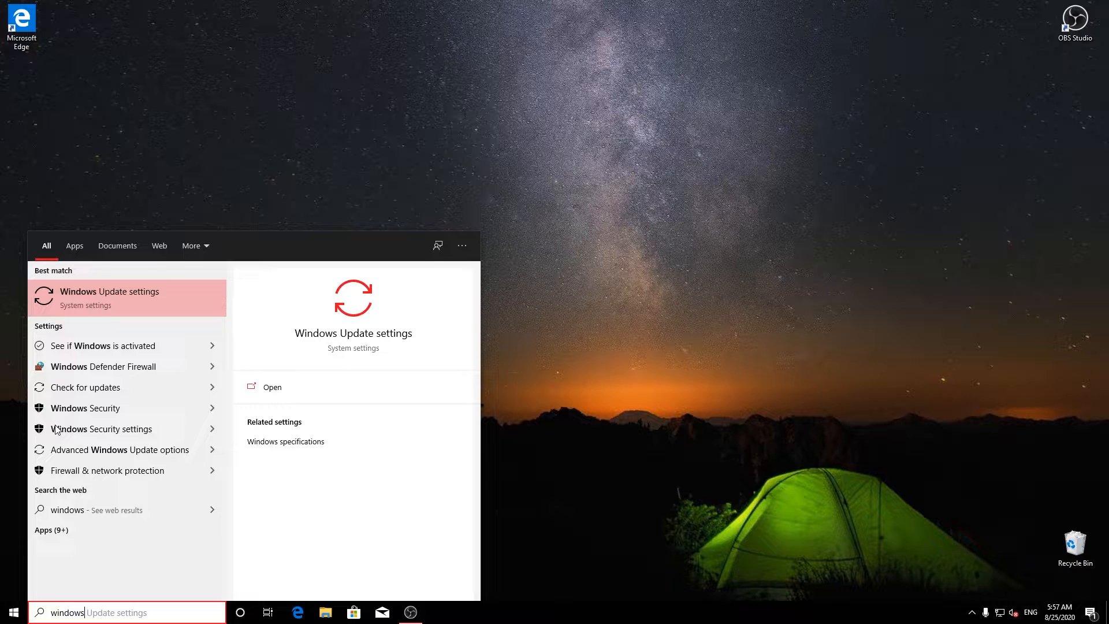
pyautogui.write('update')
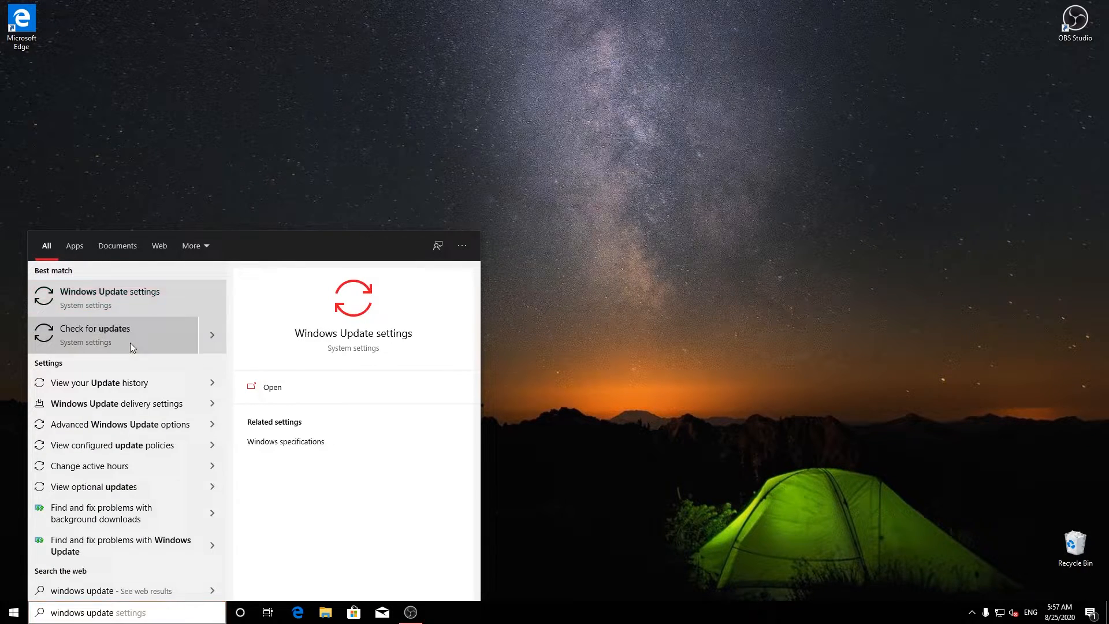
pyautogui.click(110, 291)
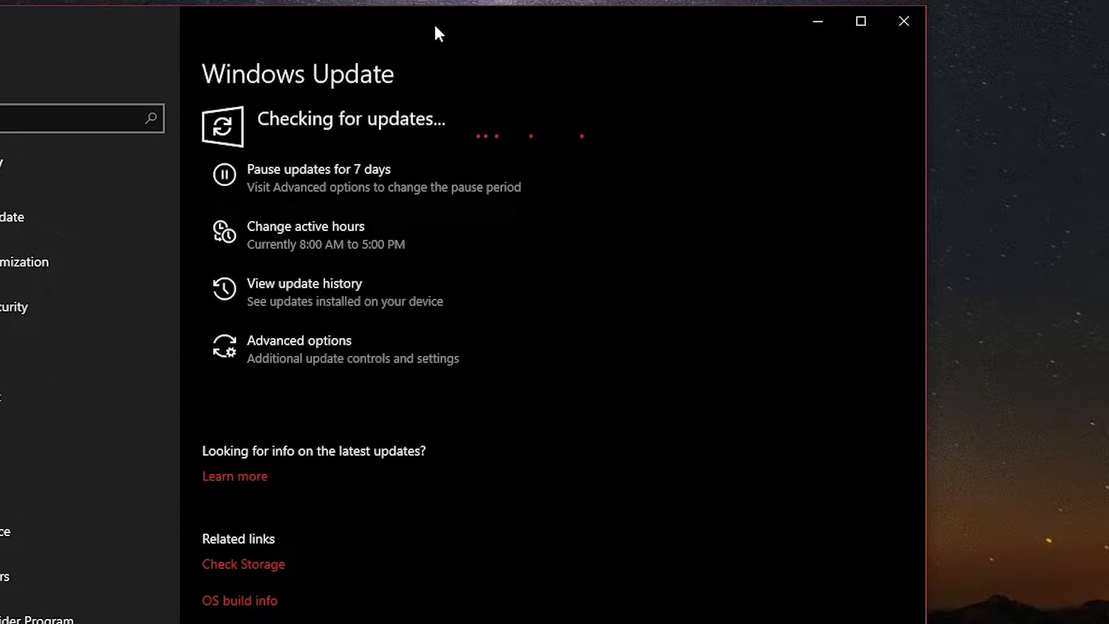
pyautogui.moveTo(446, 27)
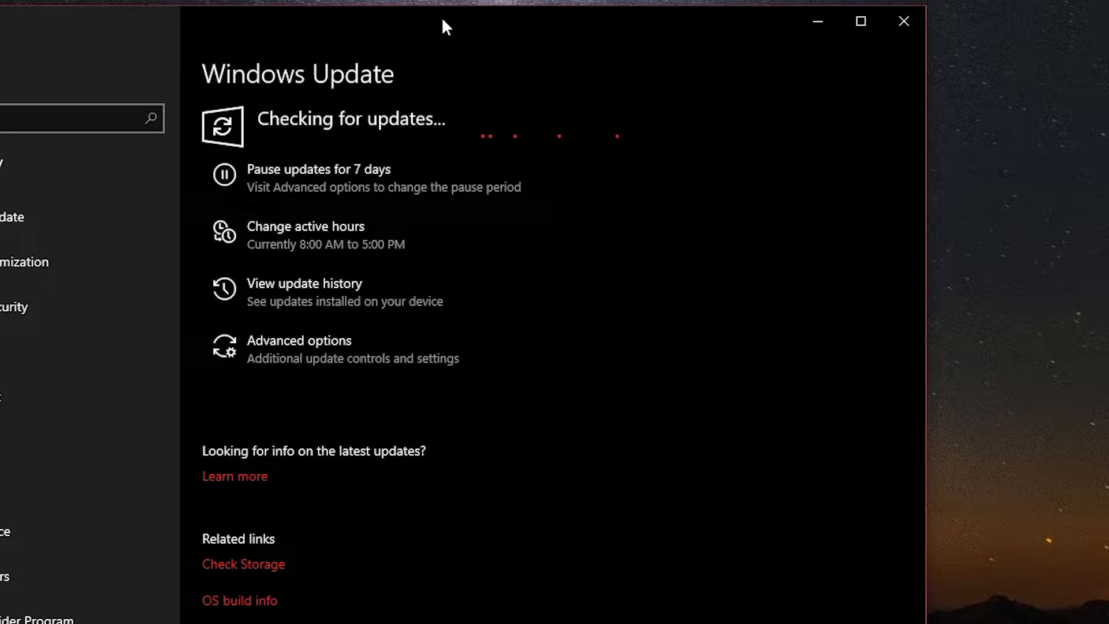
pyautogui.moveTo(414, 39)
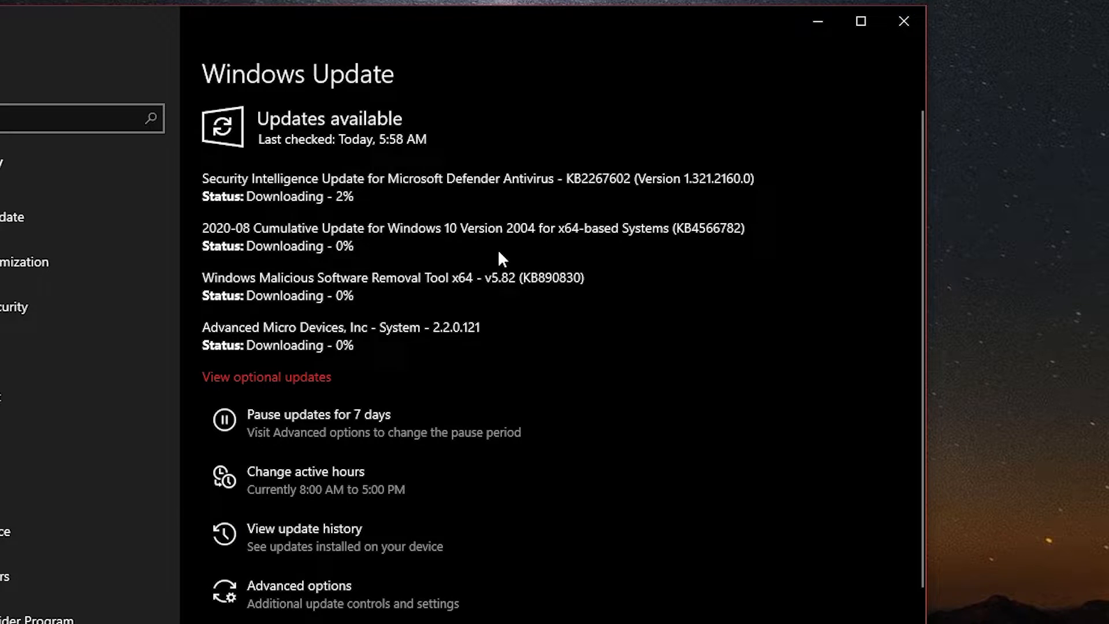
# Select the optional Logitech and AMD driver updates and download and install them
pyautogui.click(266, 376)
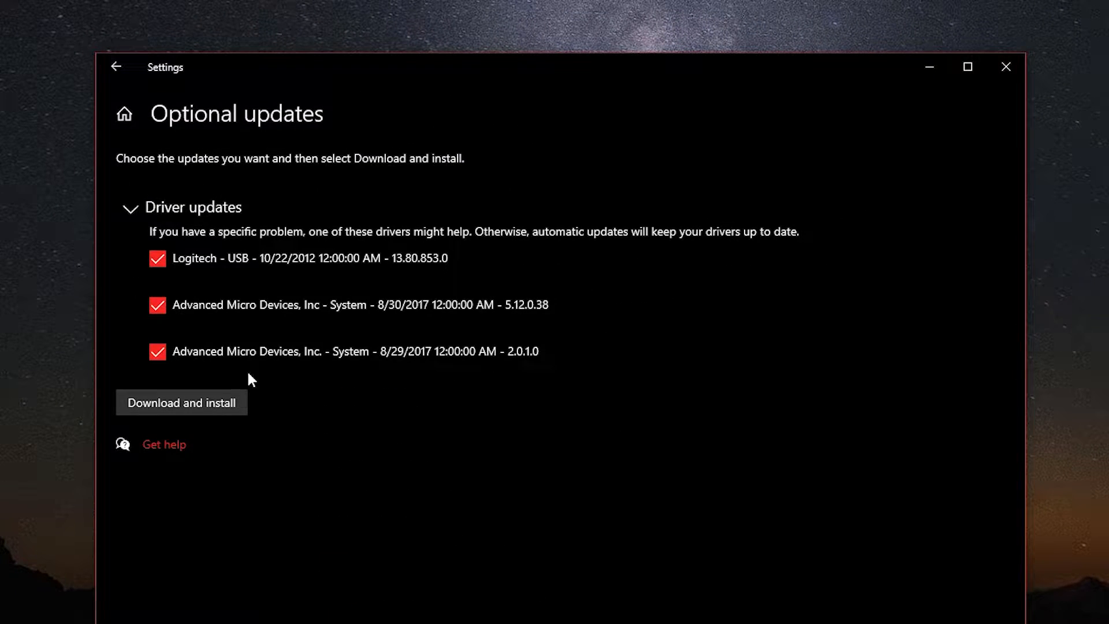
pyautogui.click(117, 66)
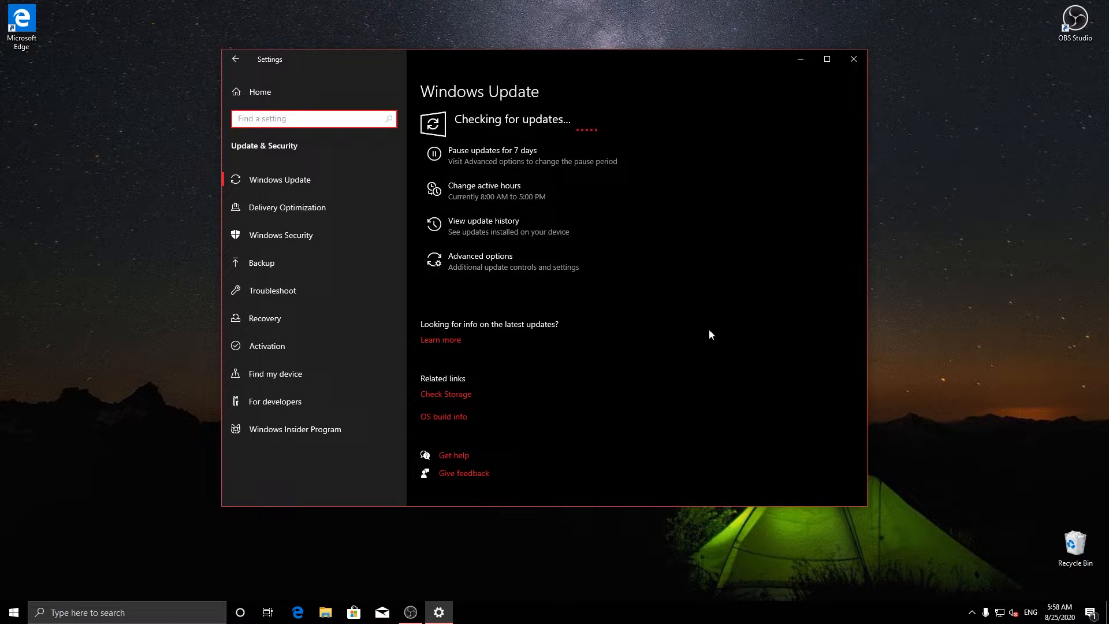
pyautogui.moveTo(605, 326)
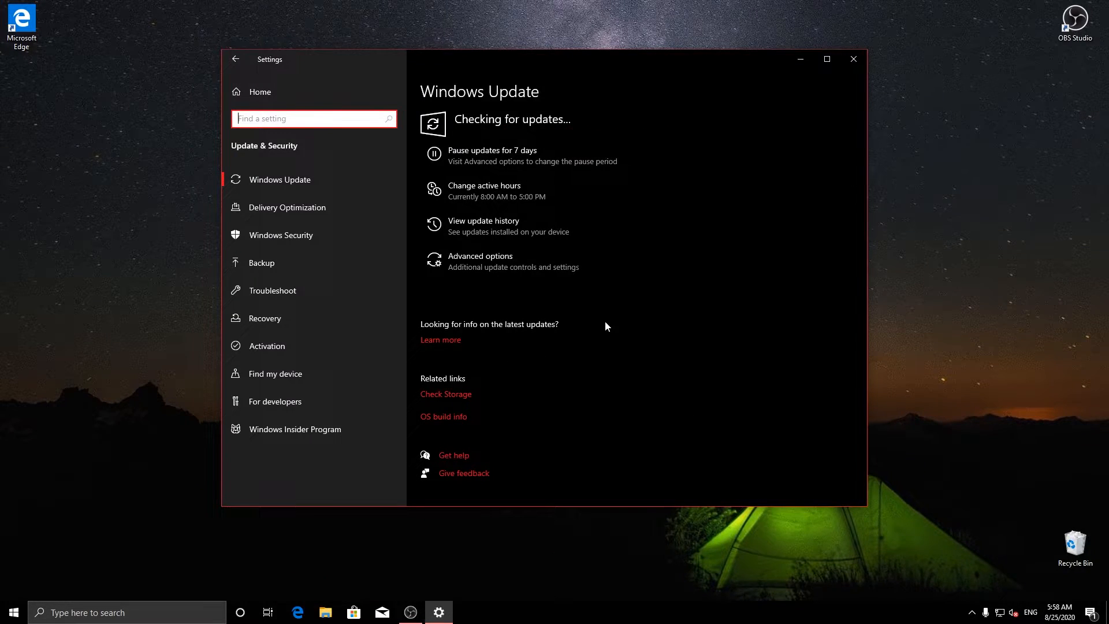
pyautogui.click(438, 612)
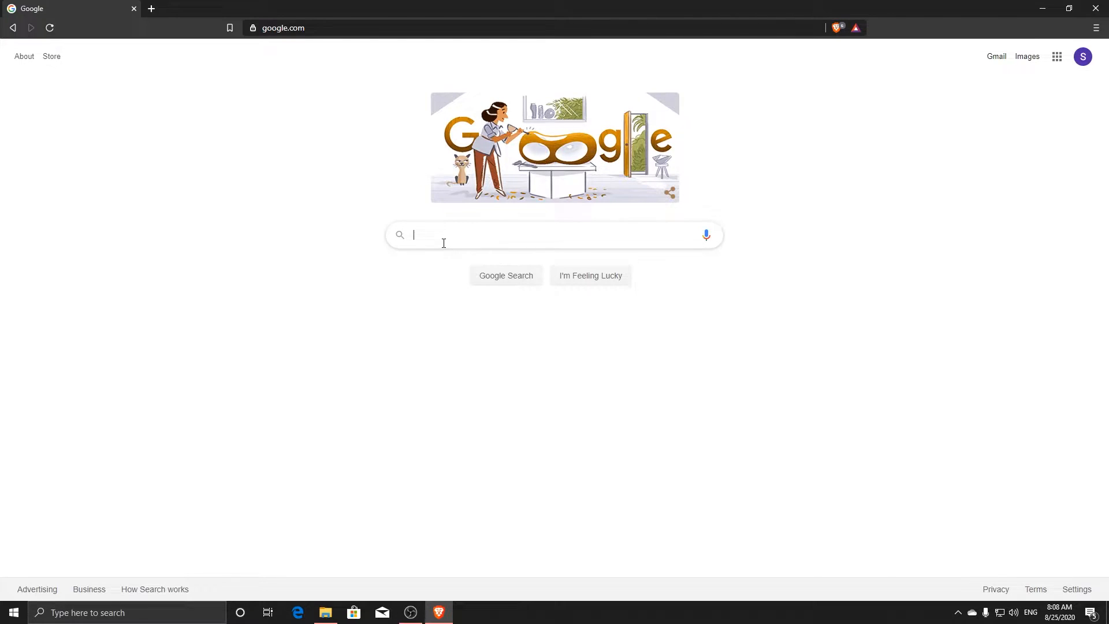
# Download the 64-bit Everything installer from voidtools and install it with default options
pyautogui.write('everything void tool')
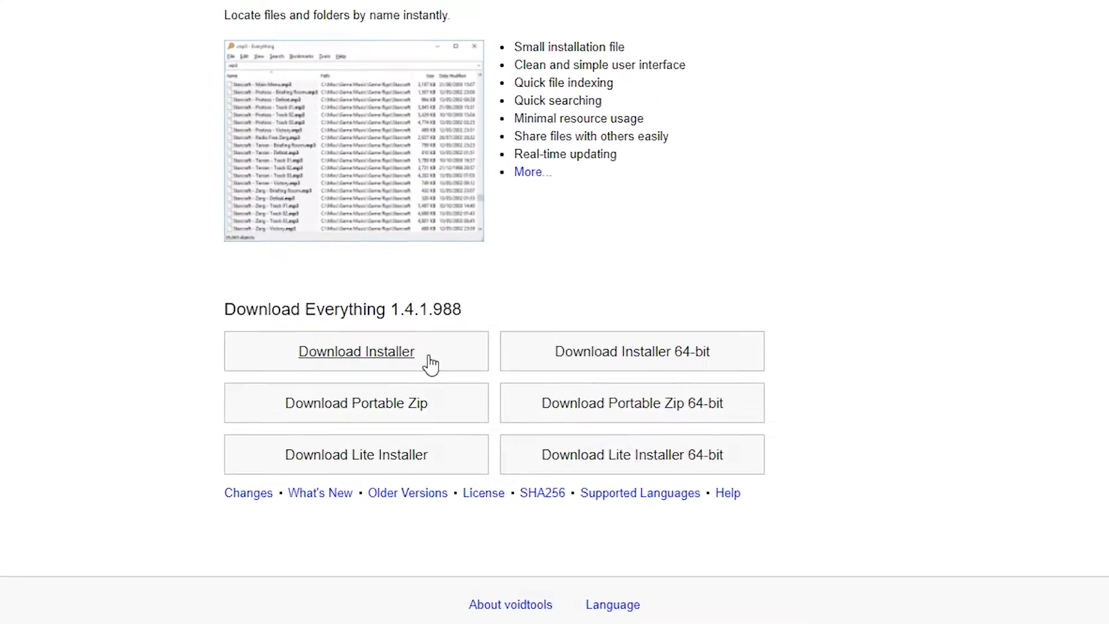
pyautogui.click(356, 352)
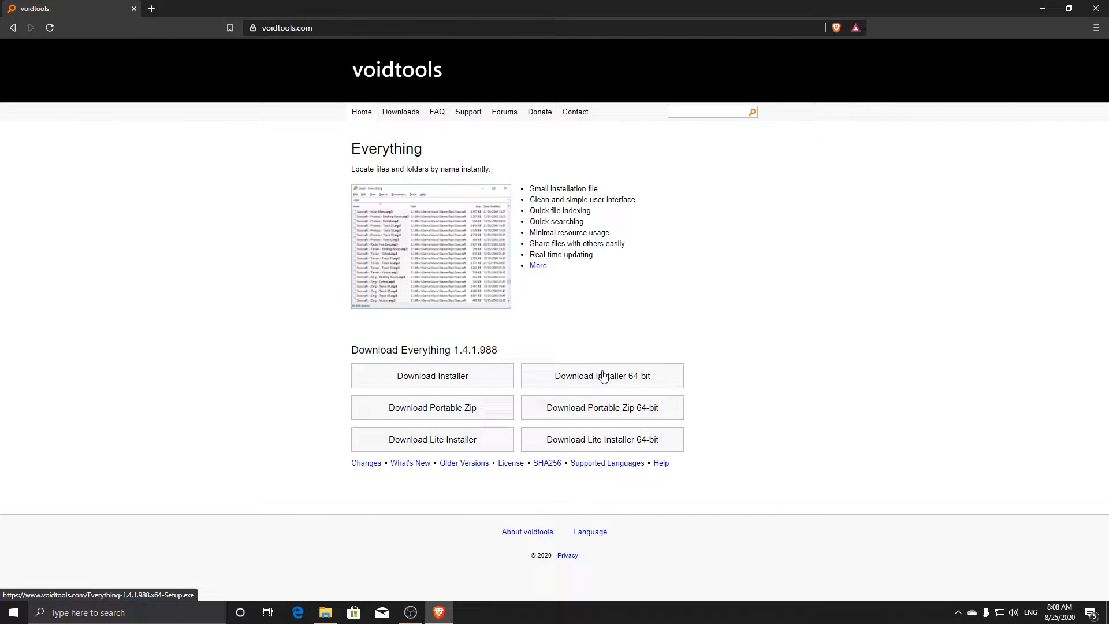
pyautogui.click(602, 375)
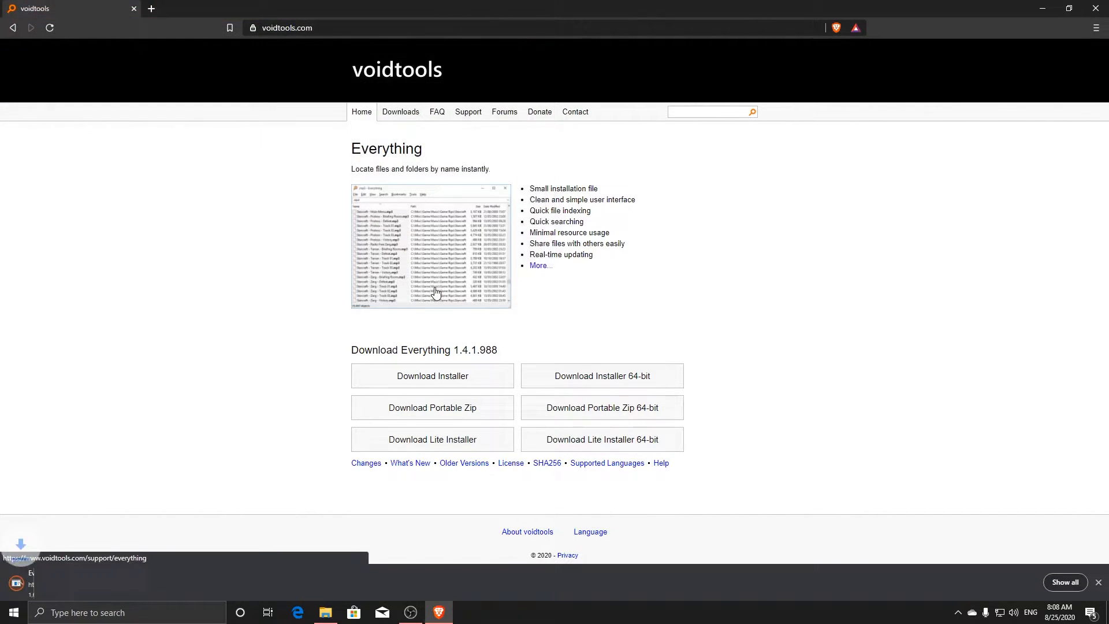
pyautogui.click(432, 376)
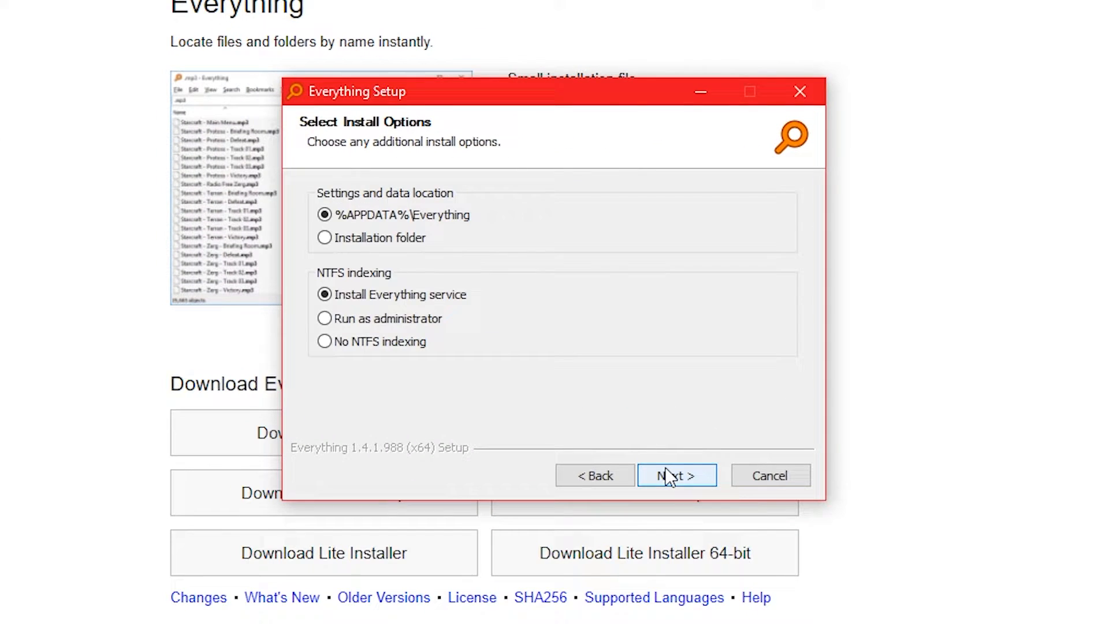
pyautogui.click(675, 476)
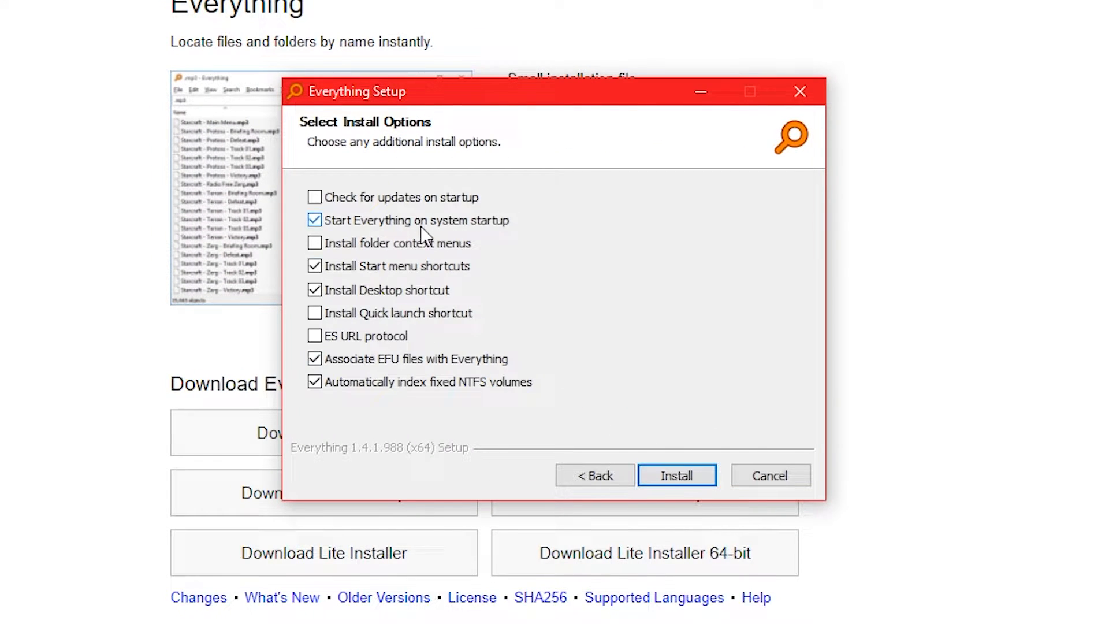
pyautogui.click(675, 476)
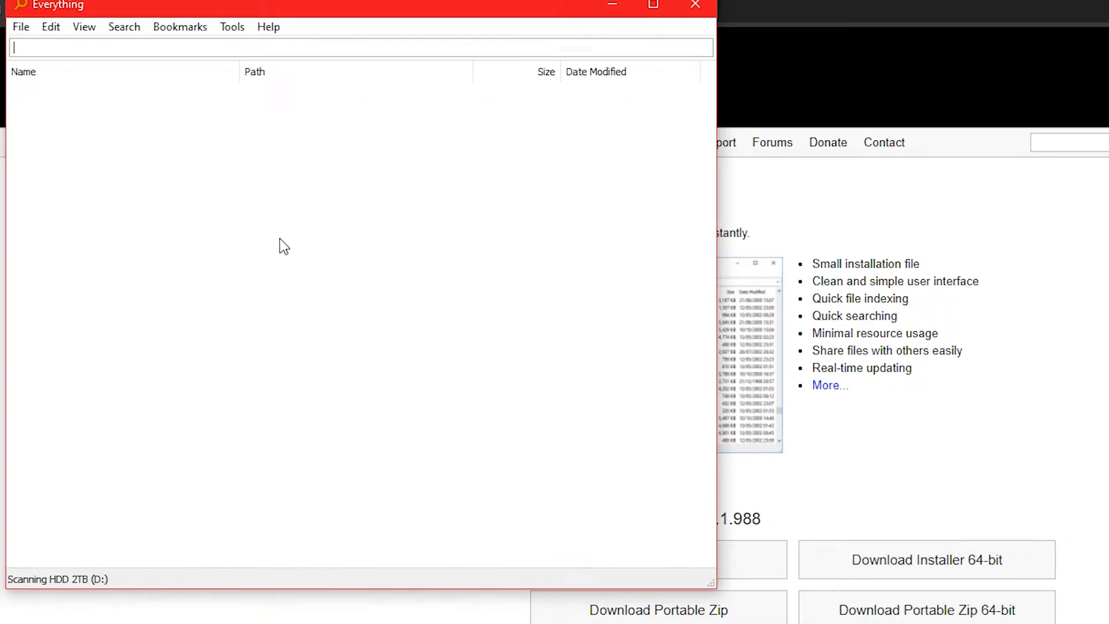
pyautogui.write('amd driver')
pyautogui.write('disk')
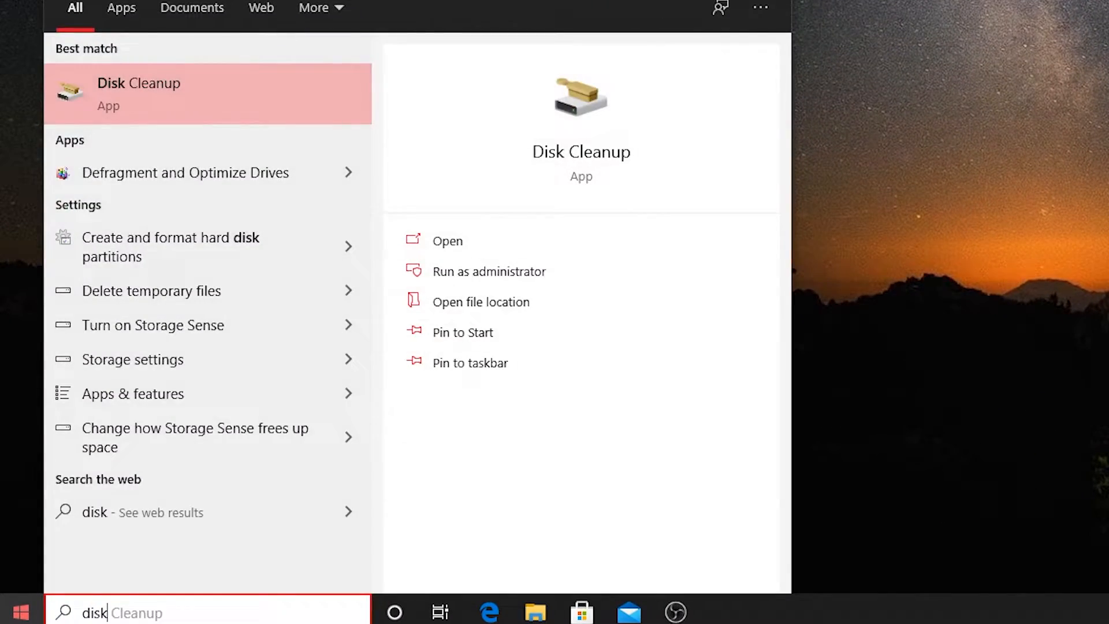
# Open Optimize Drives, keep the weekly optimization schedule, and close the window
pyautogui.click(185, 172)
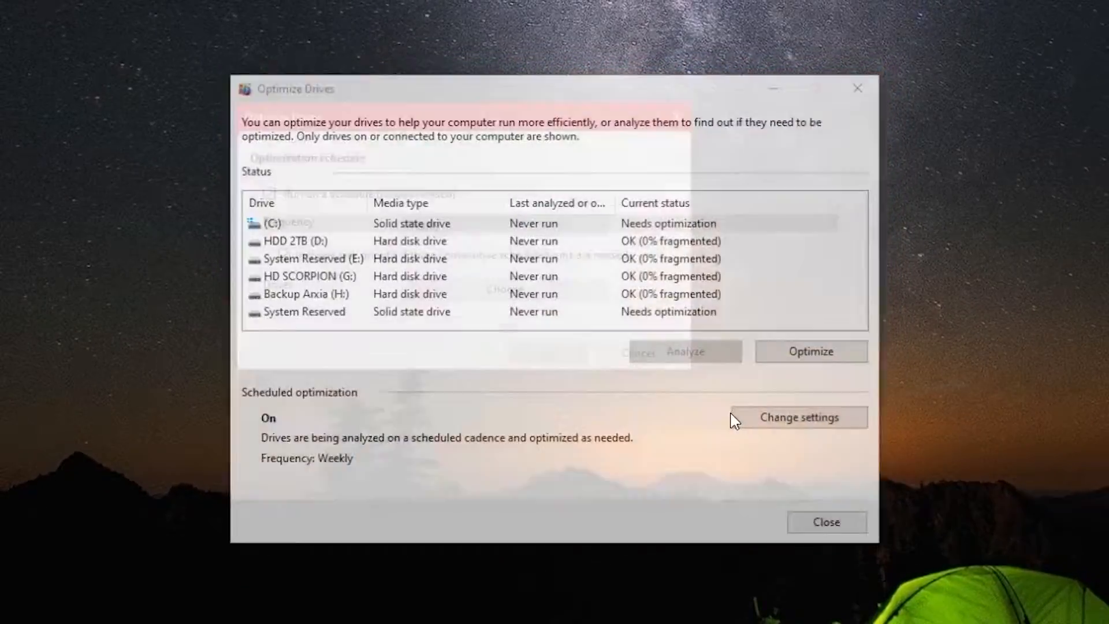
pyautogui.click(798, 417)
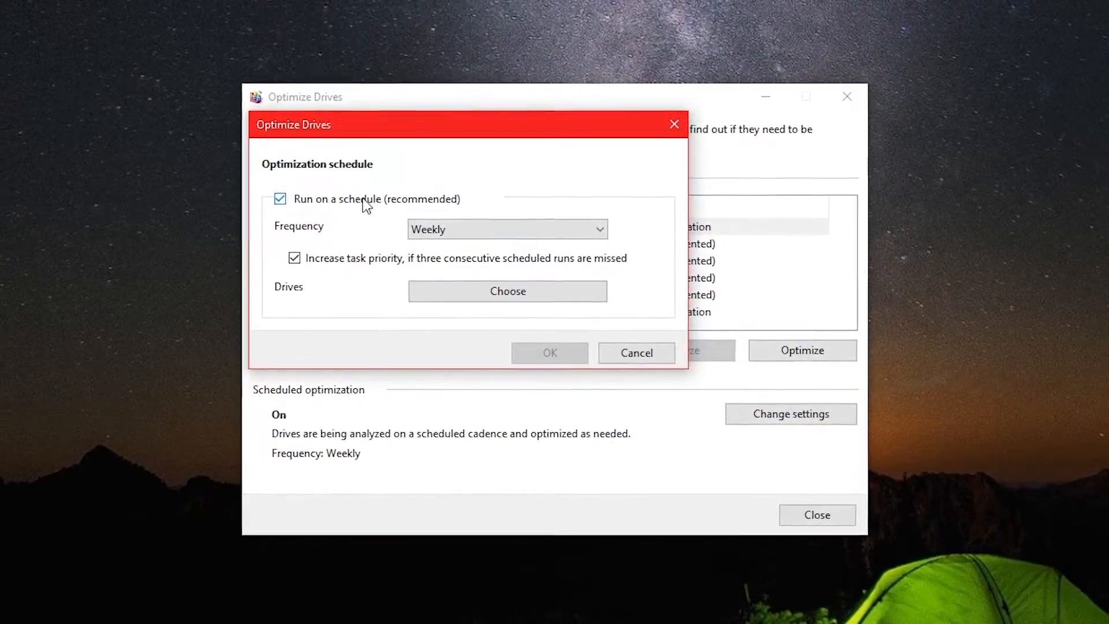
pyautogui.click(507, 229)
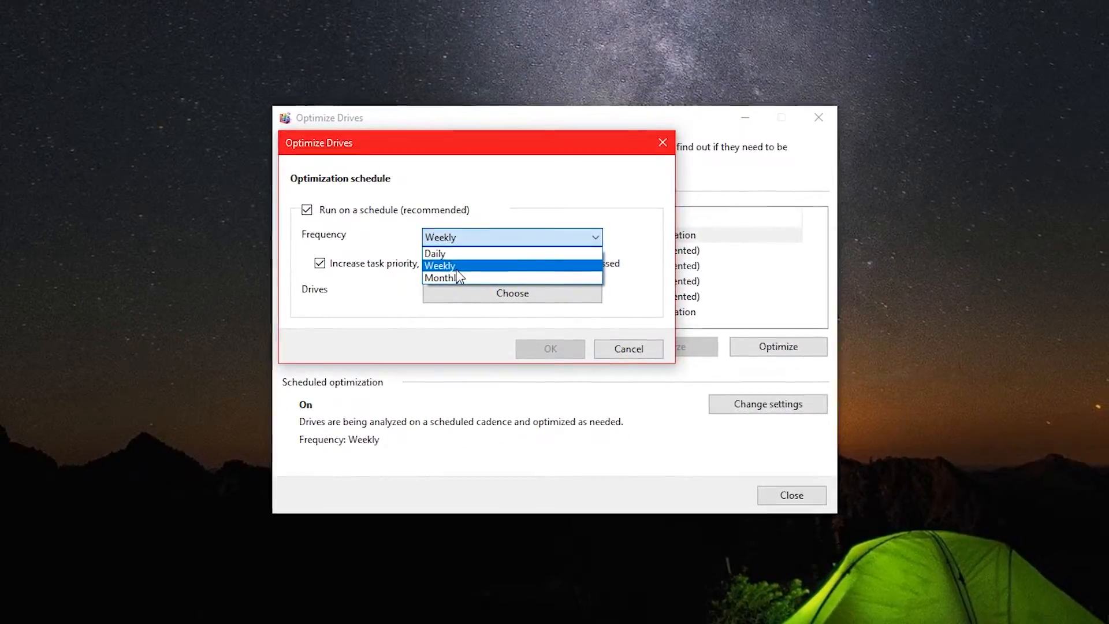
pyautogui.click(513, 293)
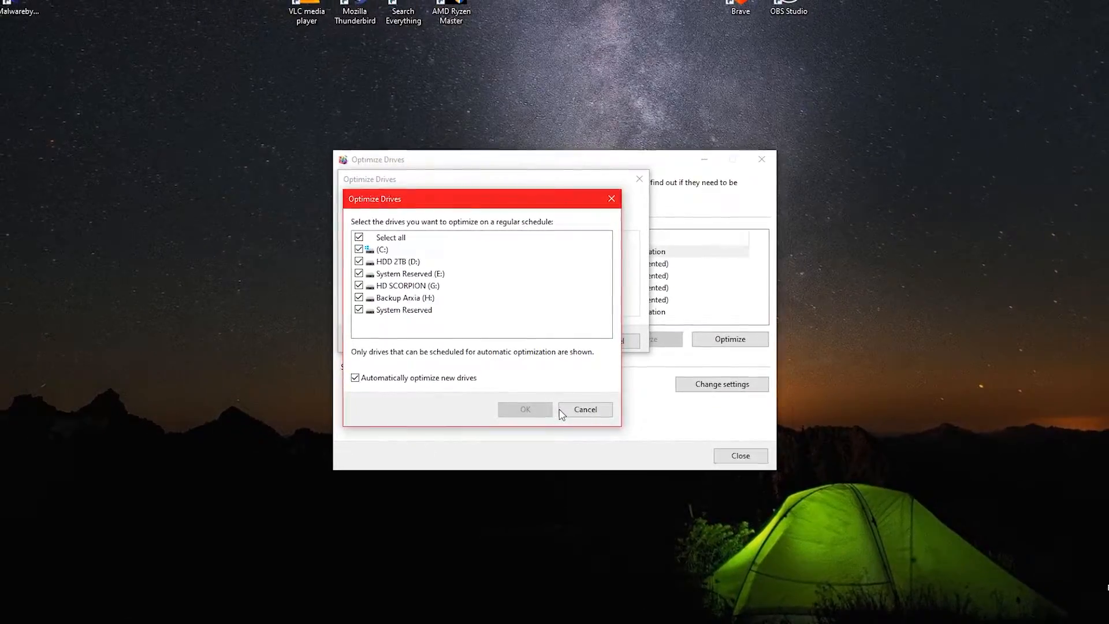
pyautogui.click(585, 409)
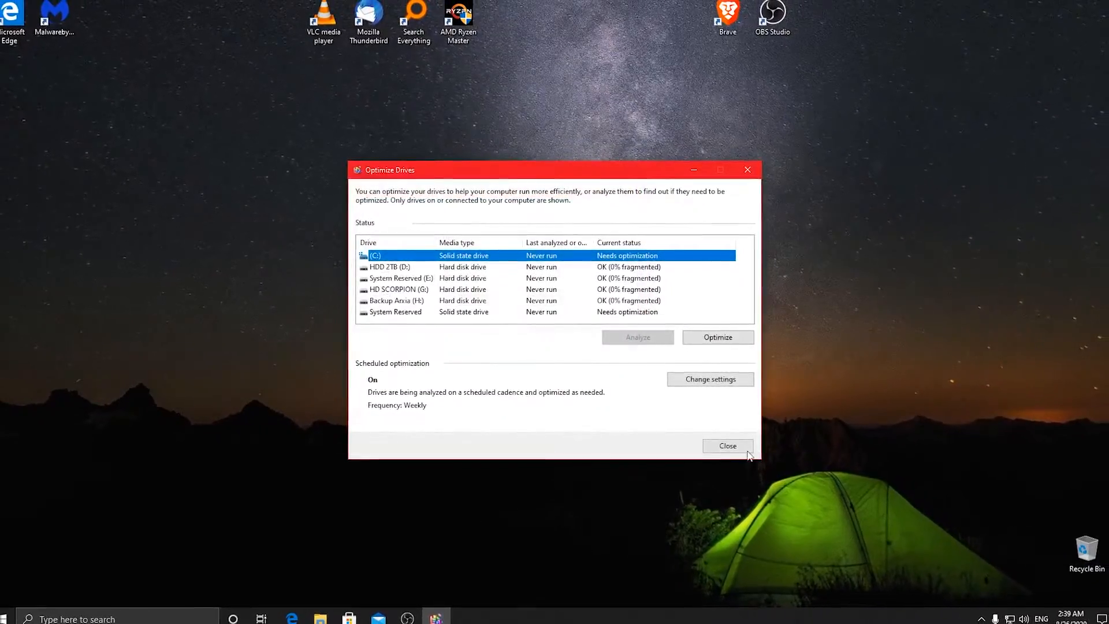
pyautogui.click(727, 446)
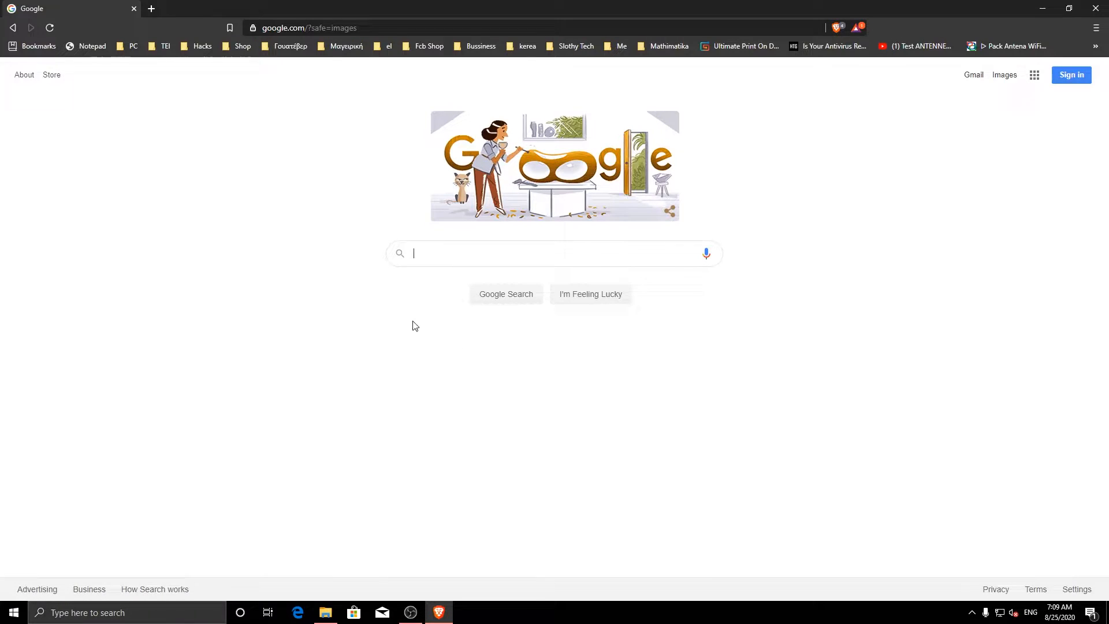
# Search Google for malwarebytes
pyautogui.write('malw')
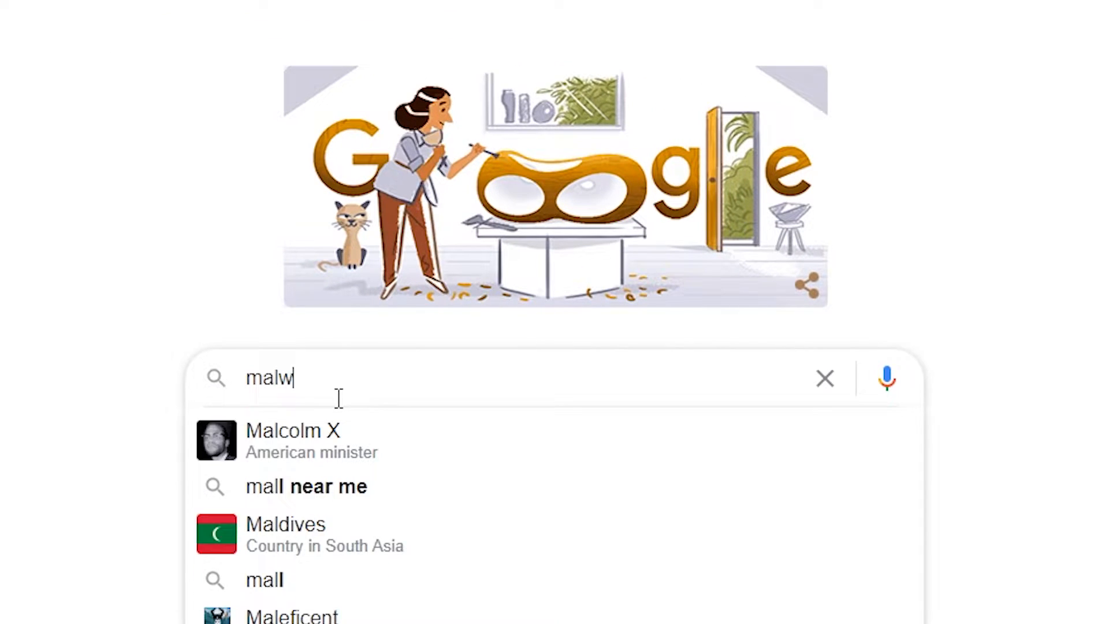
pyautogui.write('arebytes')
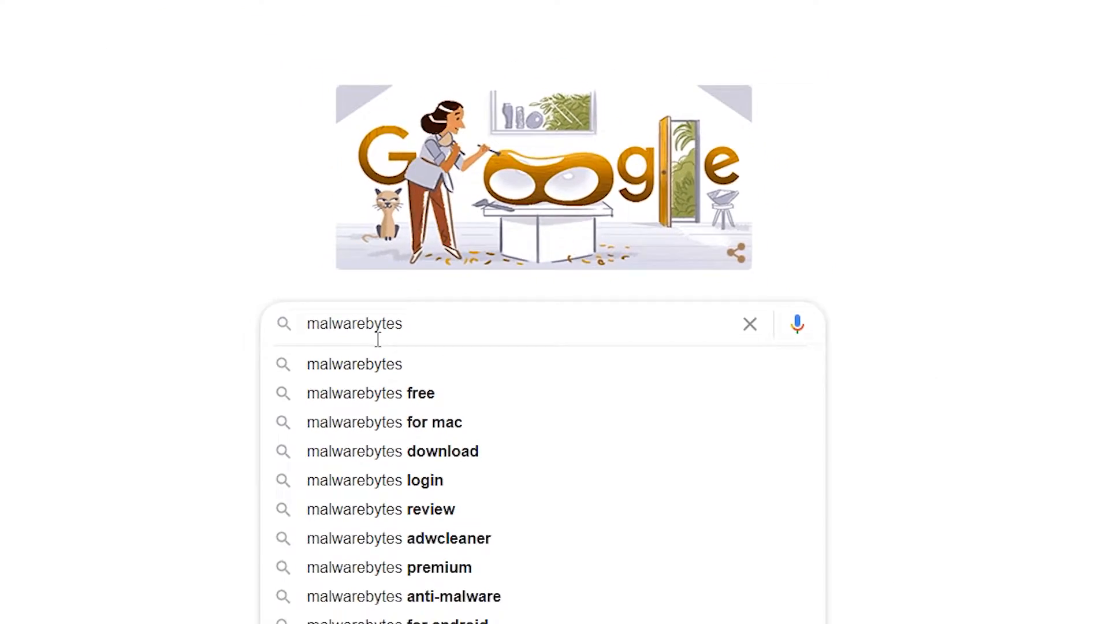
pyautogui.press('Return')
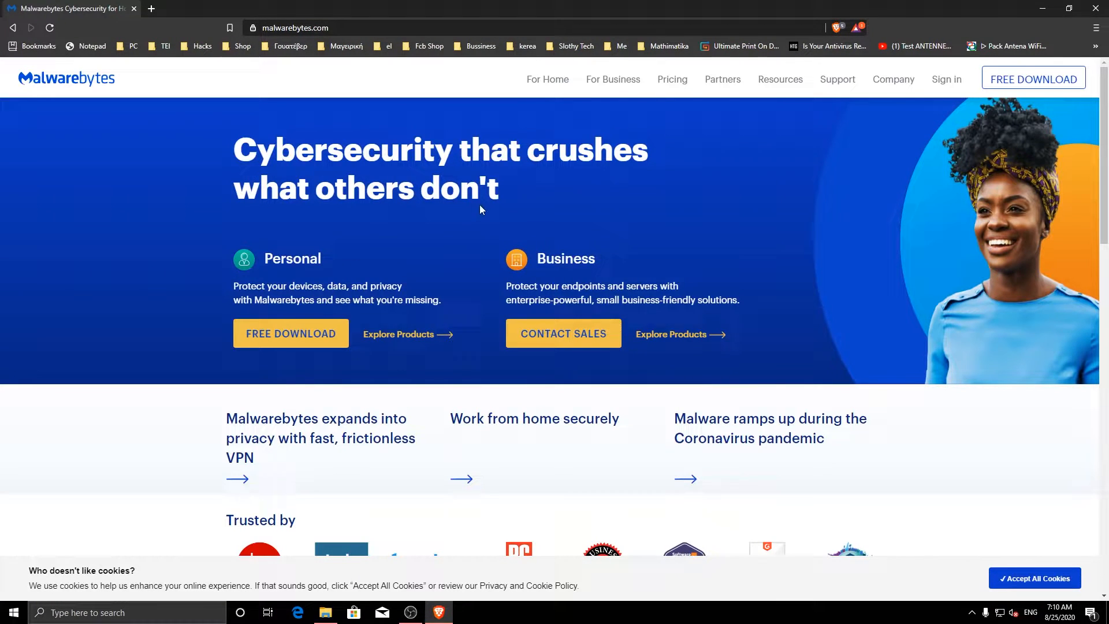
pyautogui.moveTo(179, 178)
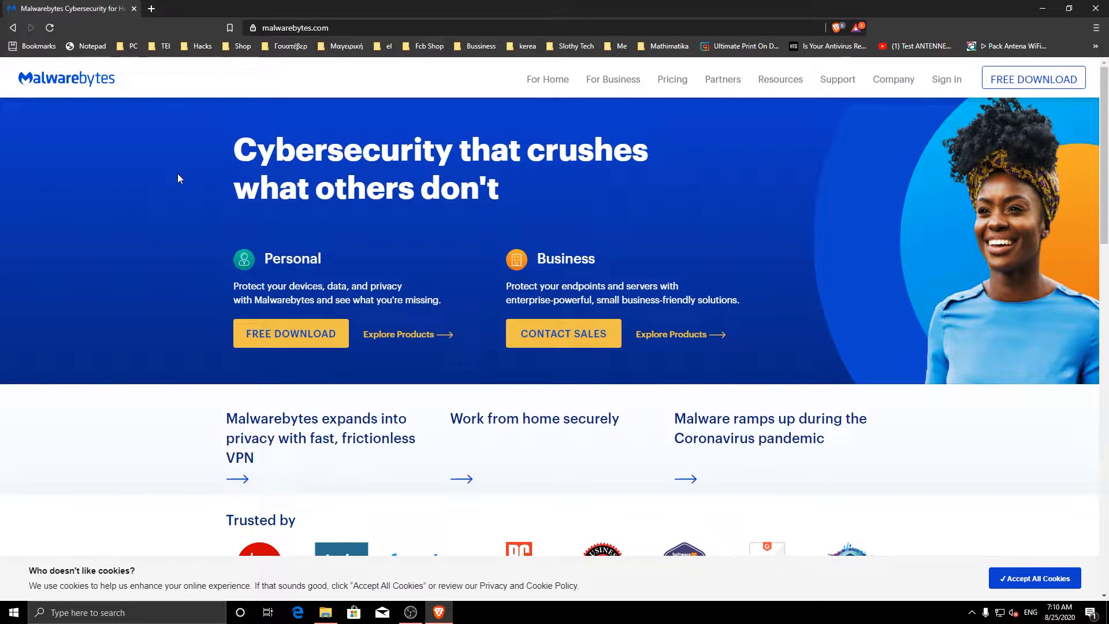
# Save the free MBSetup.exe installer from malwarebytes.com and launch it
pyautogui.click(290, 333)
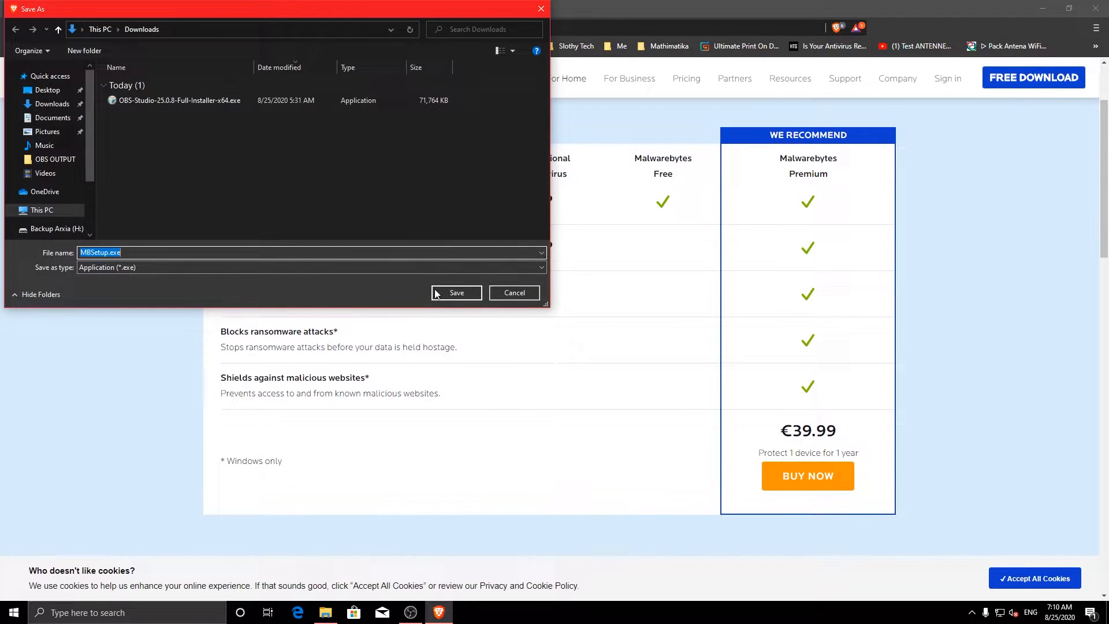
pyautogui.click(457, 293)
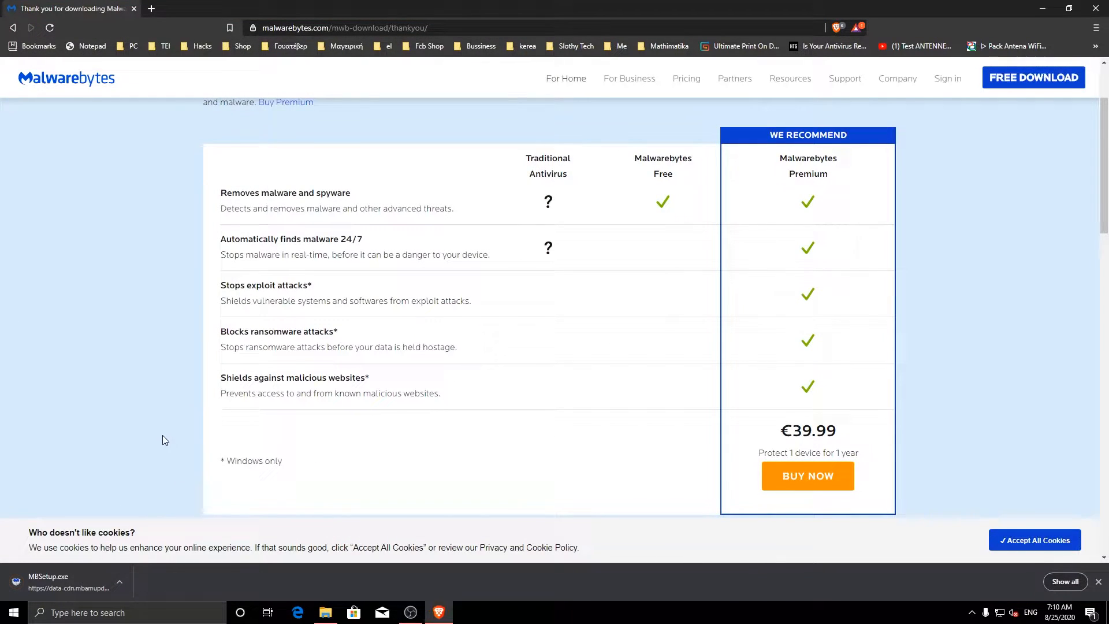
pyautogui.click(63, 577)
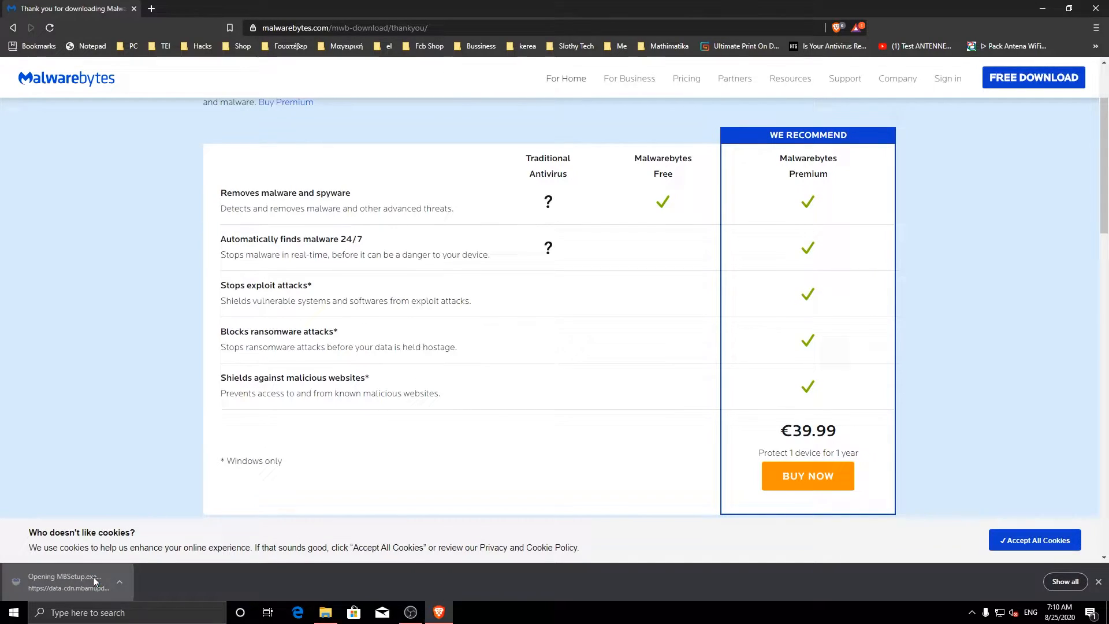
pyautogui.click(65, 581)
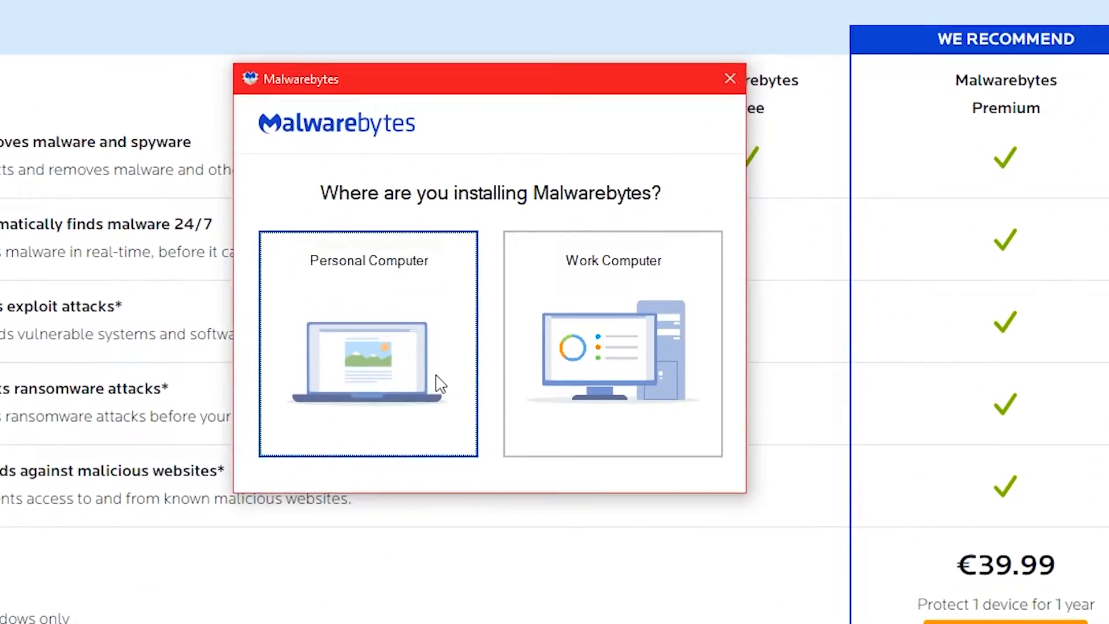
# Install Malwarebytes for a personal computer and start the 14-day Premium trial
pyautogui.click(368, 343)
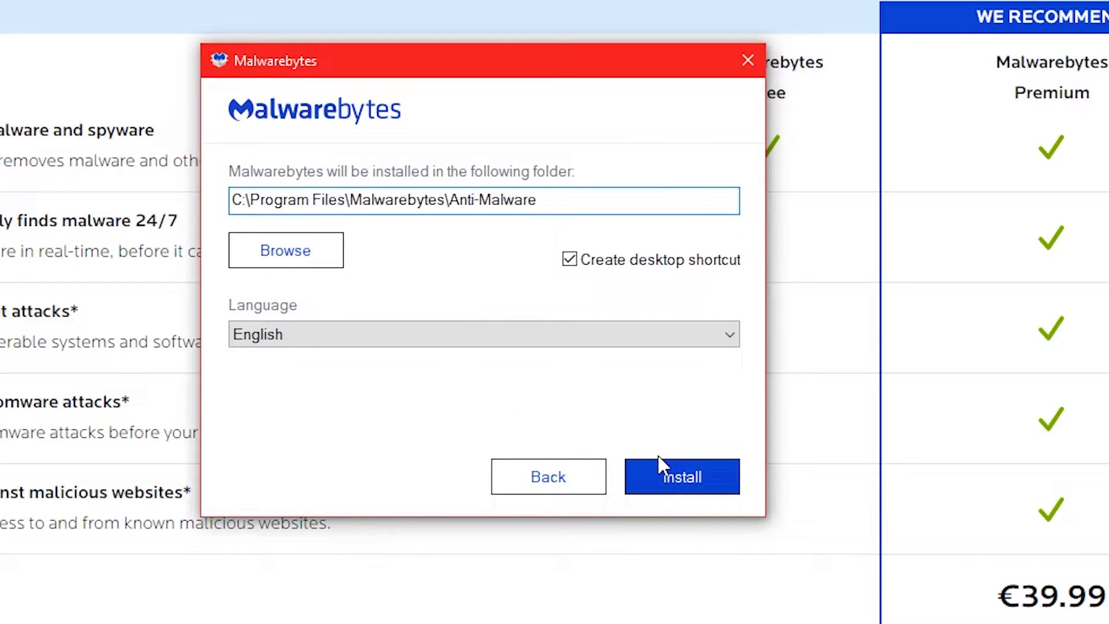
pyautogui.click(681, 476)
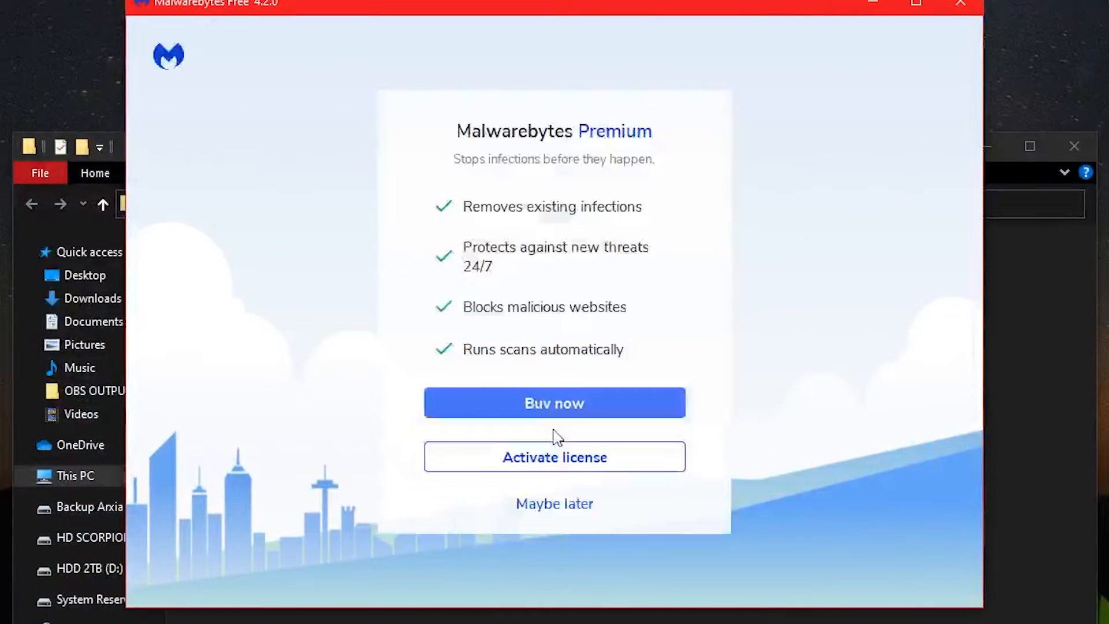
pyautogui.click(554, 403)
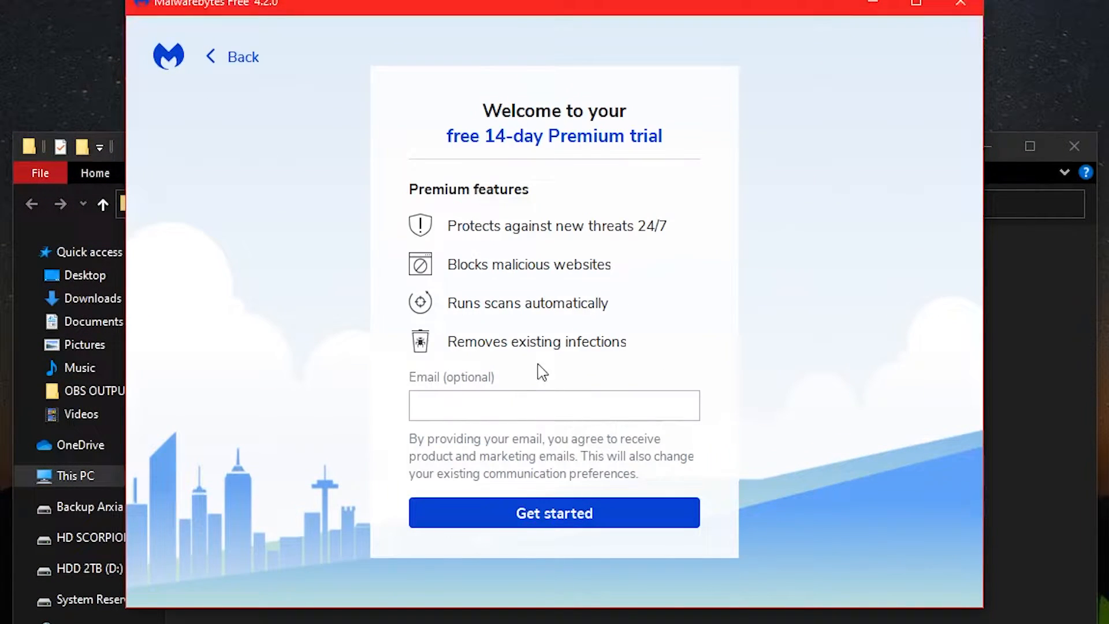
pyautogui.click(554, 513)
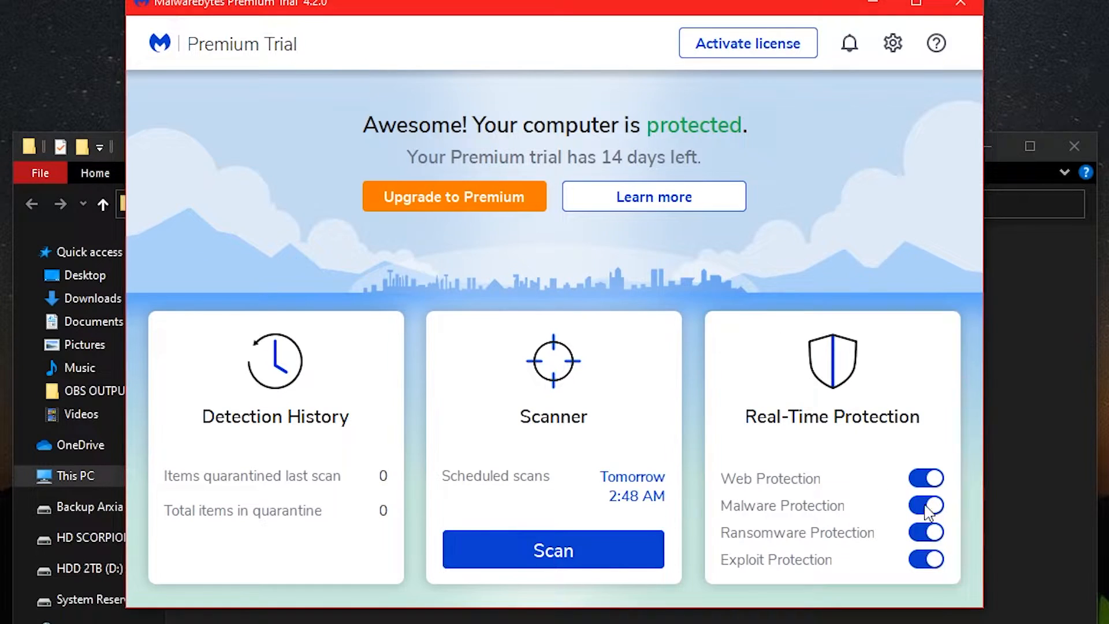
# Enable rootkit scanning under Security, then review the Display and Allow List settings
pyautogui.click(892, 43)
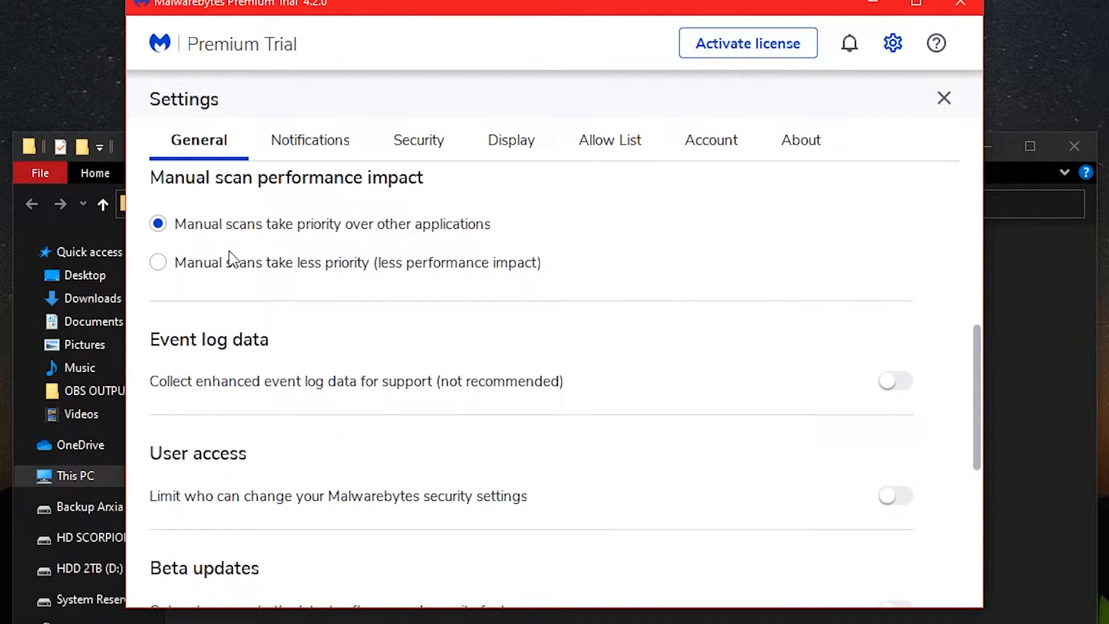
pyautogui.click(416, 139)
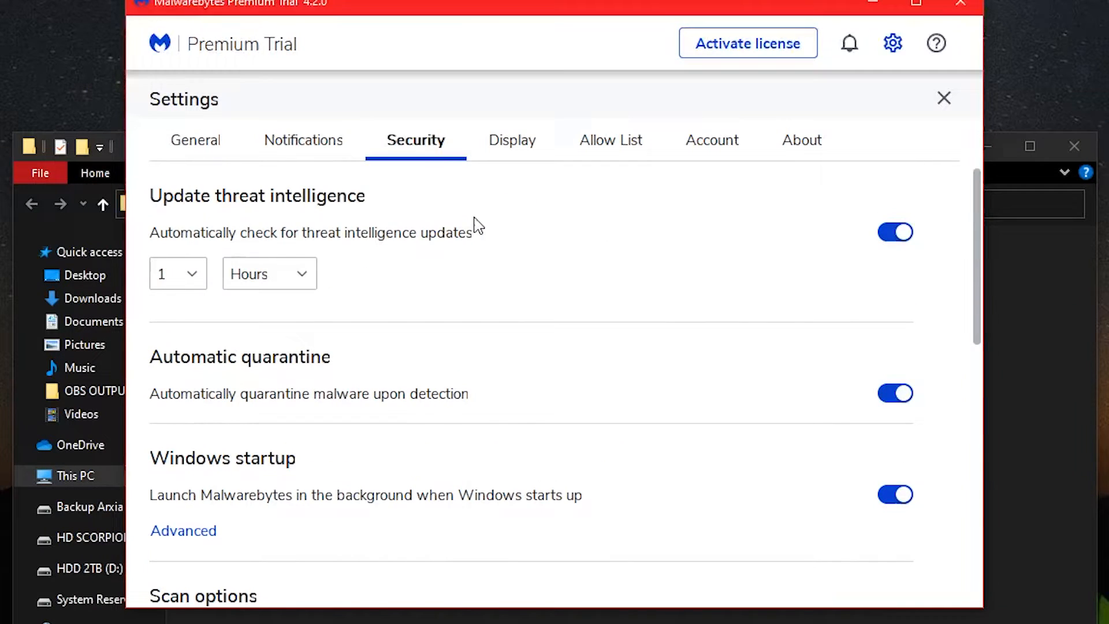
pyautogui.scroll(-3)
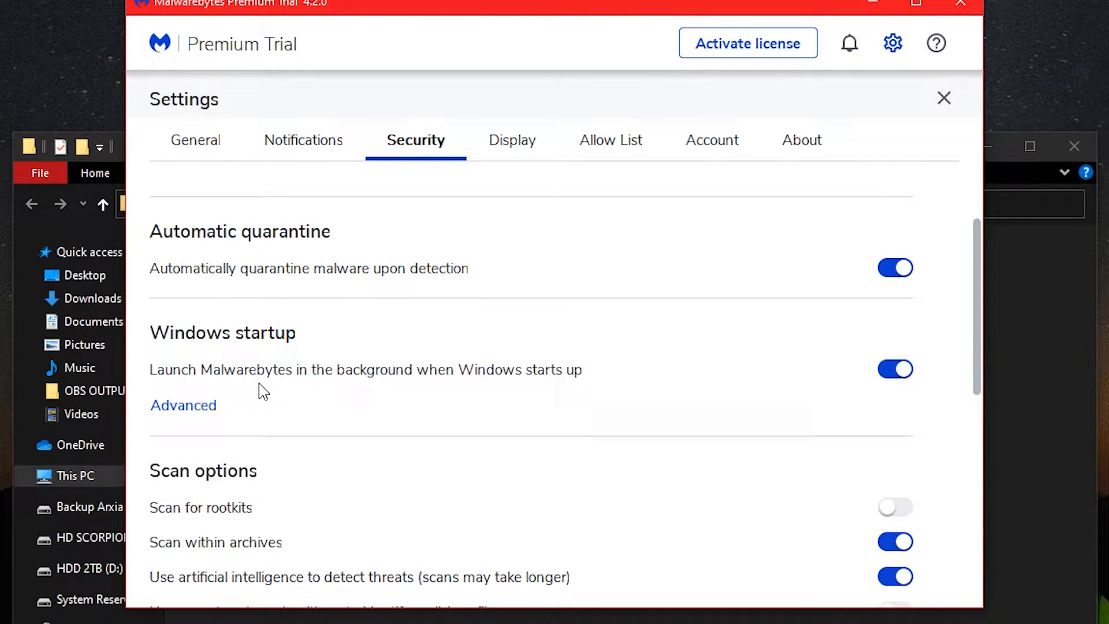
pyautogui.scroll(-3)
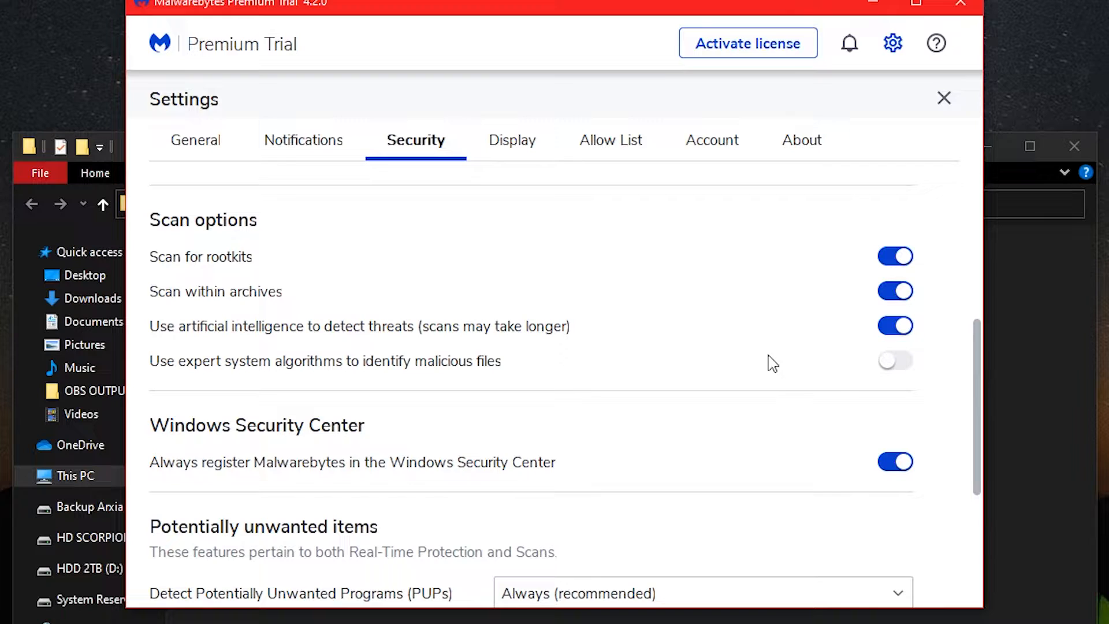
pyautogui.scroll(-3)
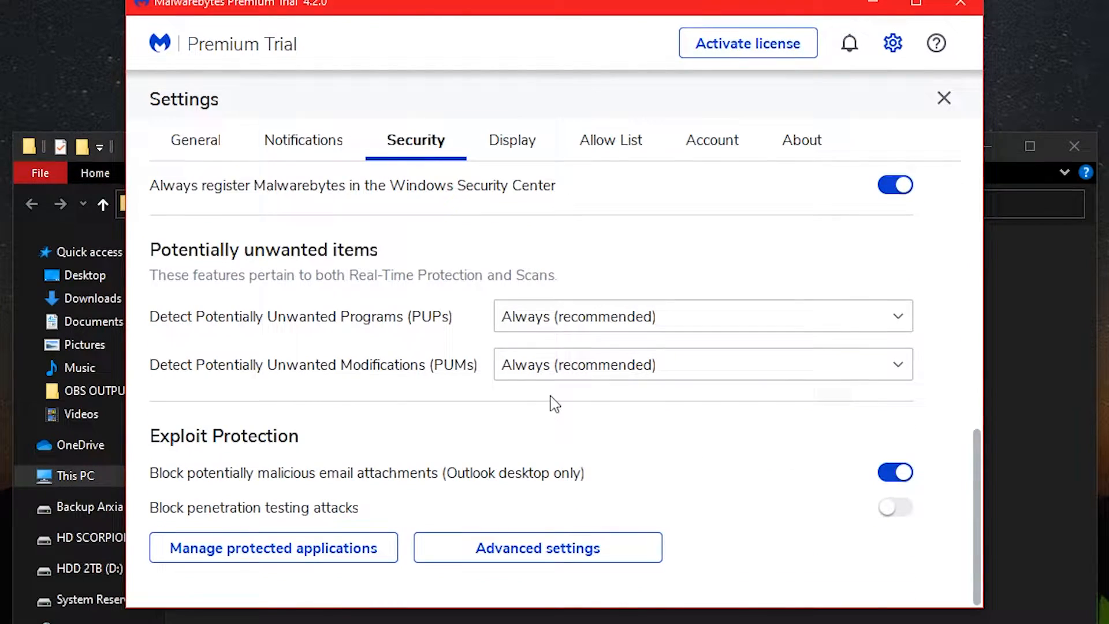
pyautogui.click(507, 139)
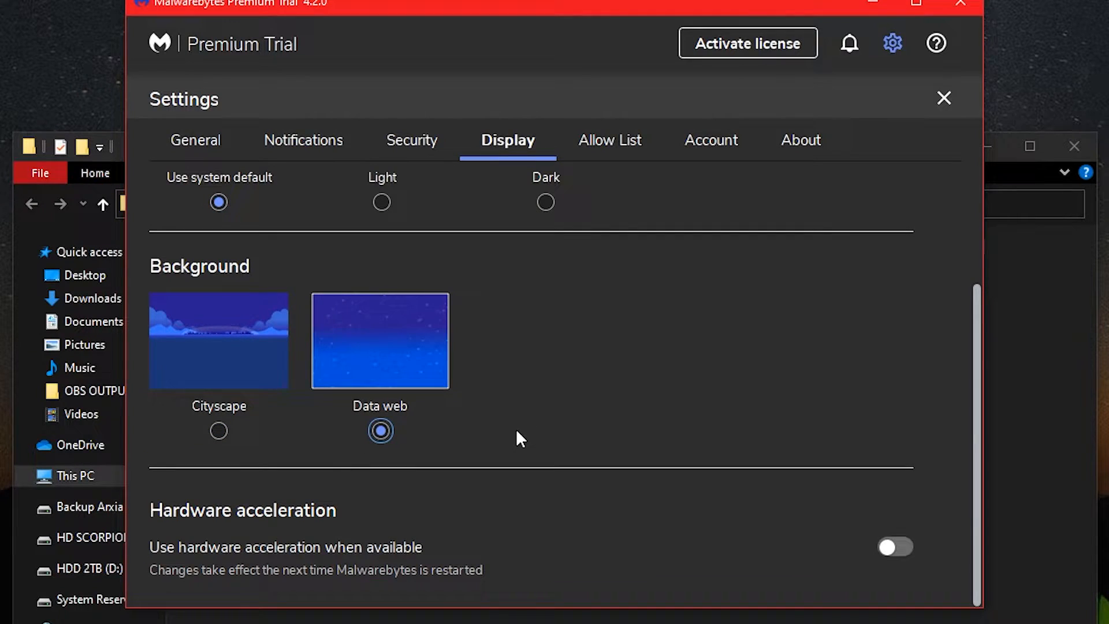
pyautogui.click(607, 139)
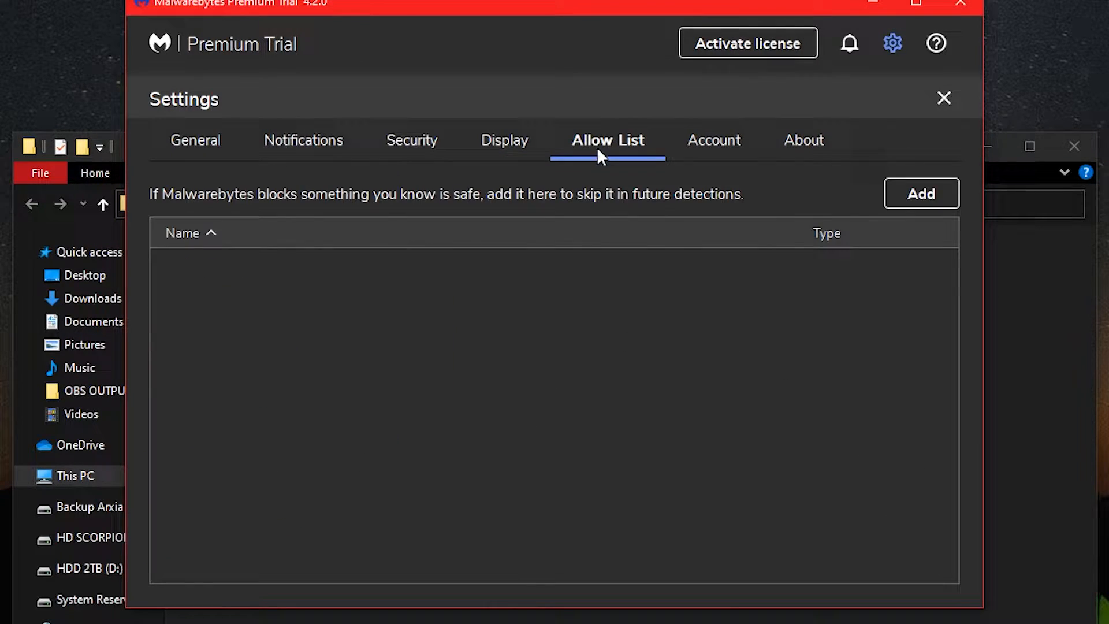
pyautogui.click(943, 98)
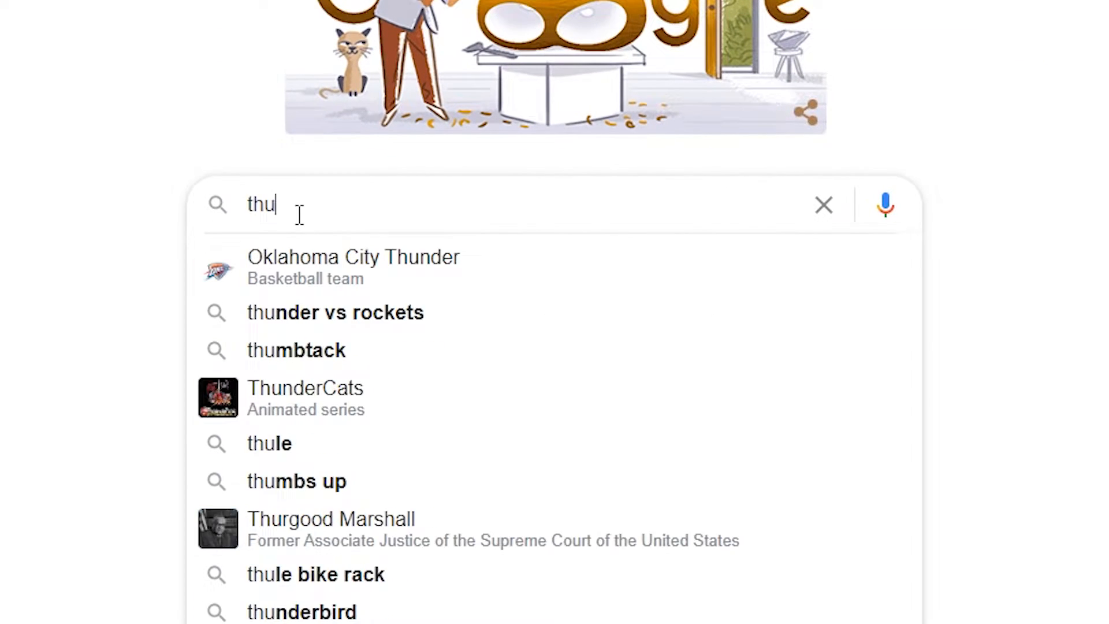
# Download the Thunderbird installer from the official site and run it with standard setup
pyautogui.click(302, 612)
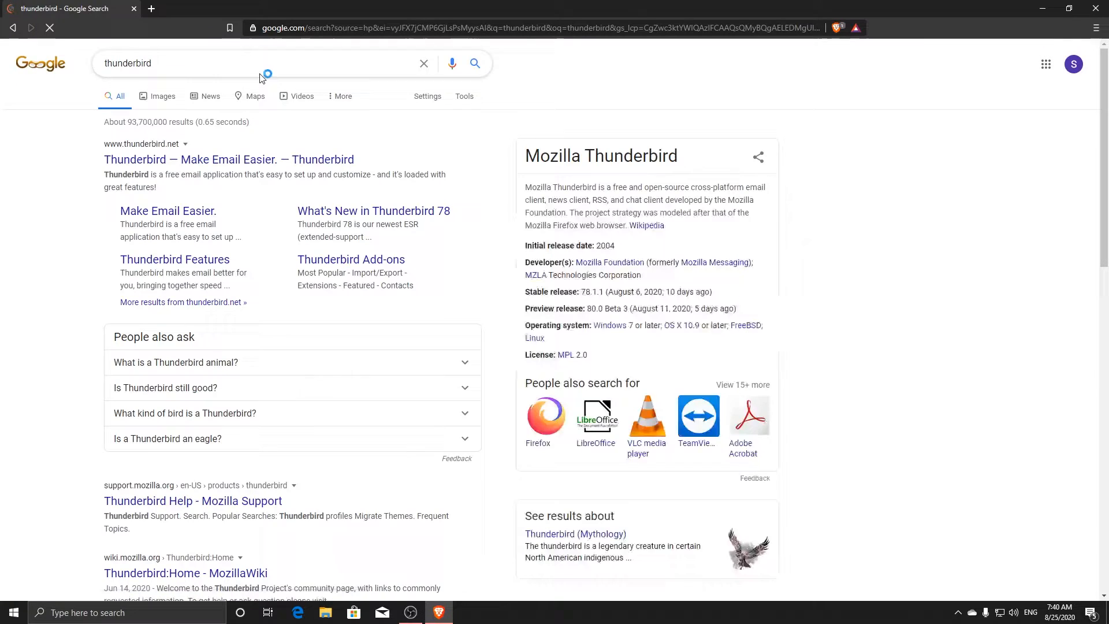
pyautogui.click(229, 159)
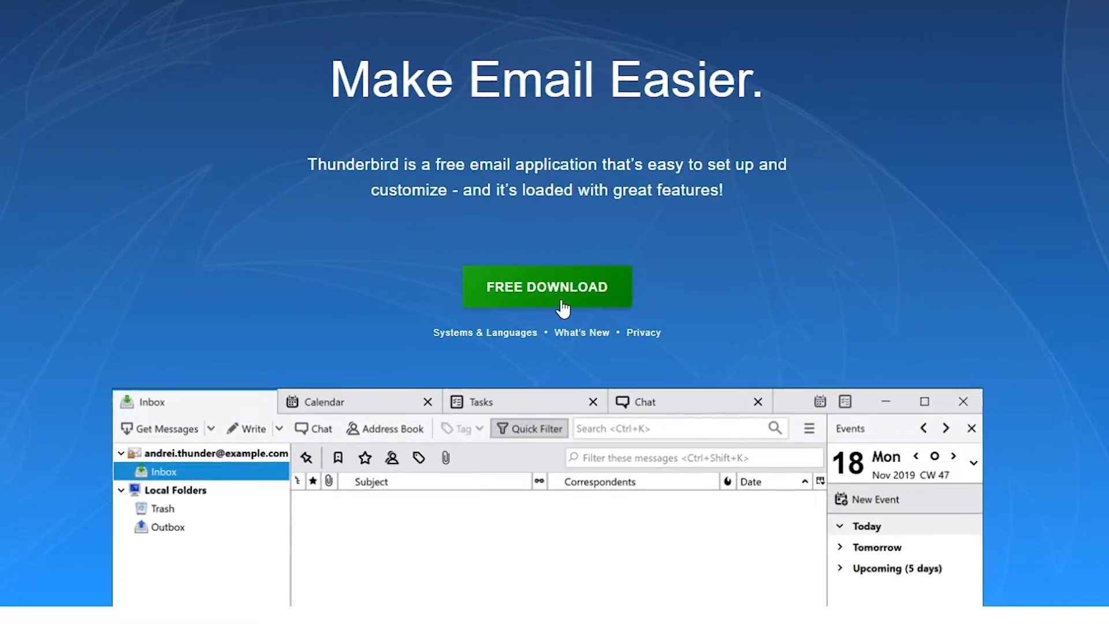
pyautogui.click(547, 287)
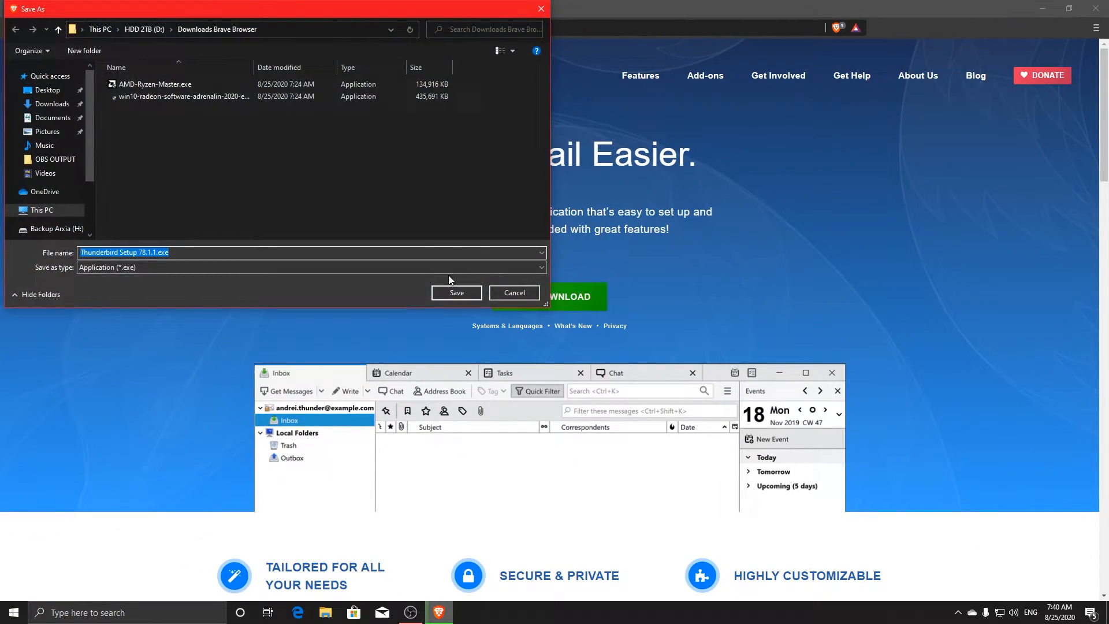
pyautogui.click(457, 293)
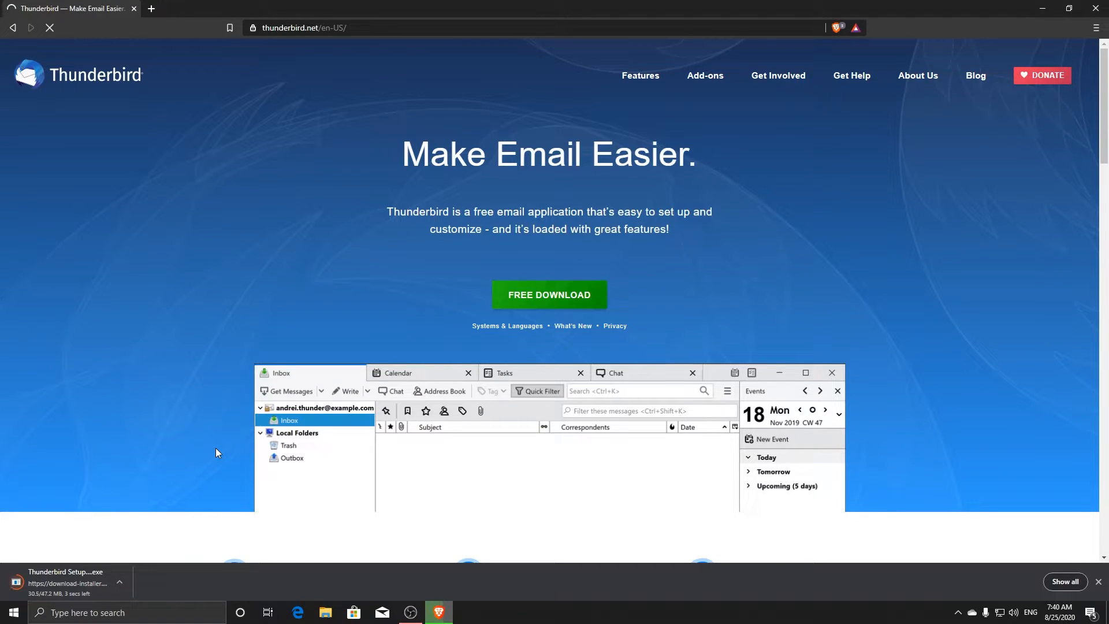
pyautogui.click(548, 296)
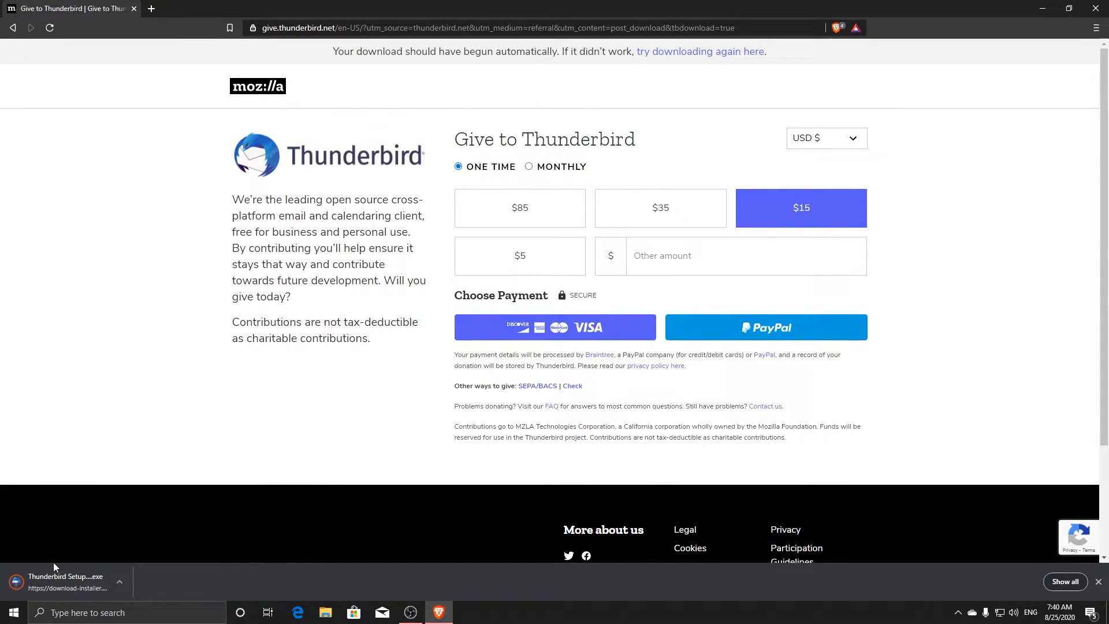
pyautogui.click(67, 582)
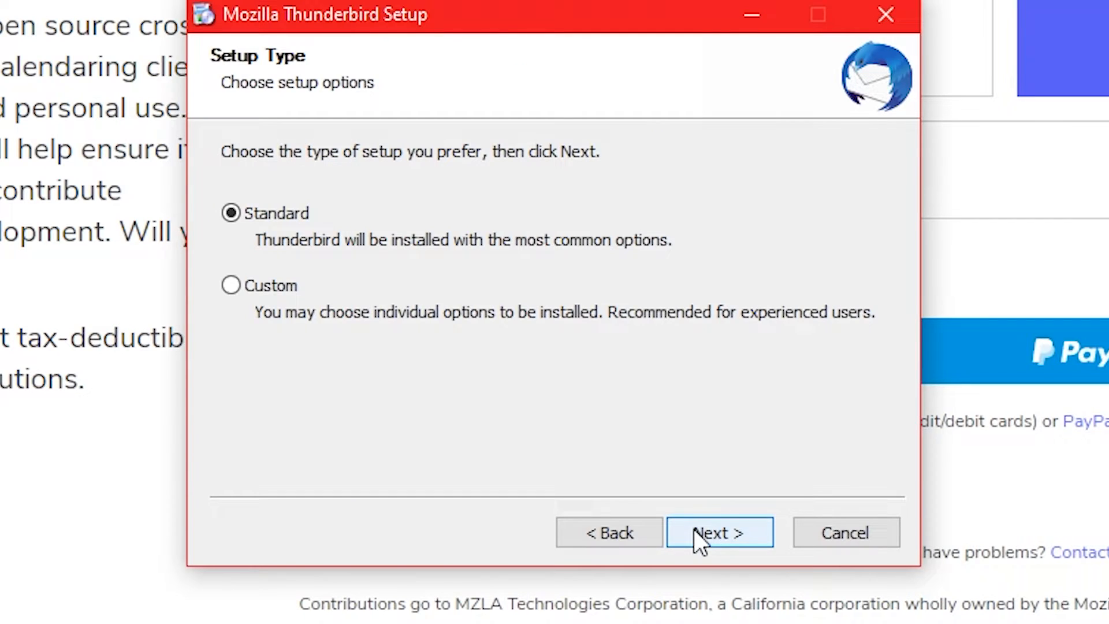
pyautogui.click(718, 532)
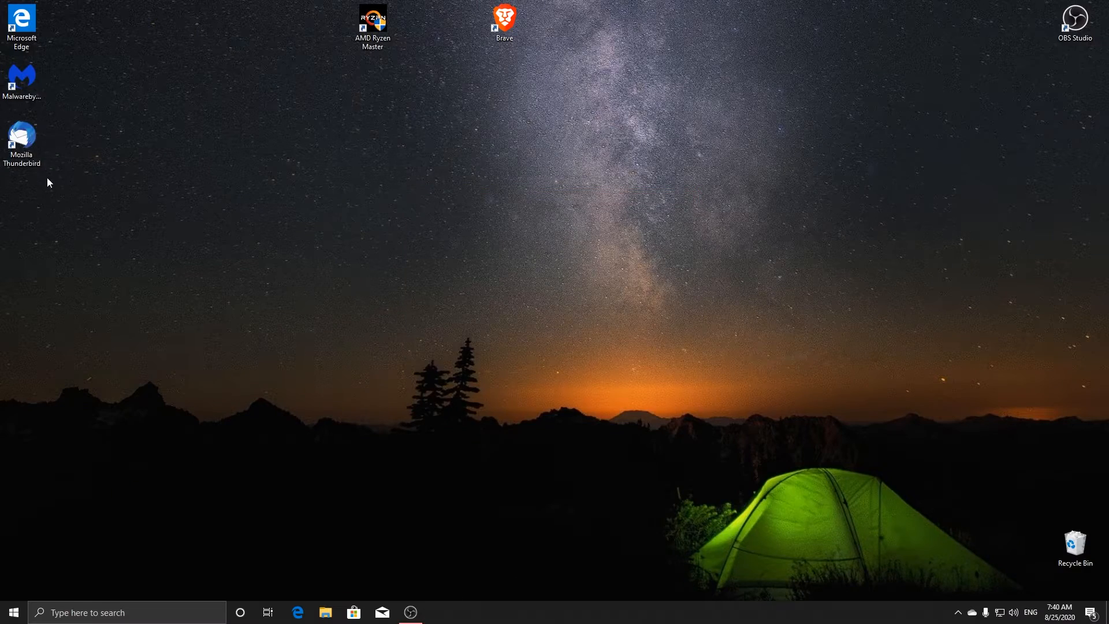
# Launch Thunderbird and add an existing email account so it finds the server configuration
pyautogui.doubleClick(22, 134)
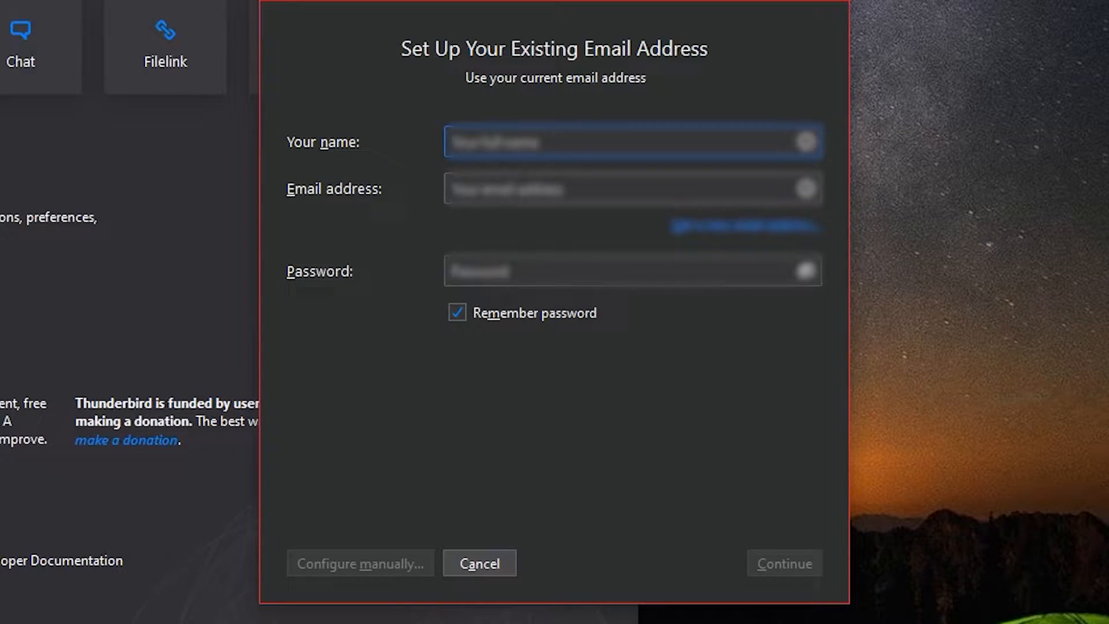
pyautogui.moveTo(527, 183)
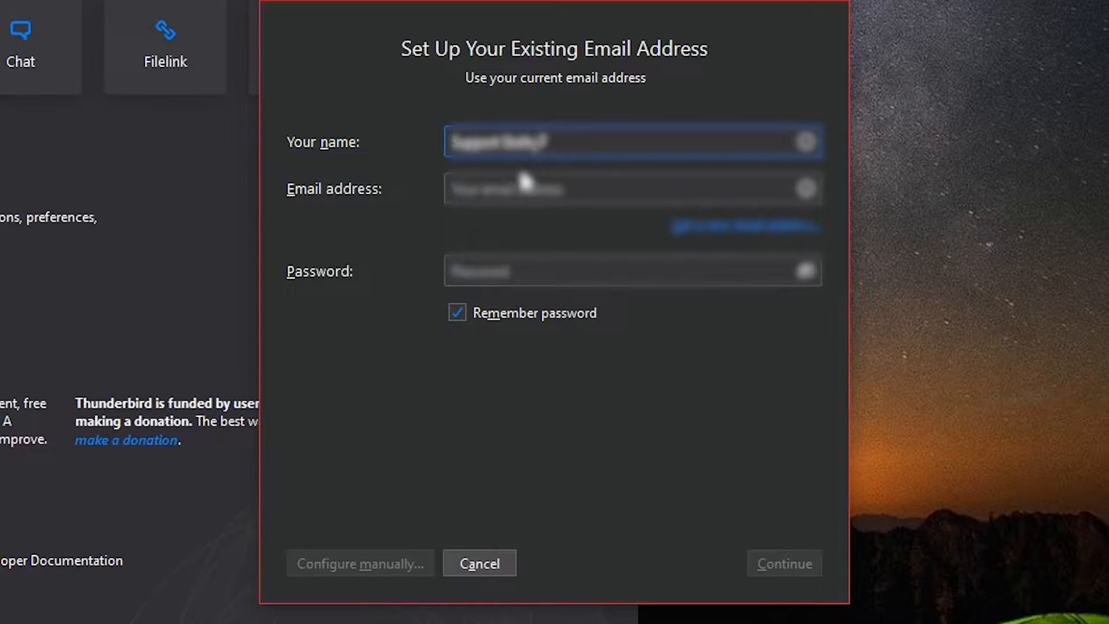
pyautogui.click(631, 189)
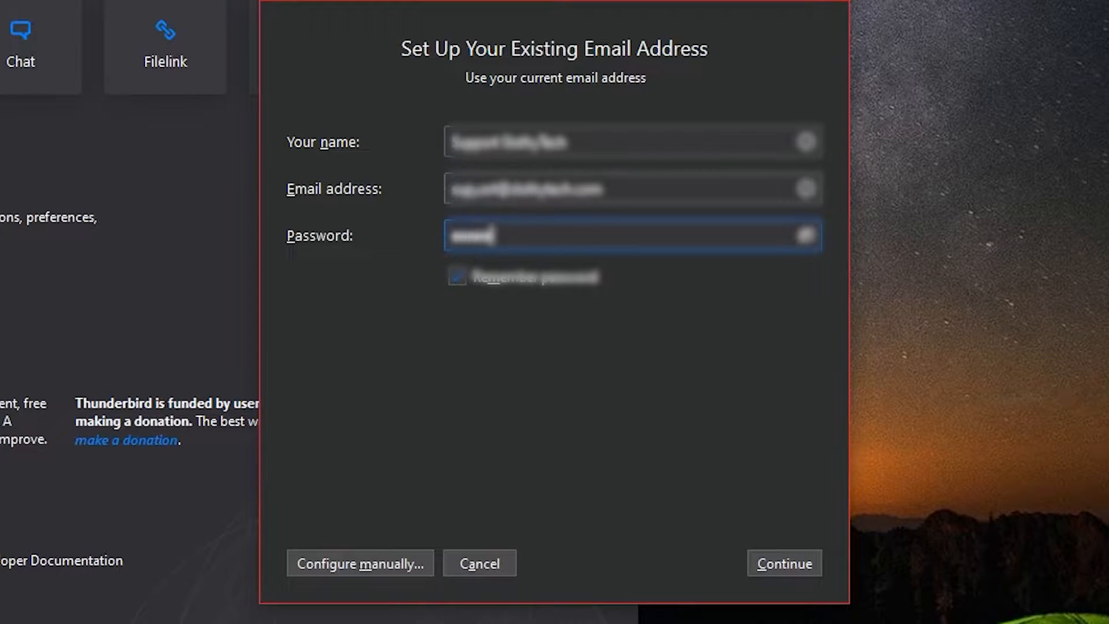
pyautogui.click(783, 563)
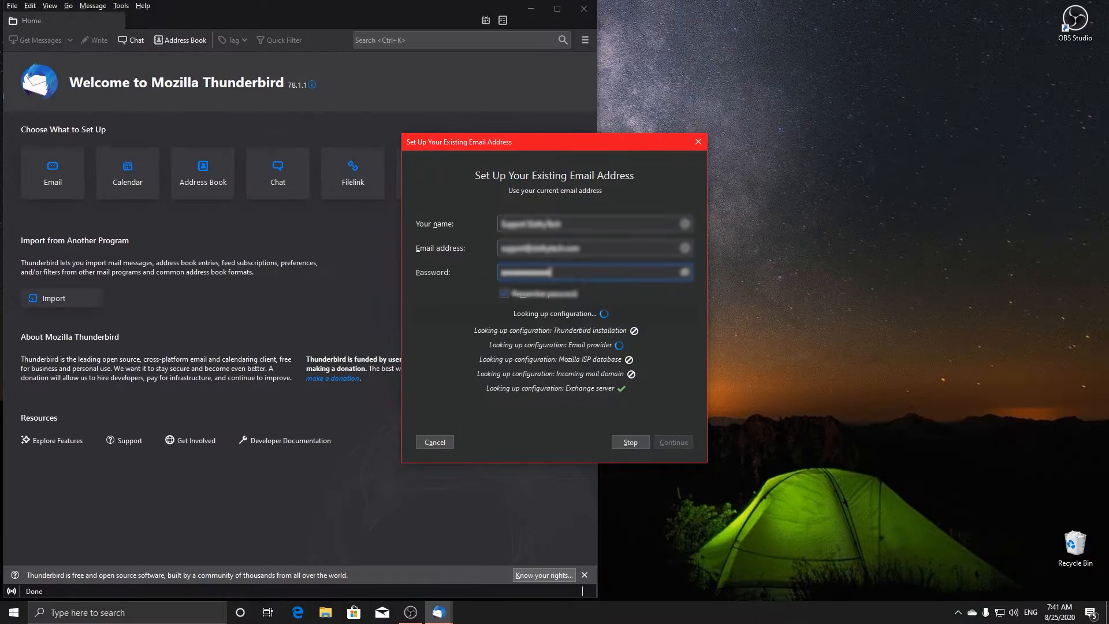
pyautogui.click(438, 612)
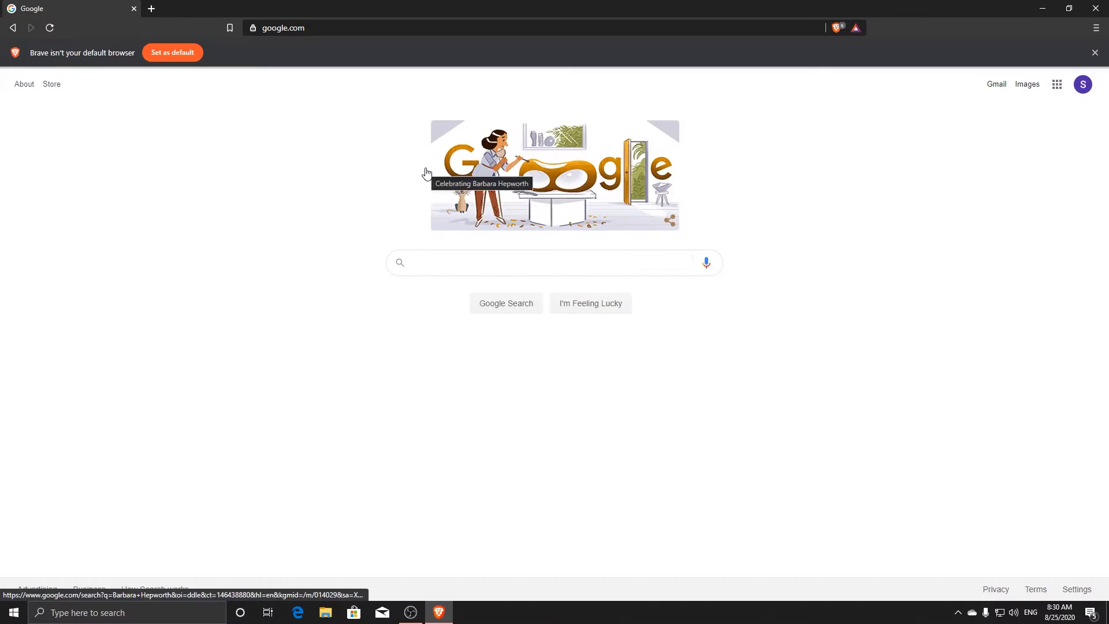
# Search 'directx', download the DirectX web installer from Microsoft, and run it past the Bing Bar offer
pyautogui.write('directx')
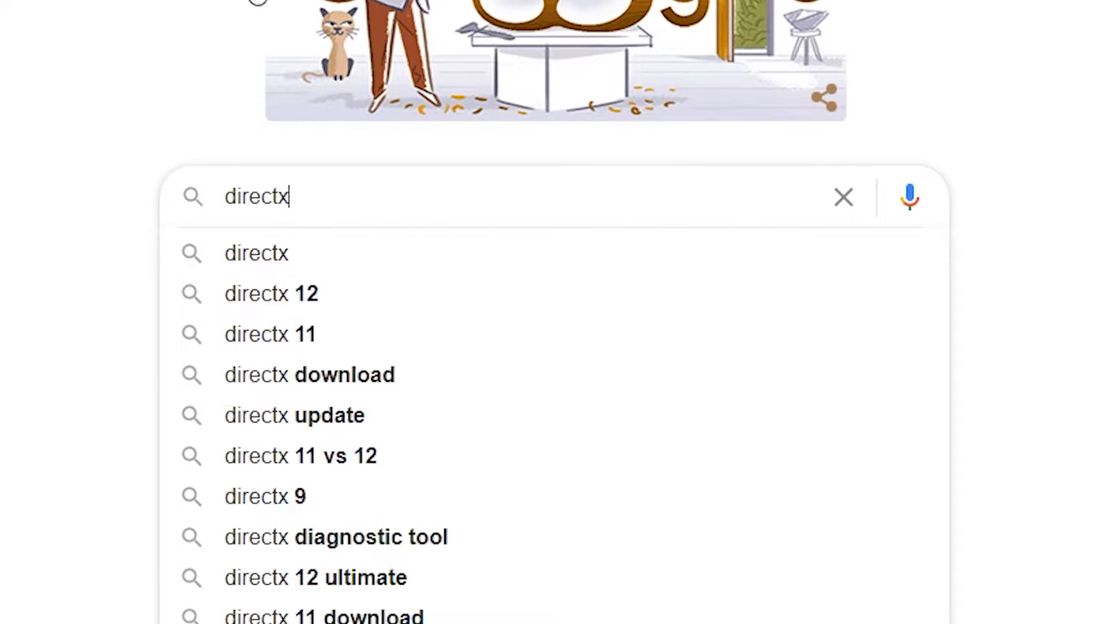
pyautogui.press('Return')
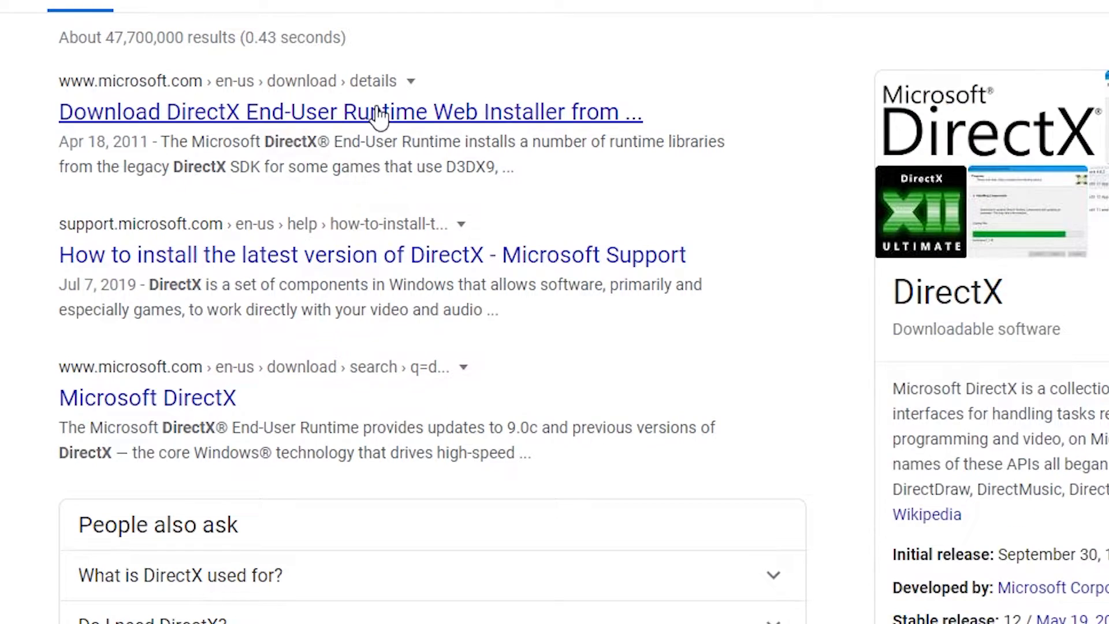
pyautogui.click(351, 111)
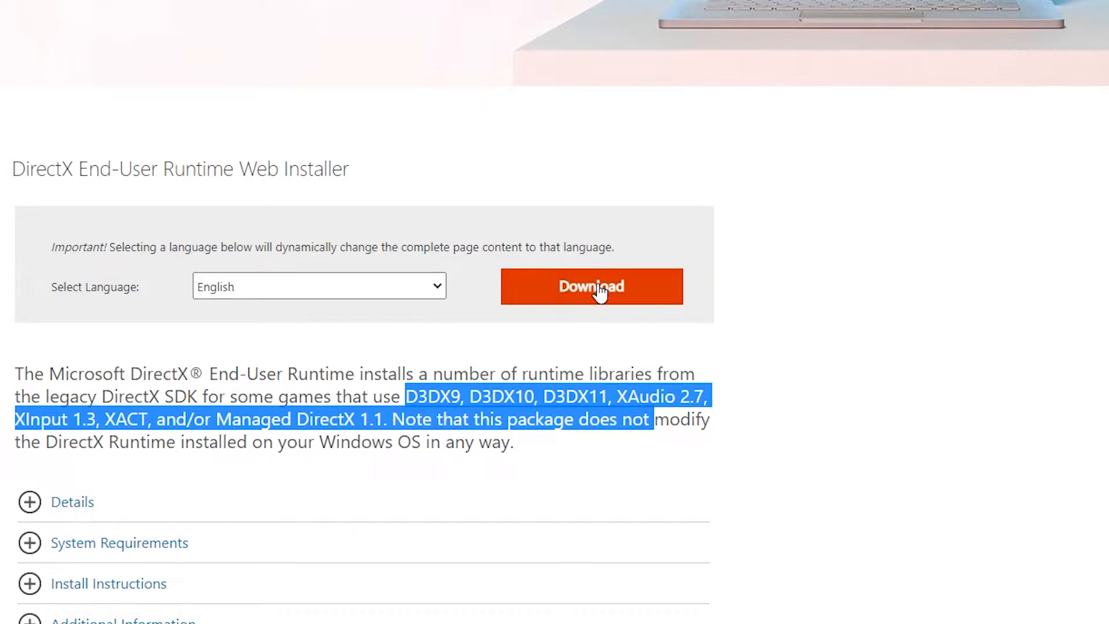
pyautogui.click(592, 287)
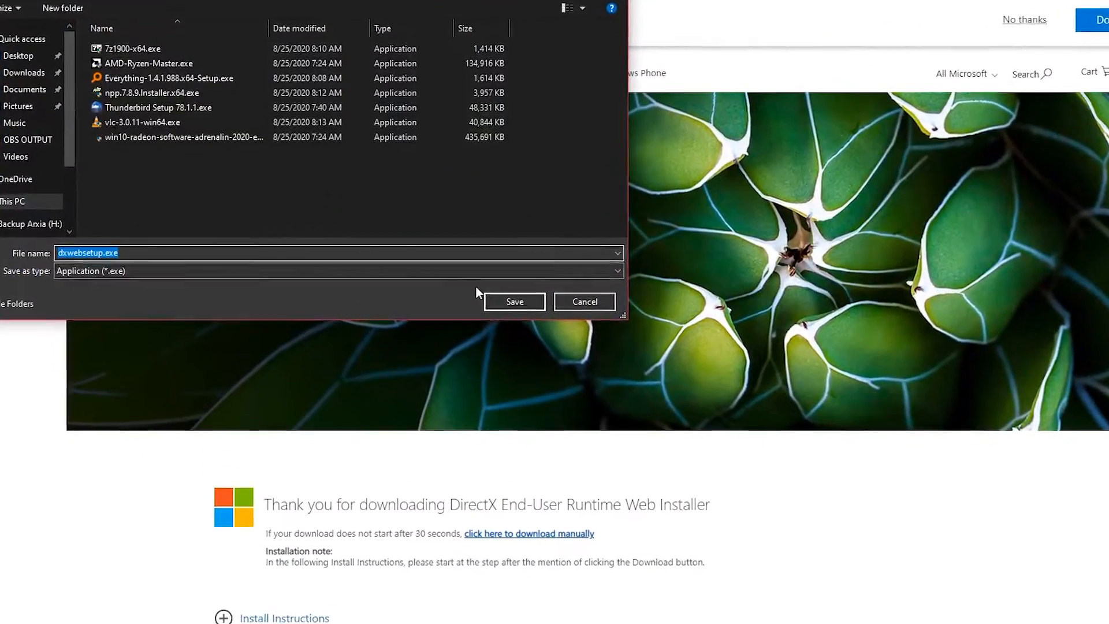
pyautogui.click(514, 301)
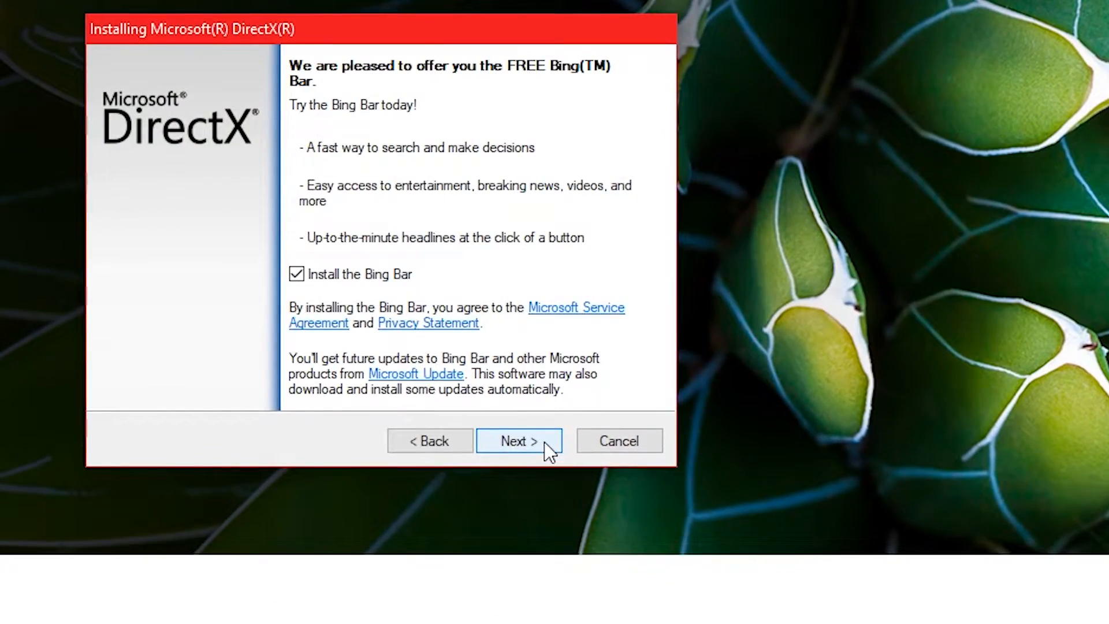
pyautogui.click(519, 441)
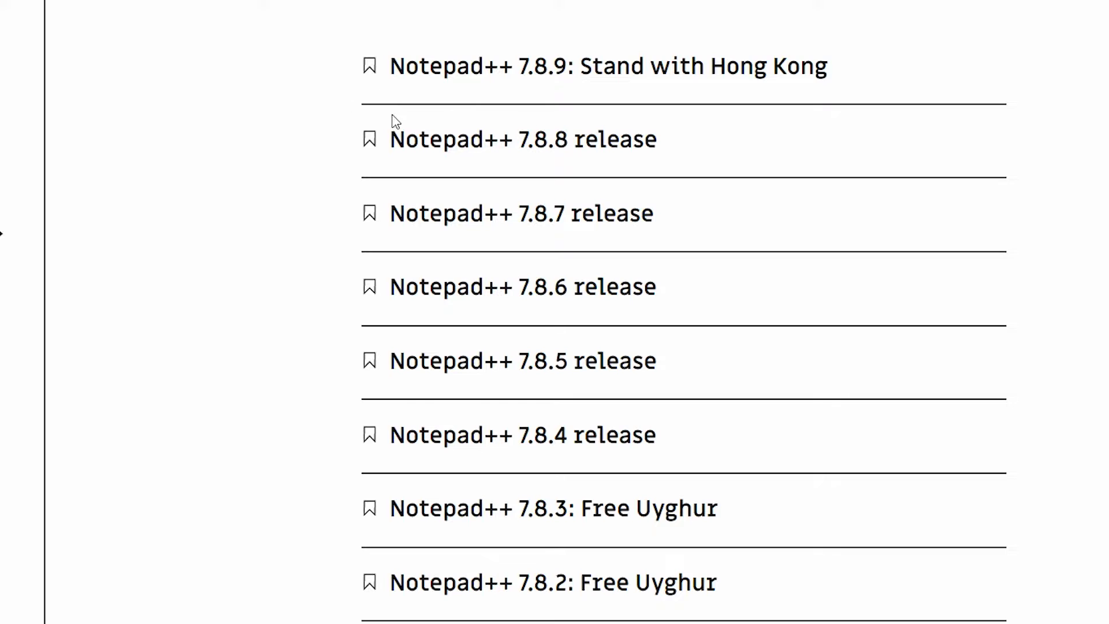
# Download the Notepad++ 7.8.9 64-bit installer from its release page
pyautogui.click(607, 65)
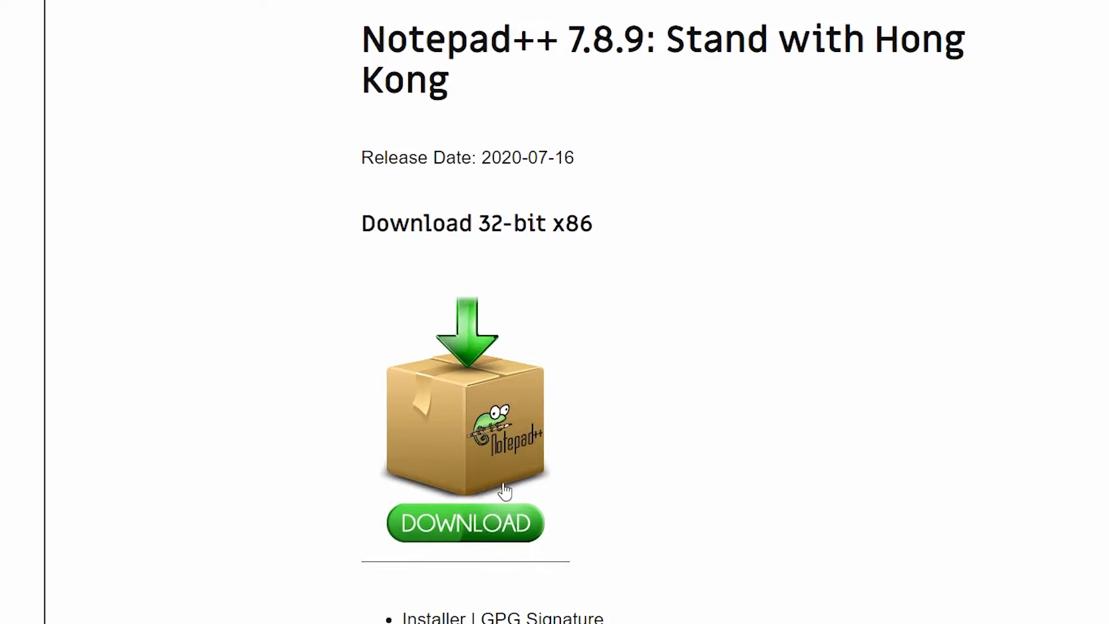
pyautogui.scroll(-3)
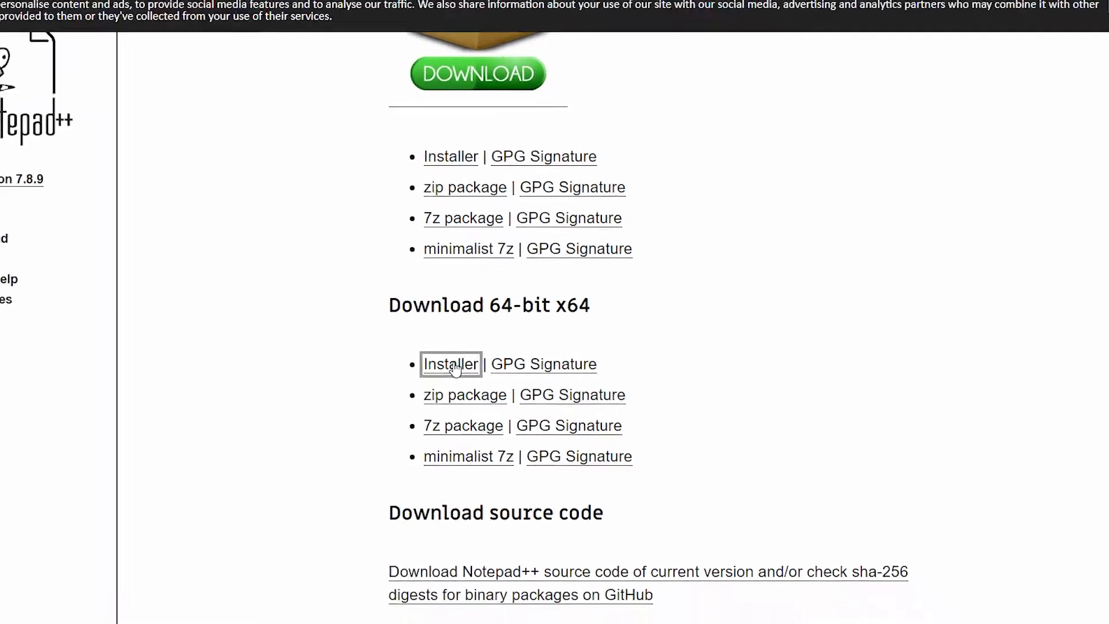
pyautogui.click(451, 365)
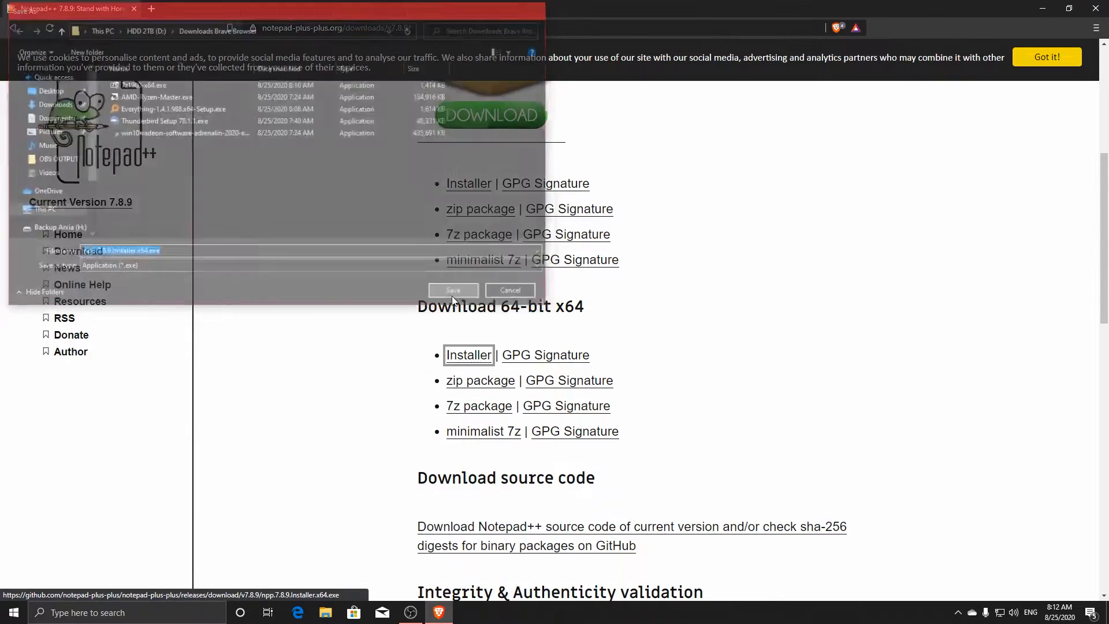
pyautogui.click(453, 291)
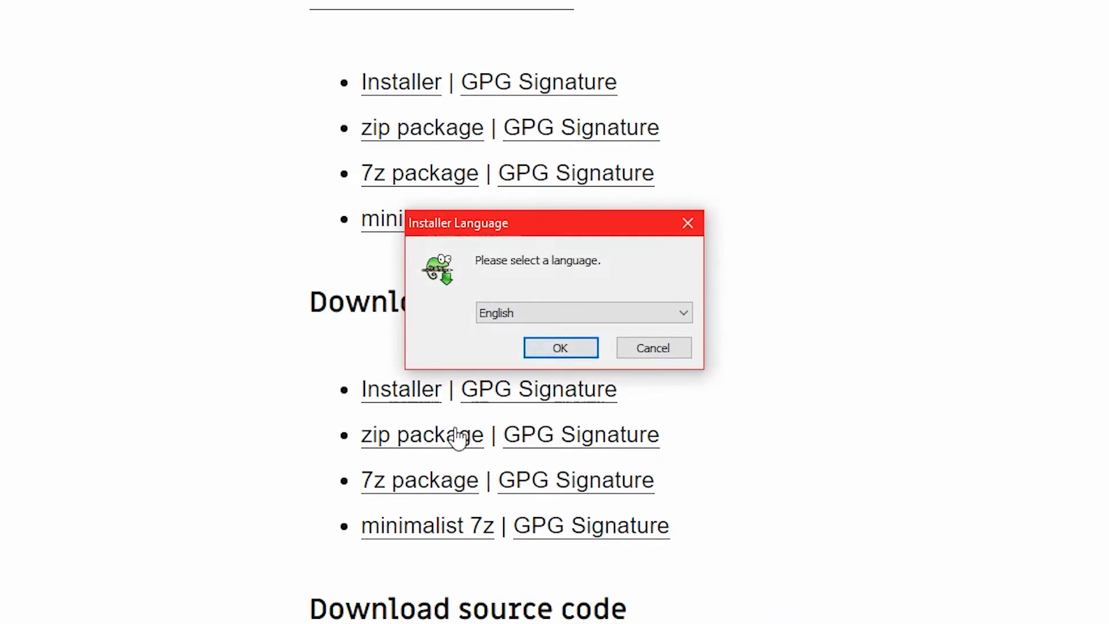
# Install Notepad++ with English, the default folder and default components
pyautogui.click(560, 347)
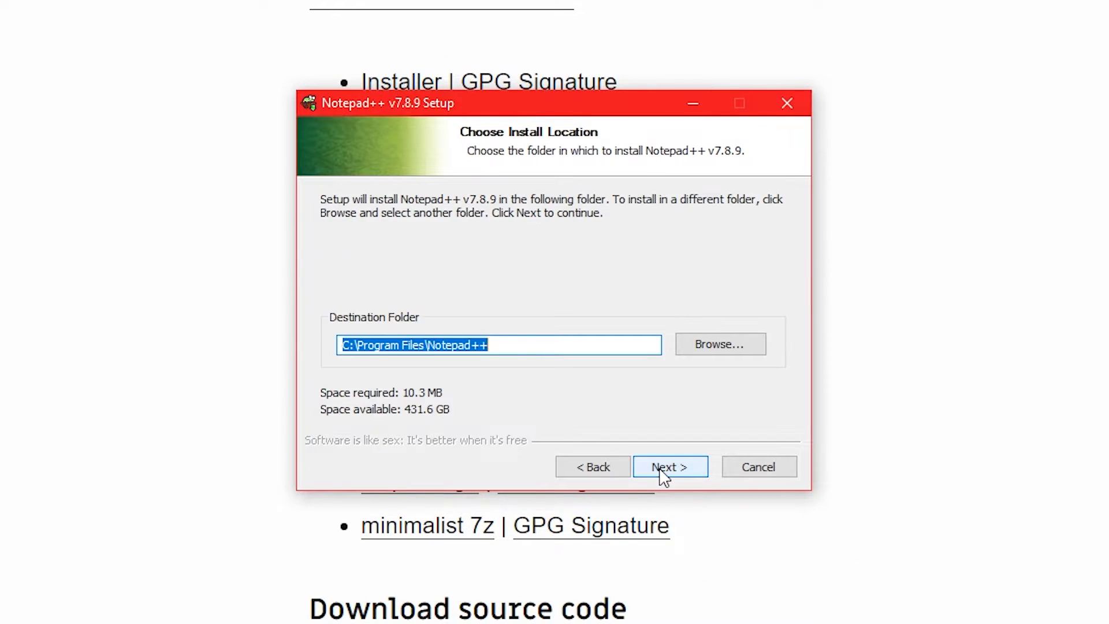
pyautogui.click(669, 467)
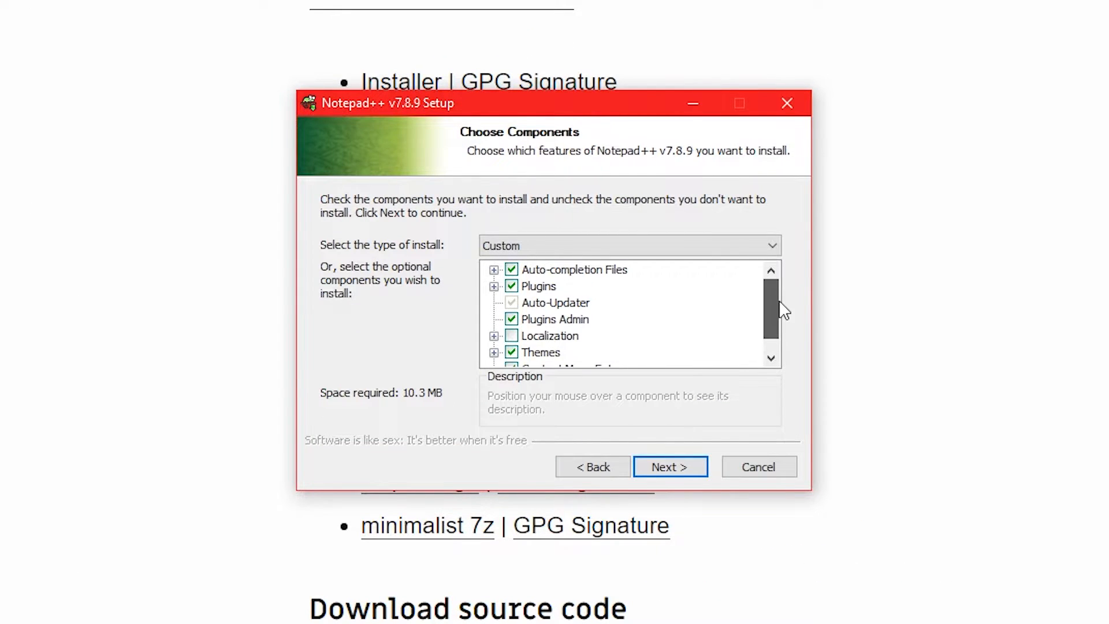
pyautogui.click(669, 466)
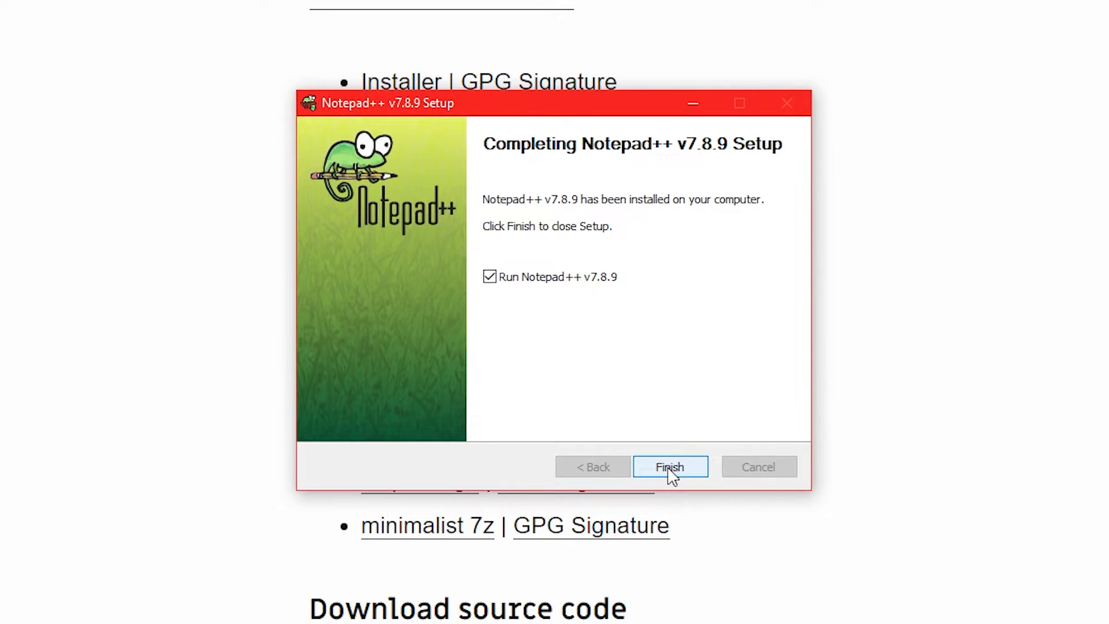
pyautogui.click(669, 467)
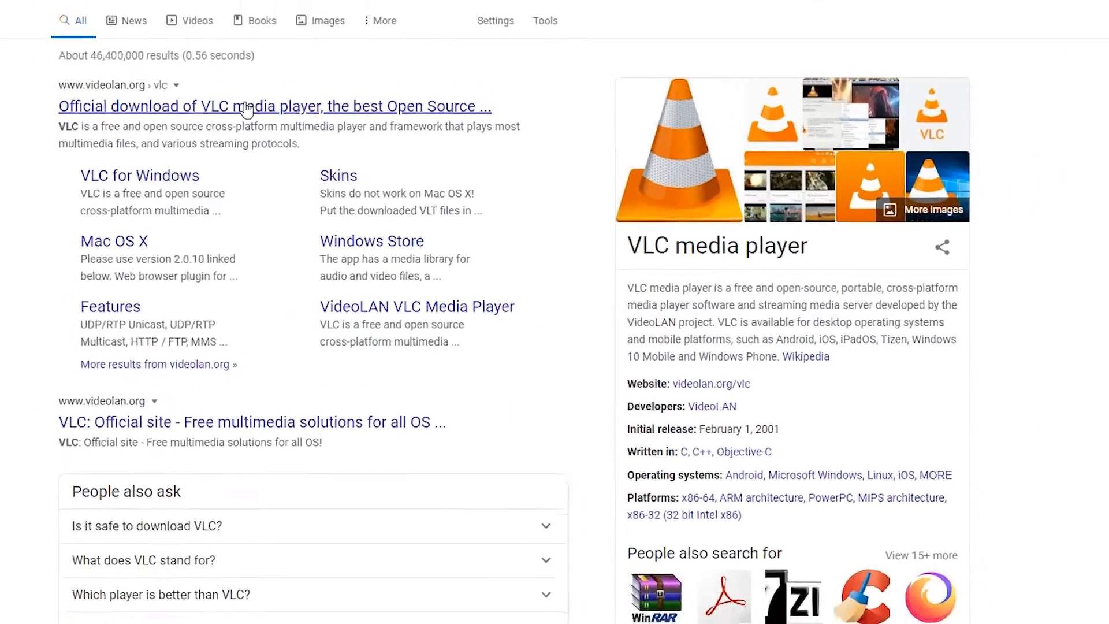
# Download vlc-3.0.11-win64.exe from VideoLAN, accept the license and install to the default folder
pyautogui.click(275, 107)
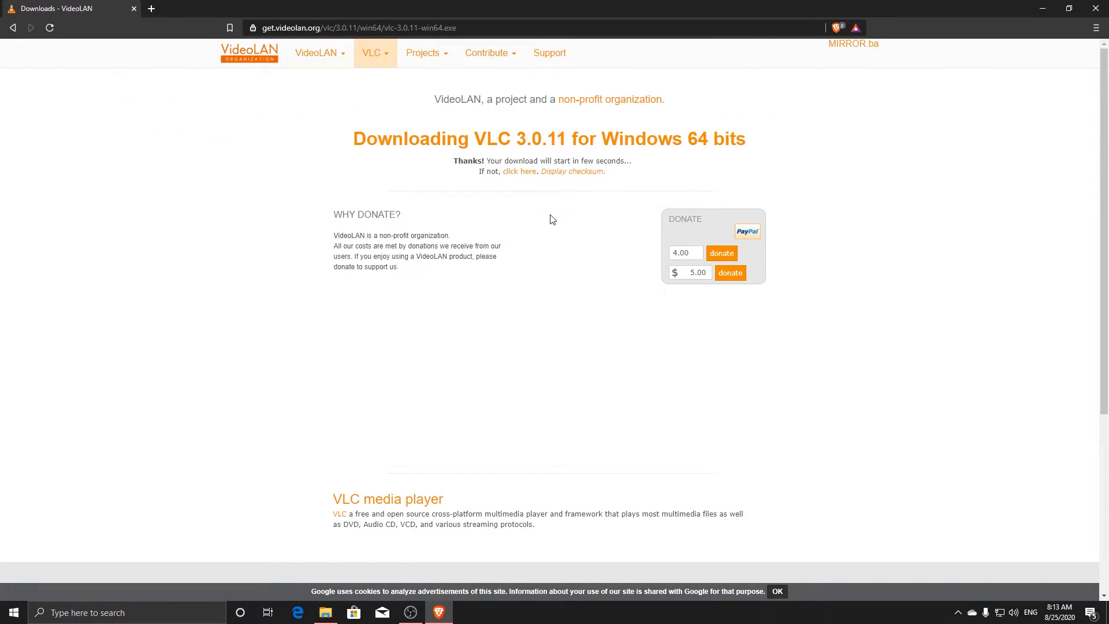
pyautogui.click(519, 171)
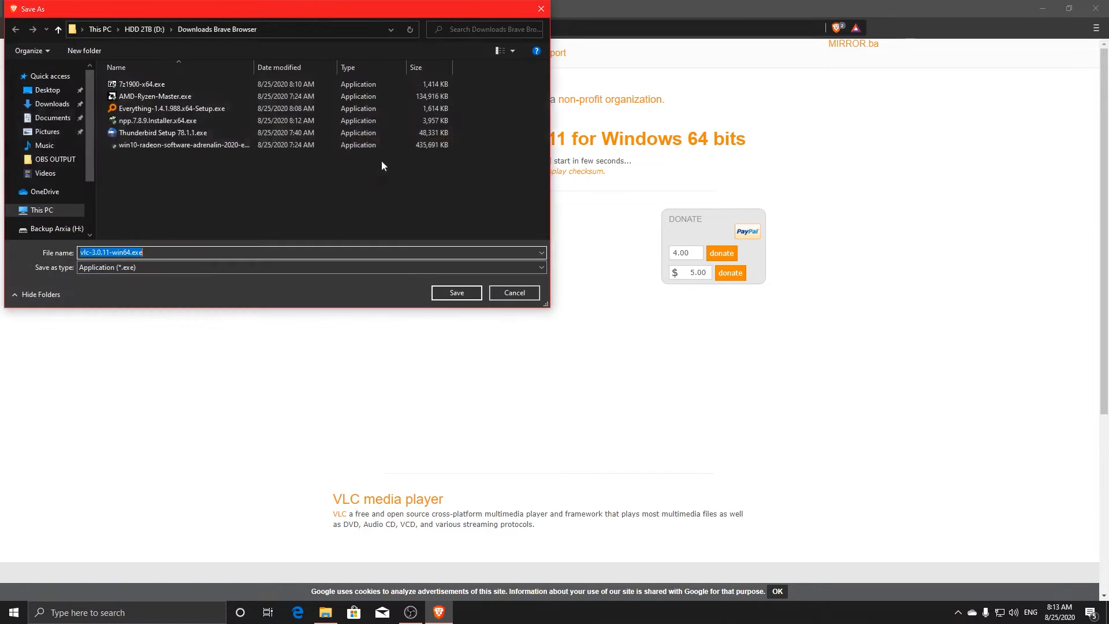
pyautogui.click(456, 292)
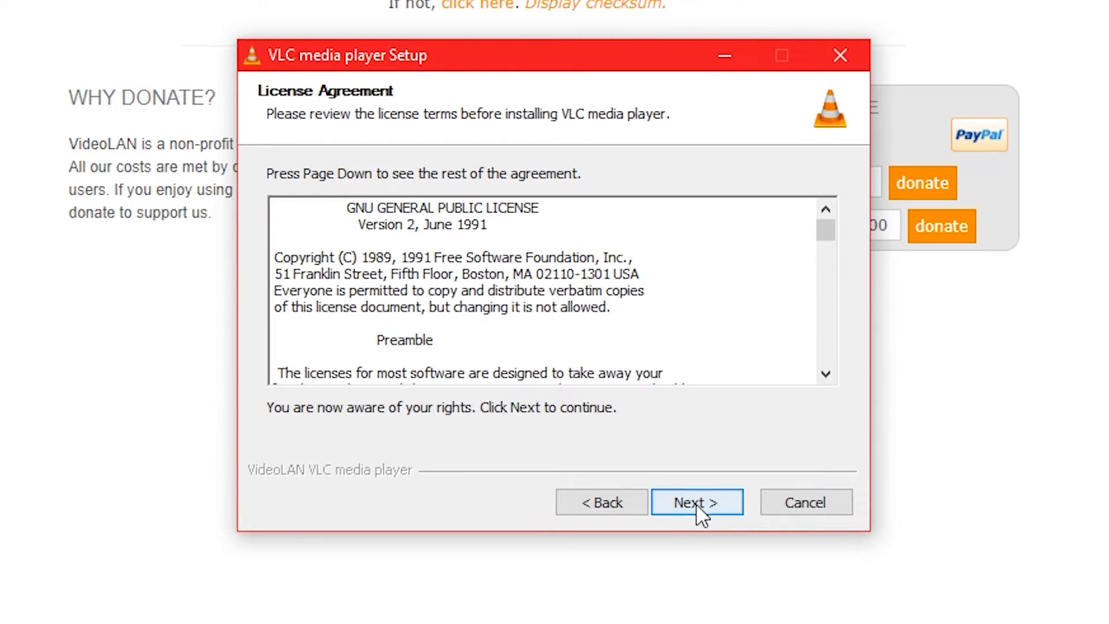
pyautogui.click(696, 503)
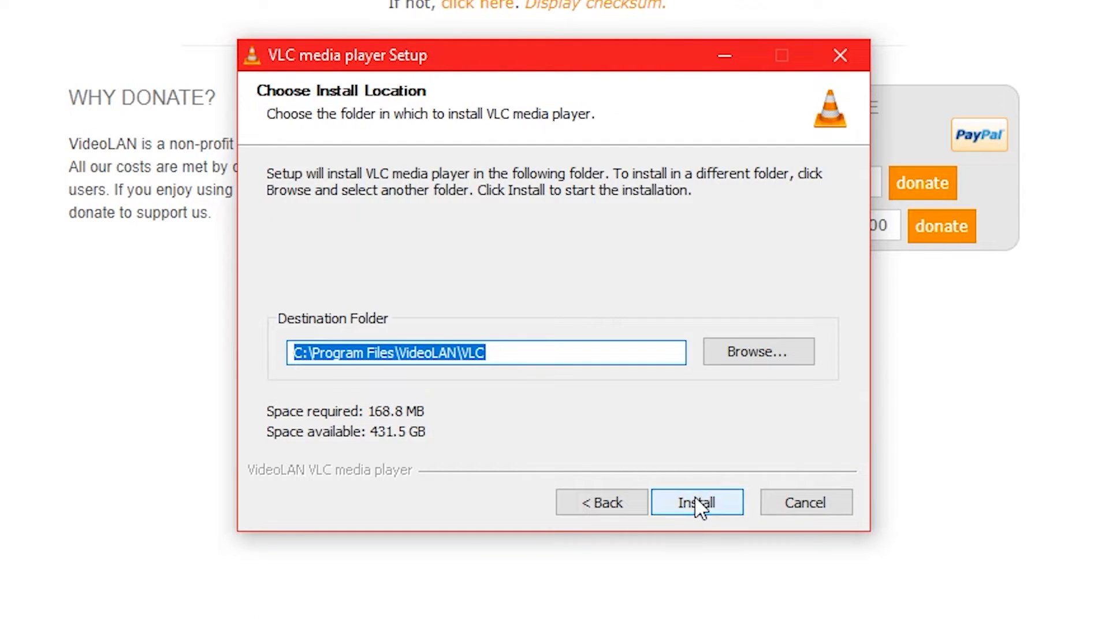
pyautogui.click(696, 502)
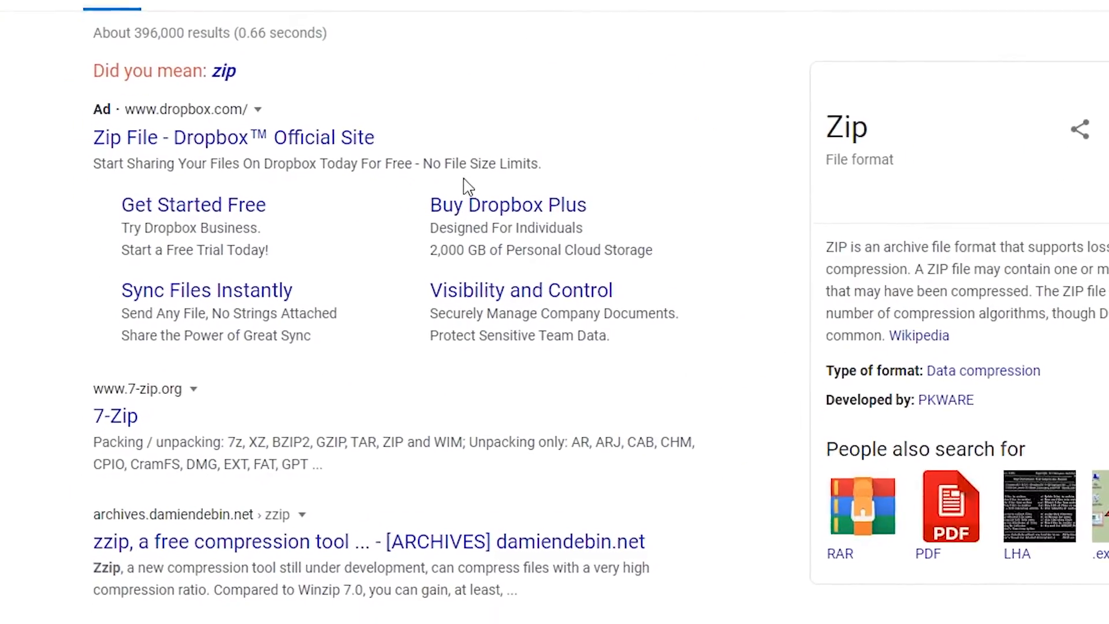
# Save the 7-Zip 19.00 x64 installer from the 7-Zip website
pyautogui.click(115, 416)
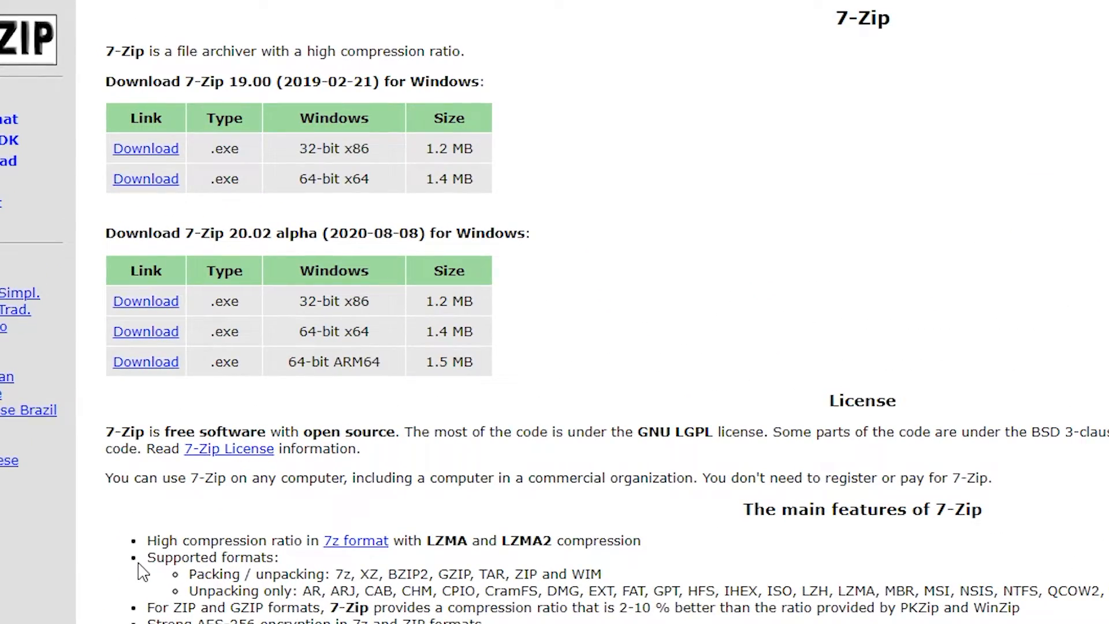
pyautogui.moveTo(146, 178)
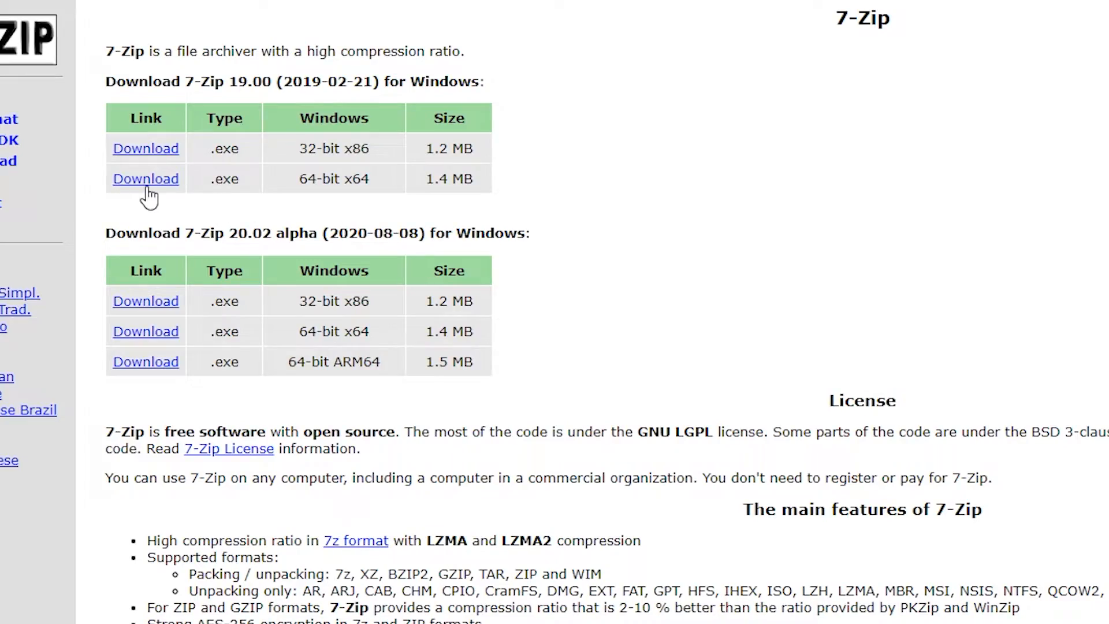
pyautogui.click(146, 178)
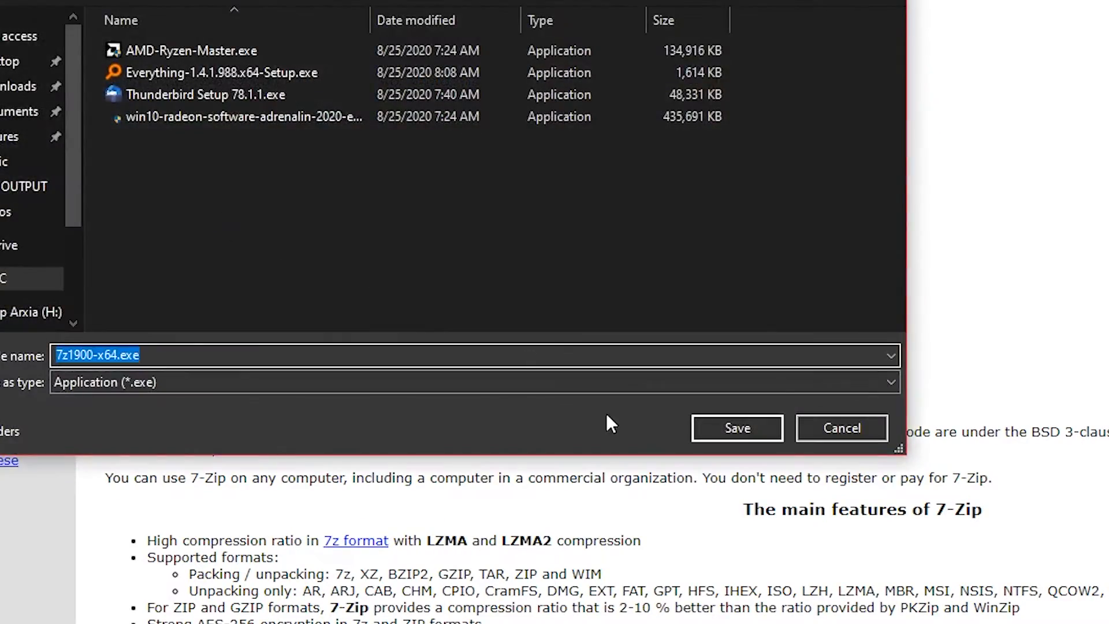
pyautogui.click(736, 429)
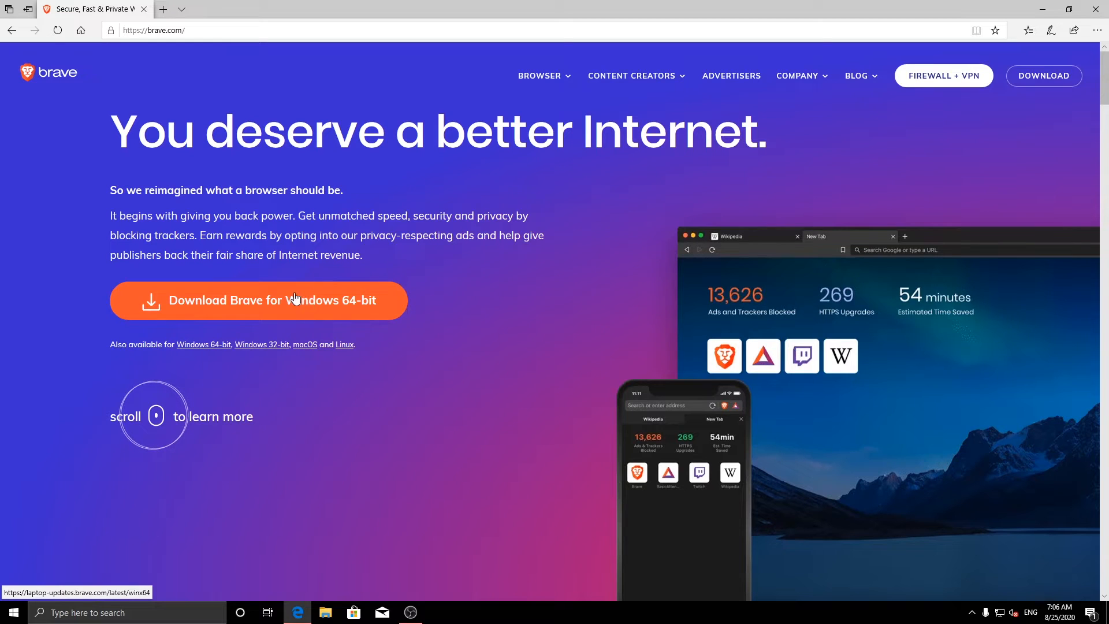
# Download and run the Brave 64-bit installer from brave.com, then skip Brave's welcome tour
pyautogui.click(259, 300)
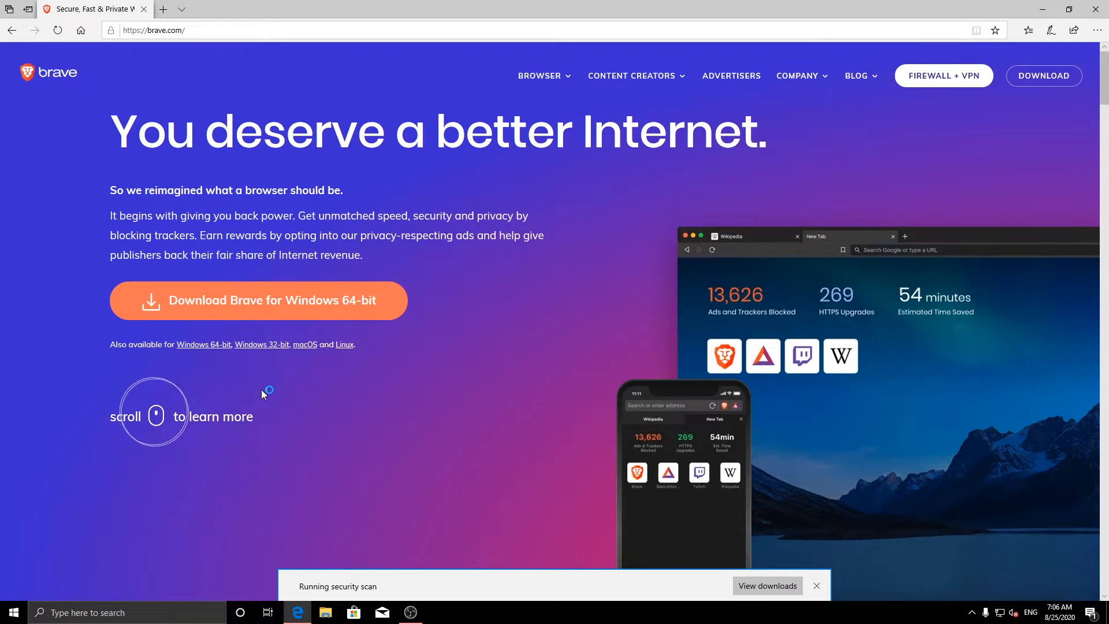
pyautogui.click(816, 586)
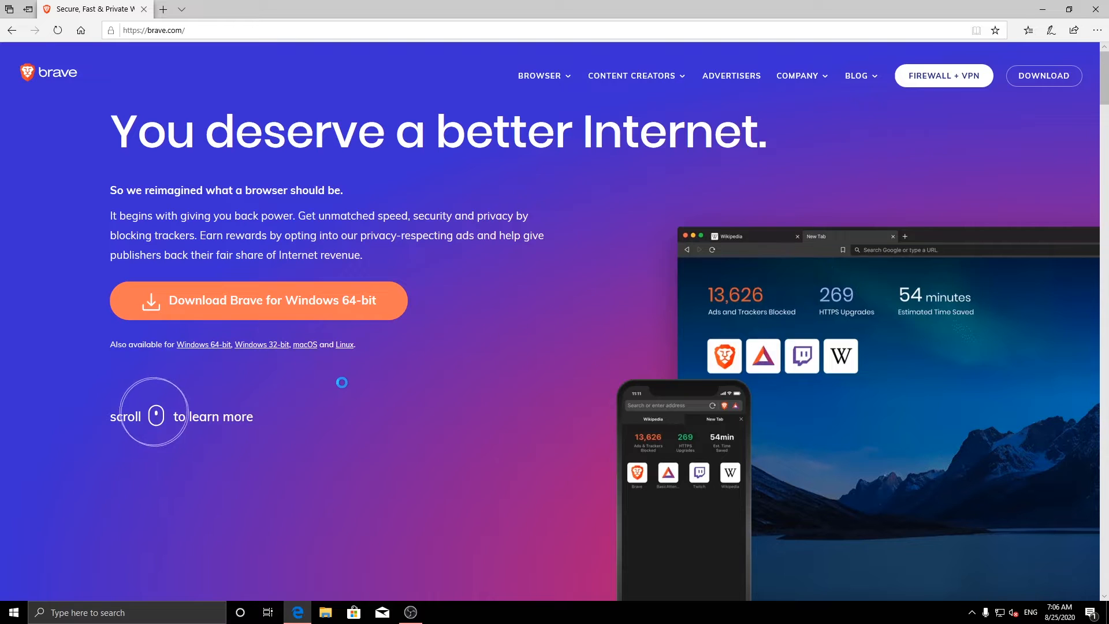
pyautogui.moveTo(453, 380)
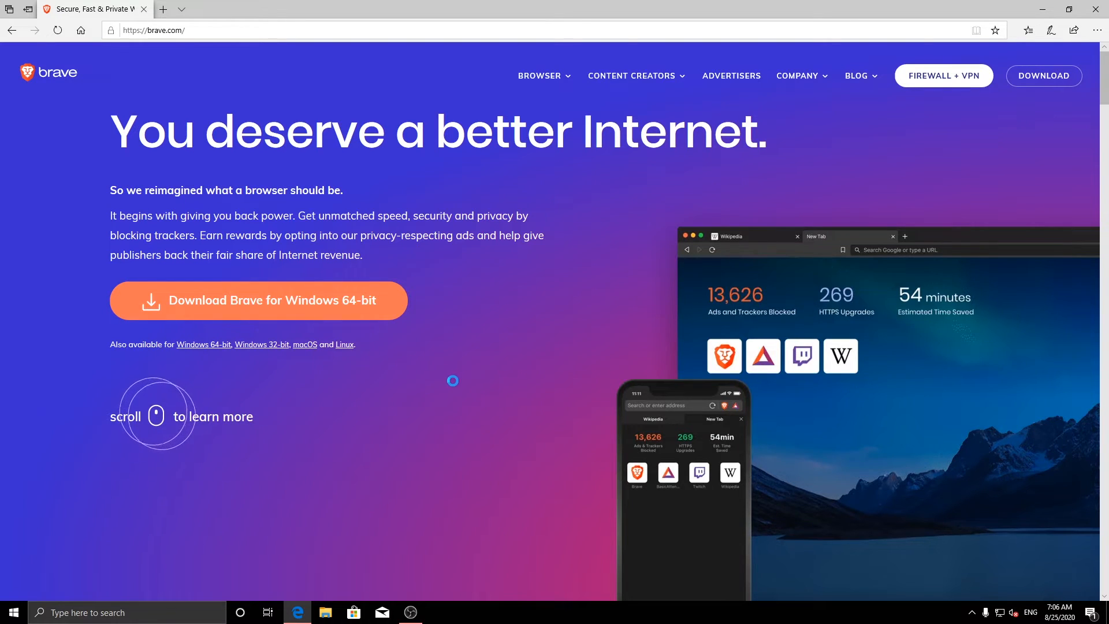
pyautogui.moveTo(488, 321)
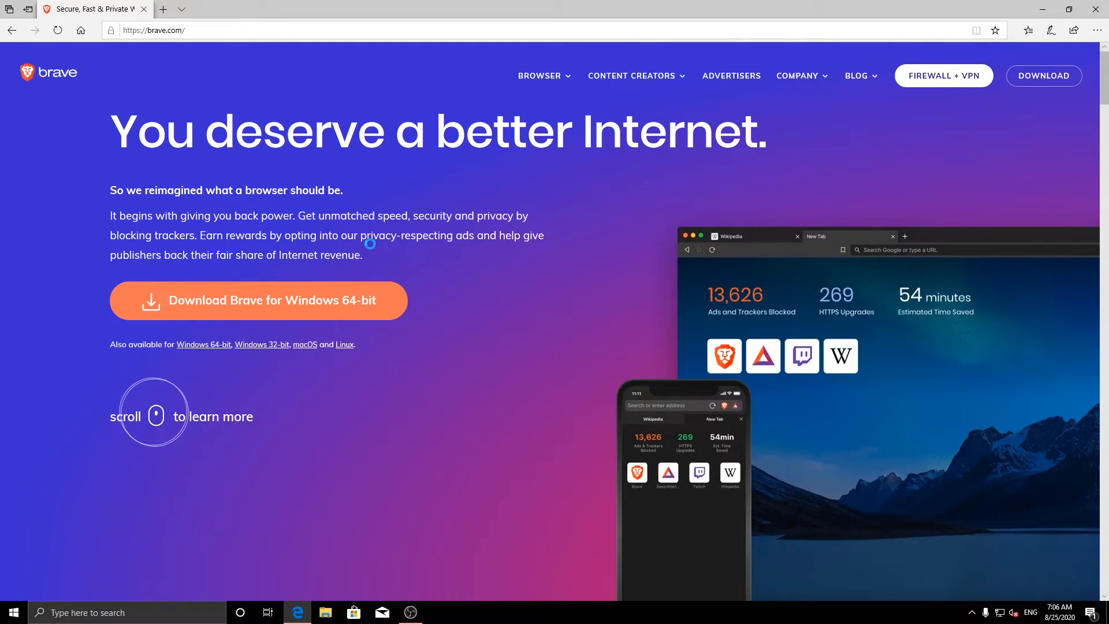
pyautogui.moveTo(410, 613)
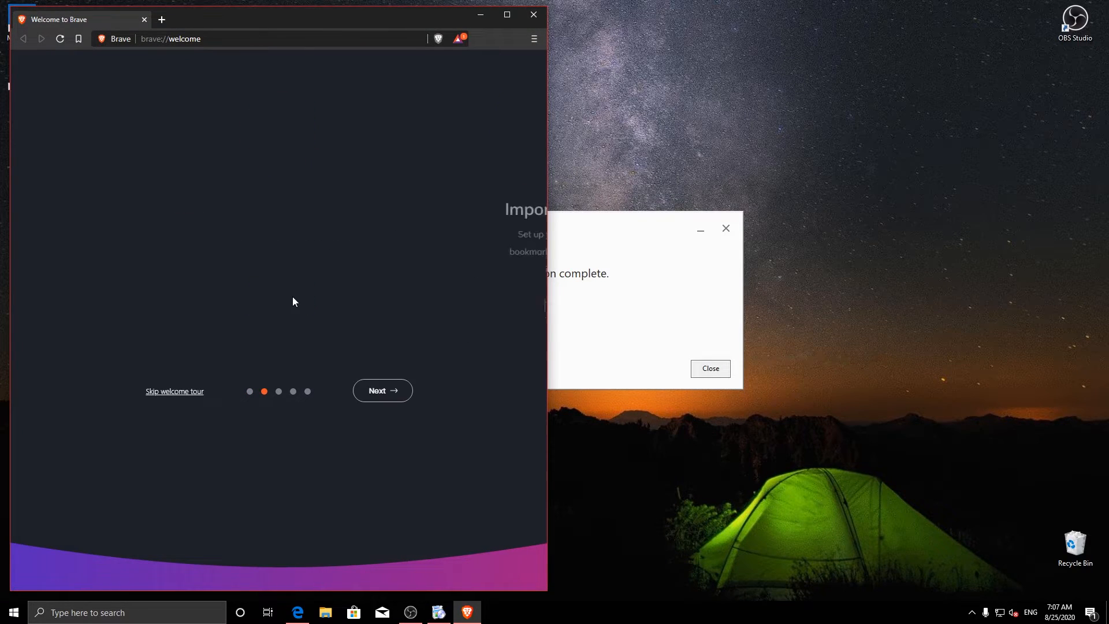
pyautogui.click(174, 391)
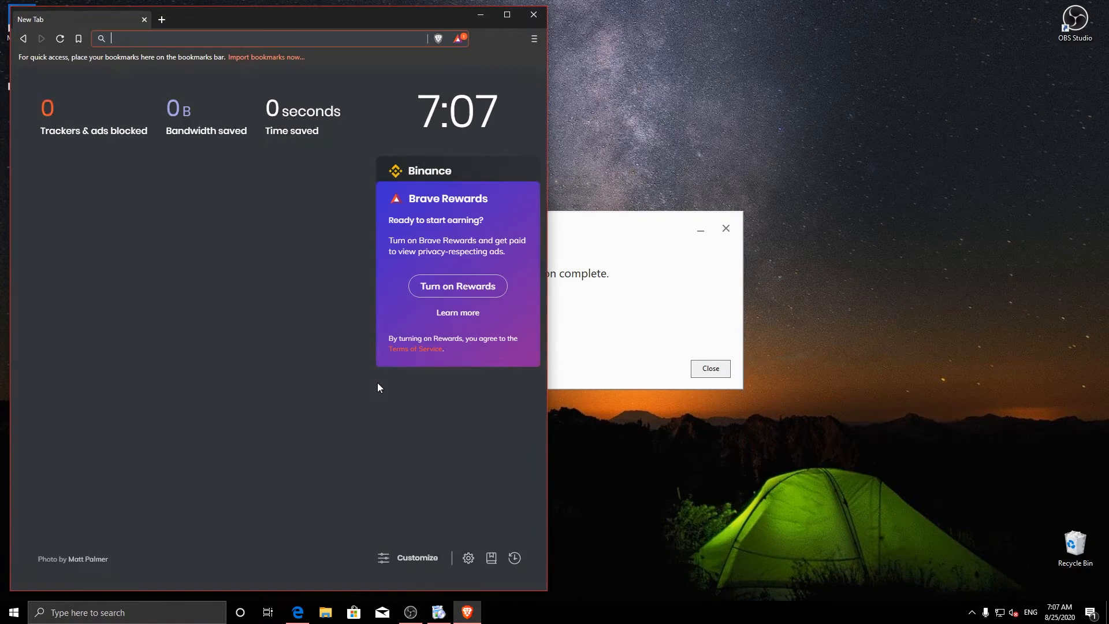
pyautogui.click(532, 14)
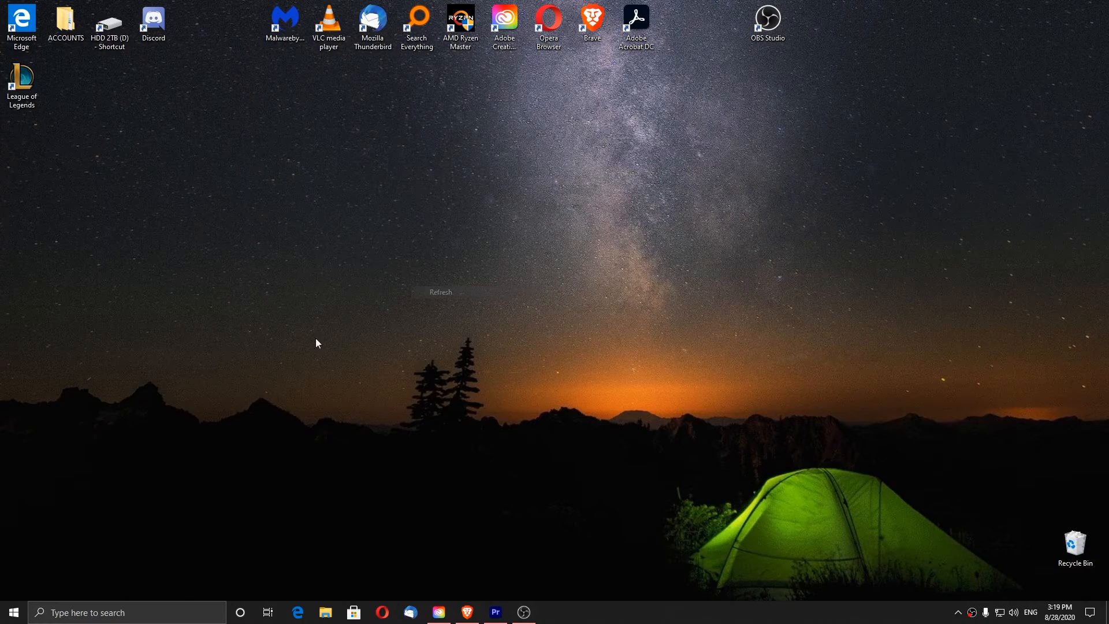
# Search the Start menu for SYSTEM and open System protection
pyautogui.click(12, 612)
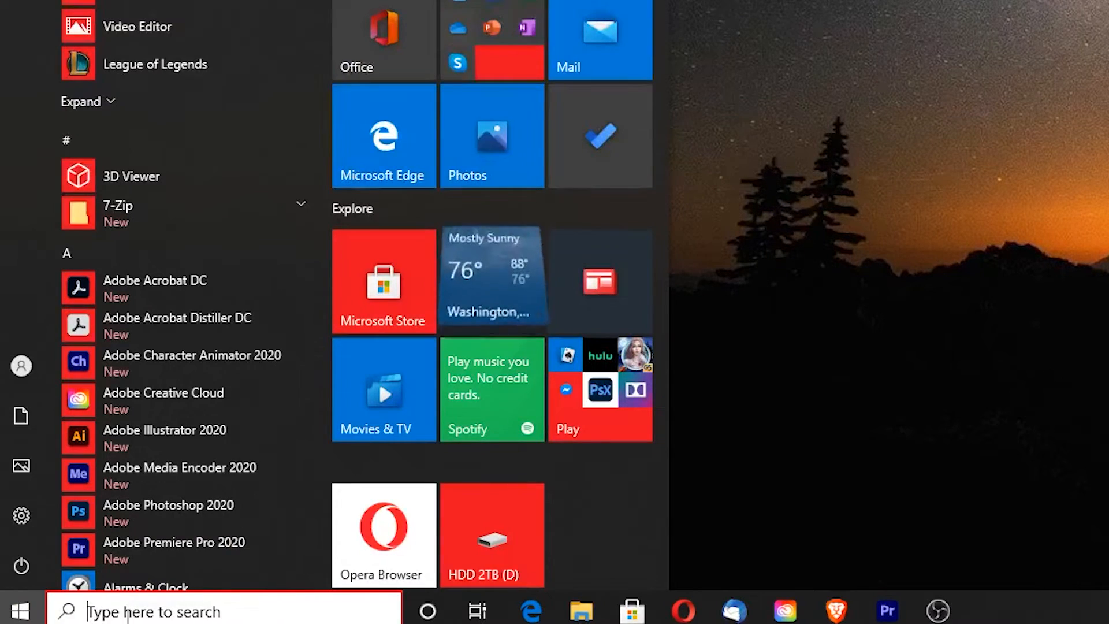
pyautogui.write('SYSTEM')
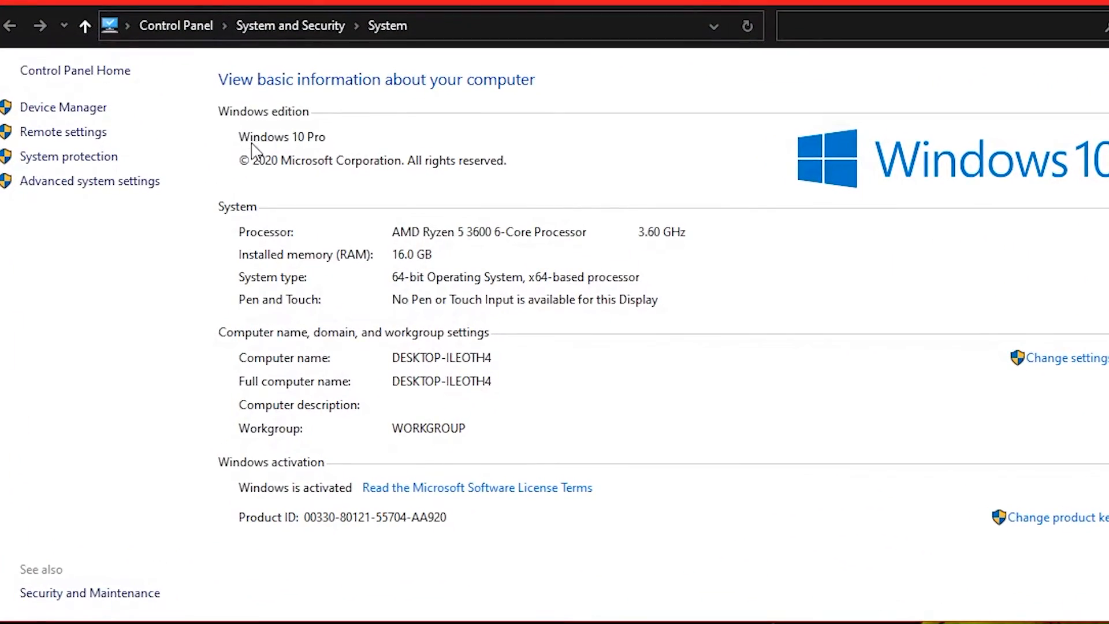
pyautogui.moveTo(68, 156)
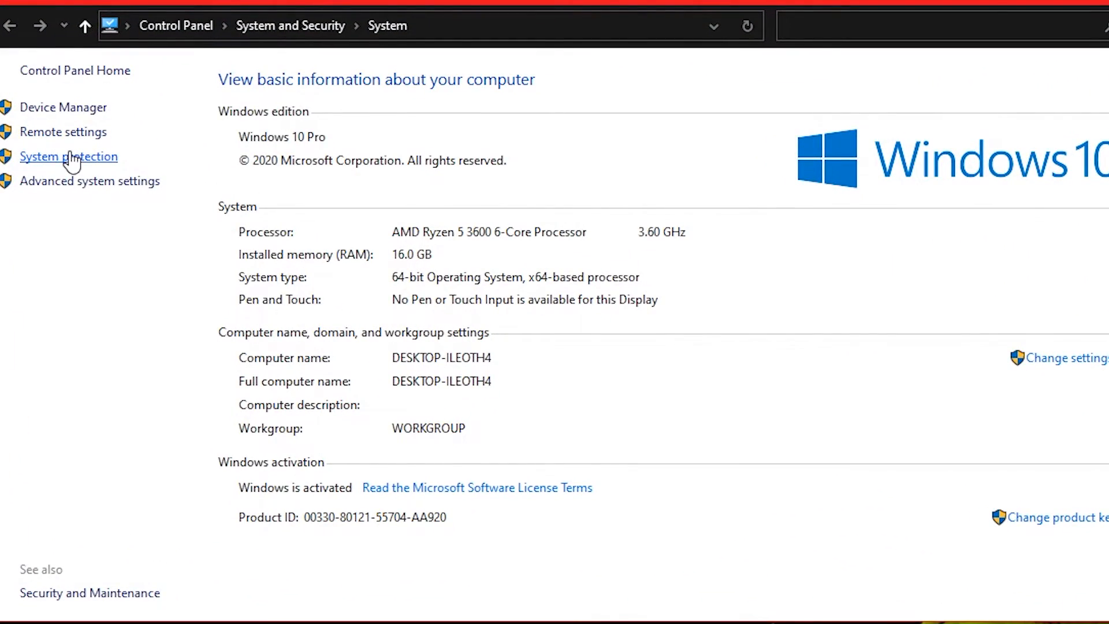
pyautogui.click(69, 156)
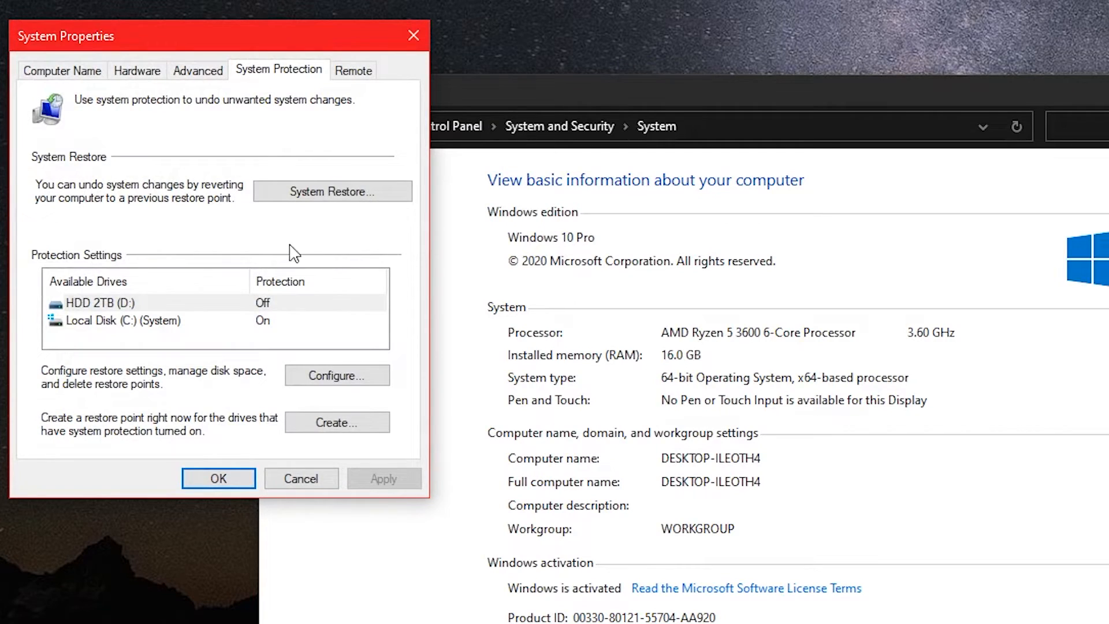
# Create a restore point for C: described '28/8/2020 After Installation / Everything is working'
pyautogui.click(113, 321)
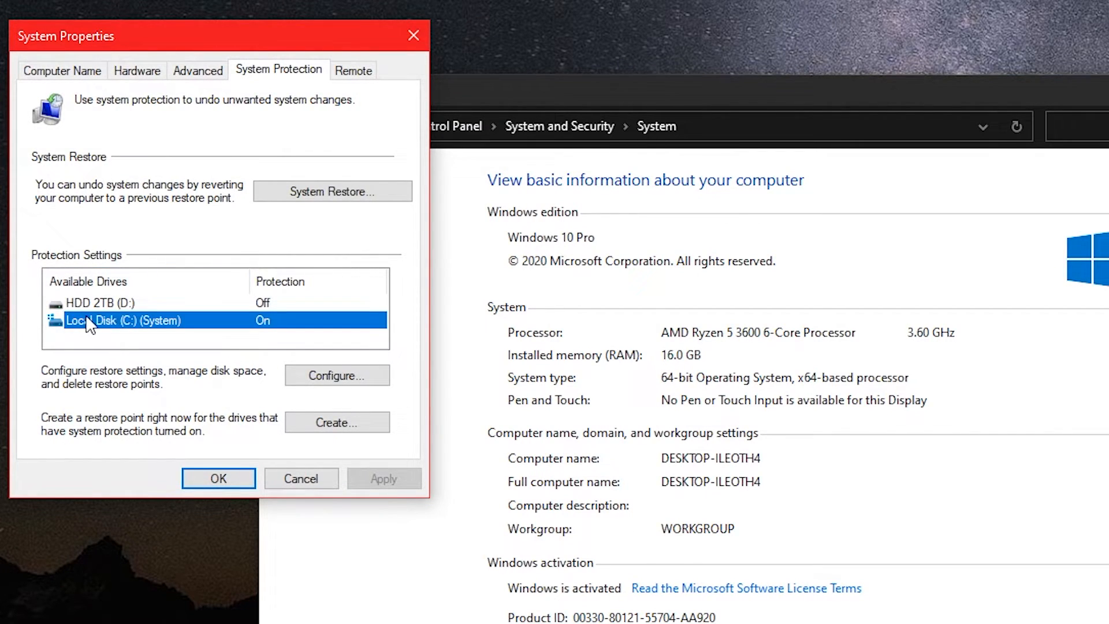
pyautogui.moveTo(295, 416)
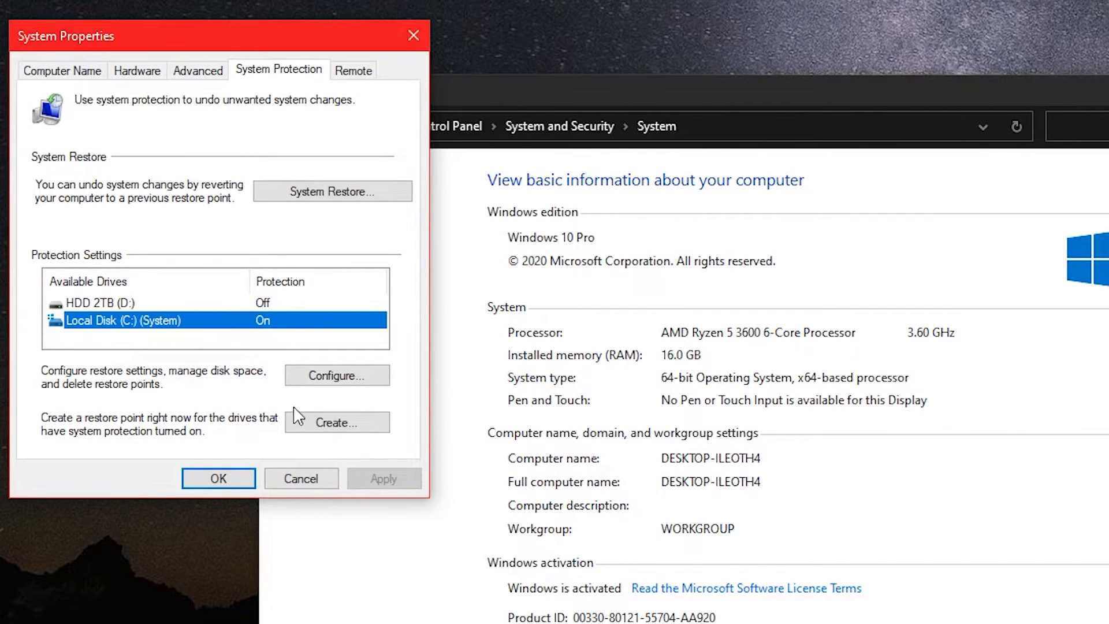
pyautogui.moveTo(336, 422)
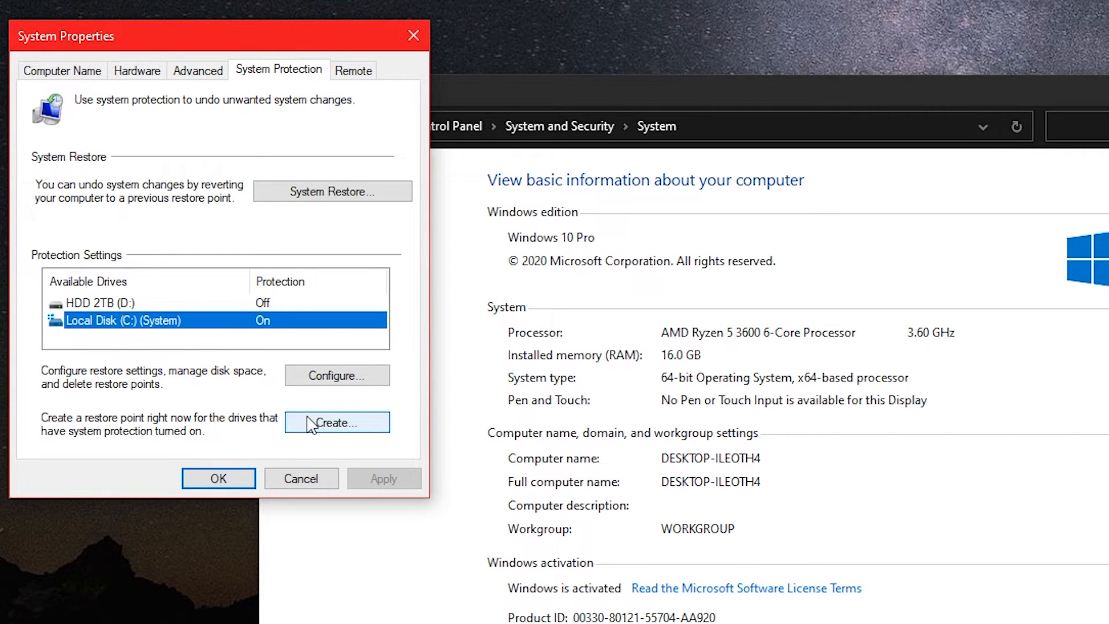
pyautogui.click(336, 422)
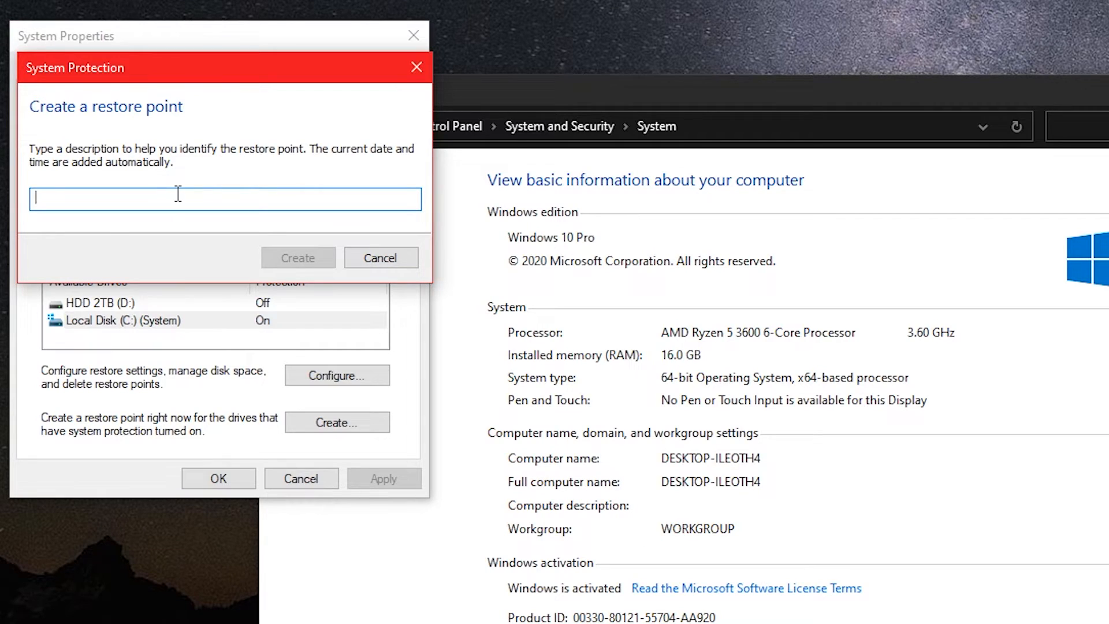
pyautogui.write('2')
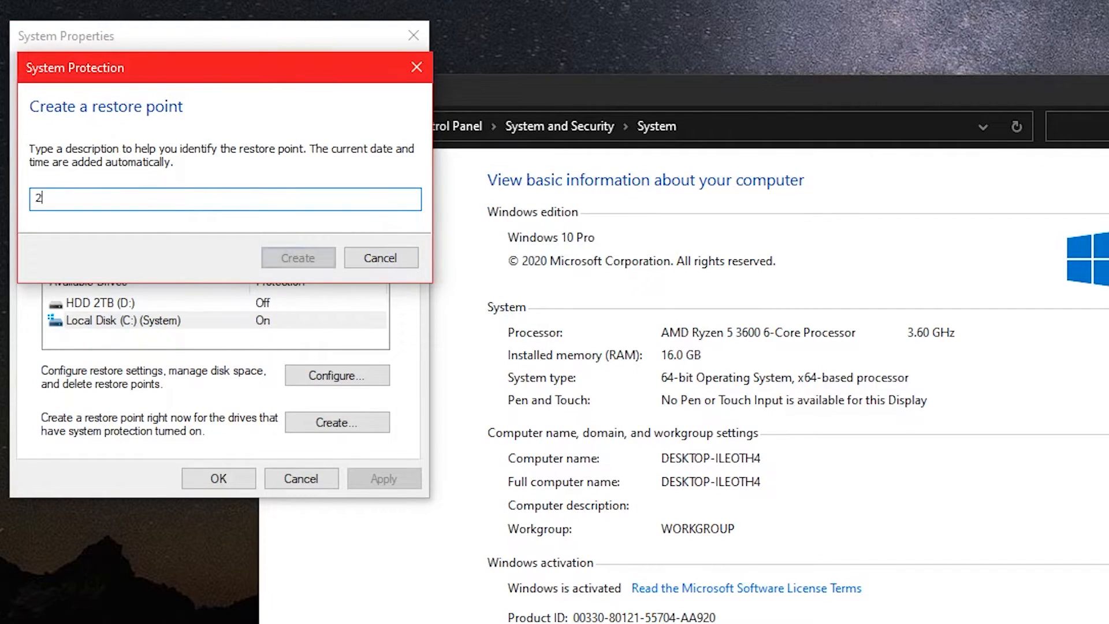
pyautogui.write('8/8')
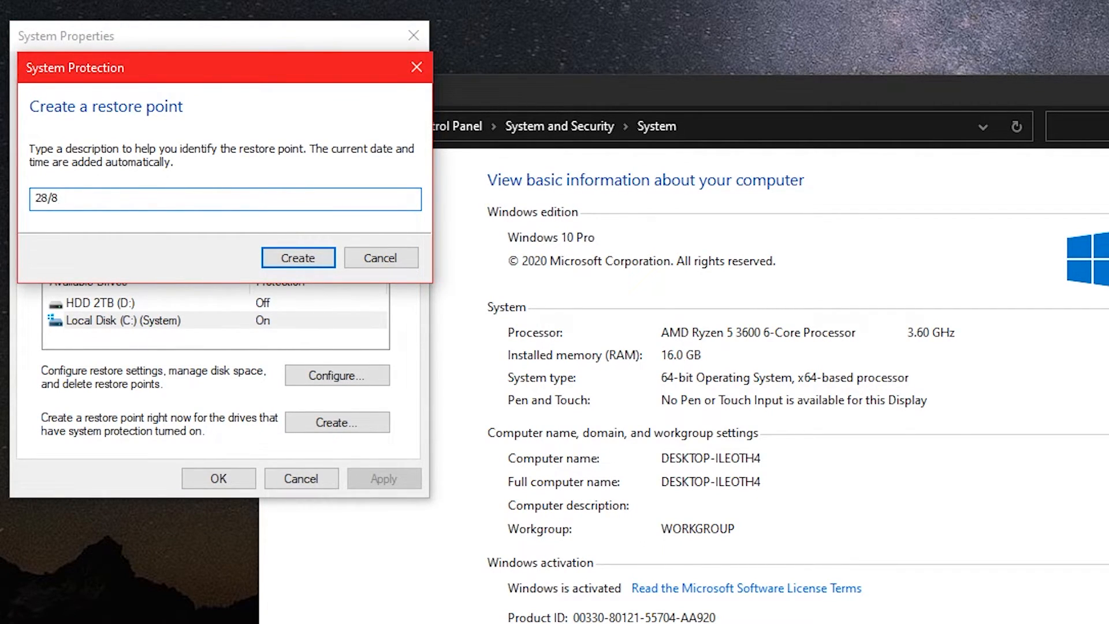
pyautogui.write('/')
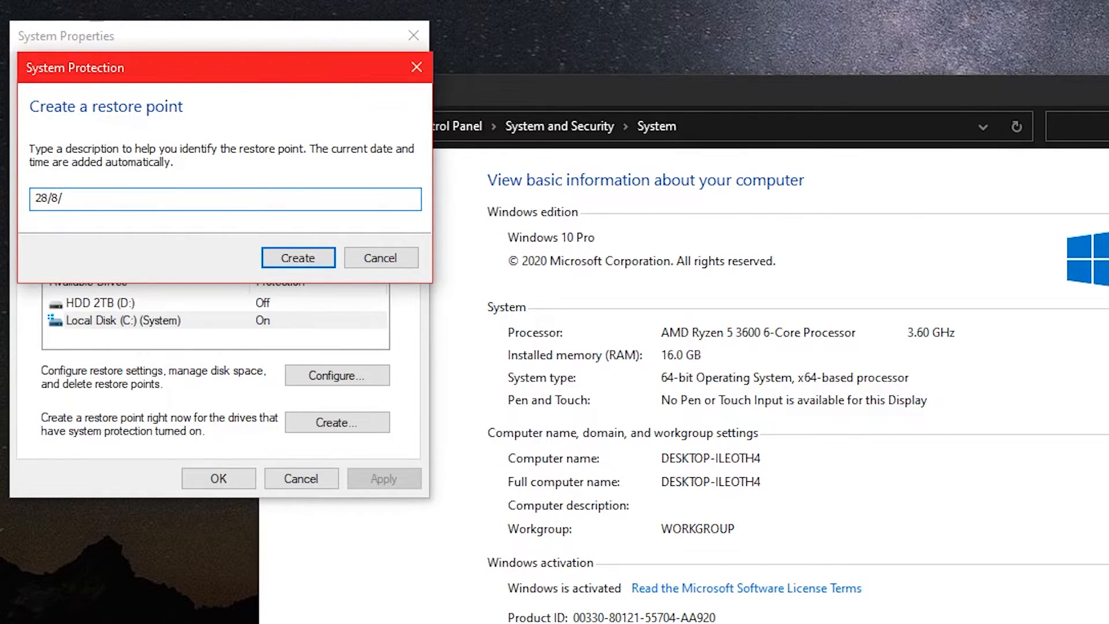
pyautogui.write('2020')
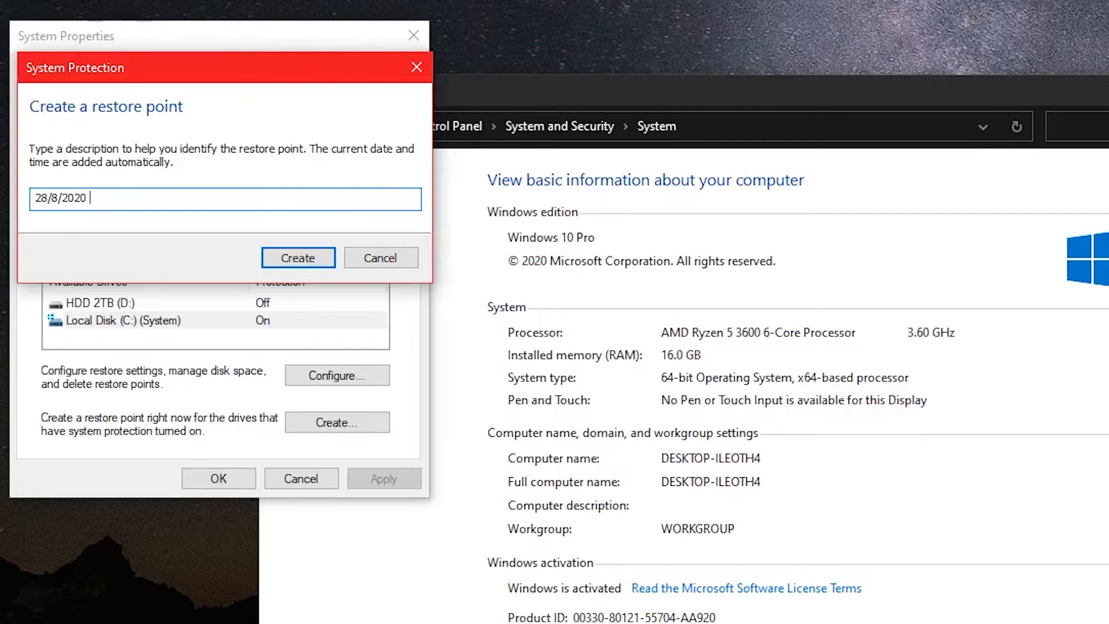
pyautogui.write('A')
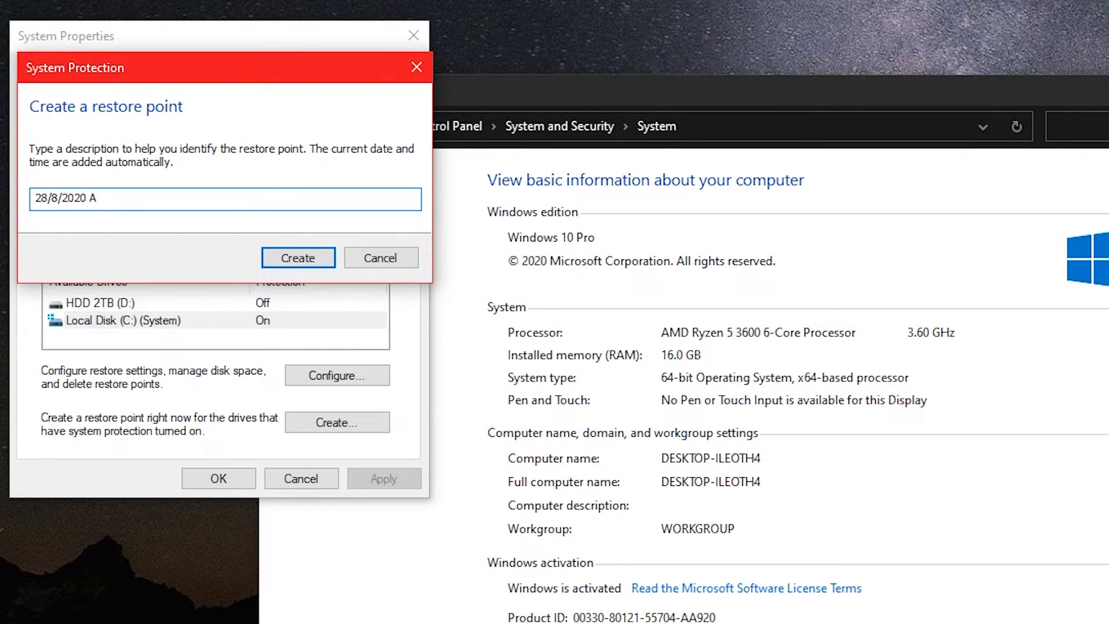
pyautogui.write('fter I')
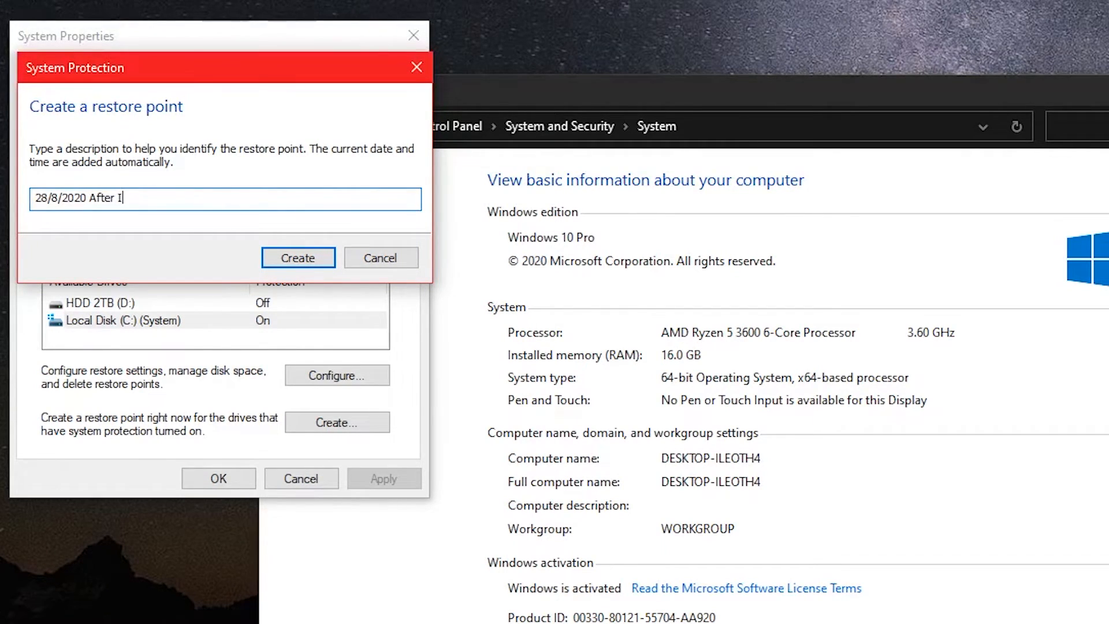
pyautogui.write('nstallation /')
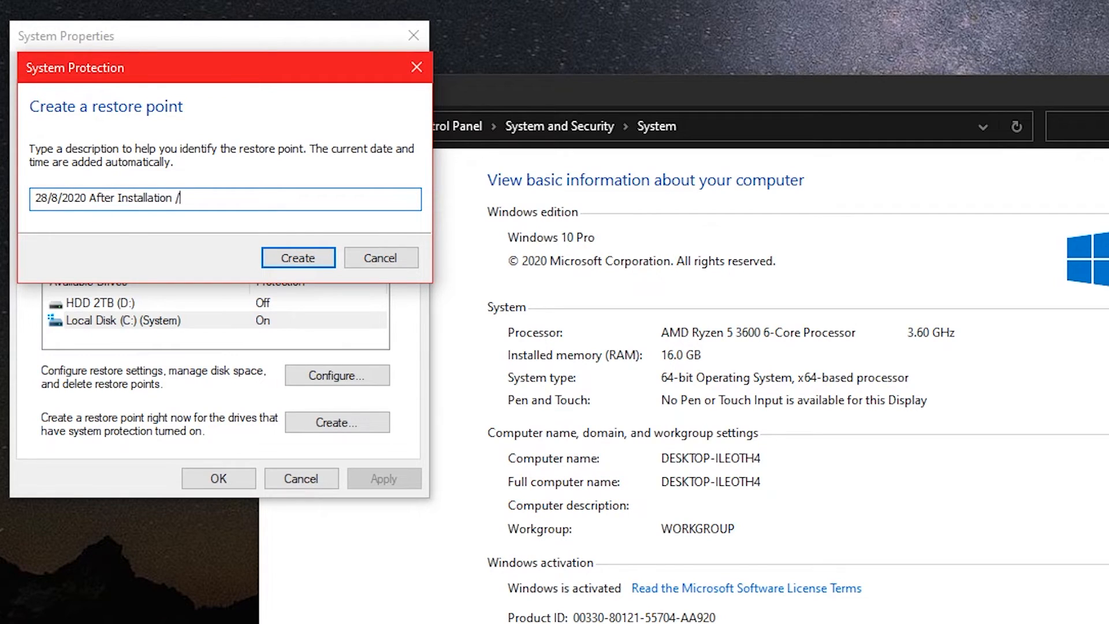
pyautogui.write('Everythin')
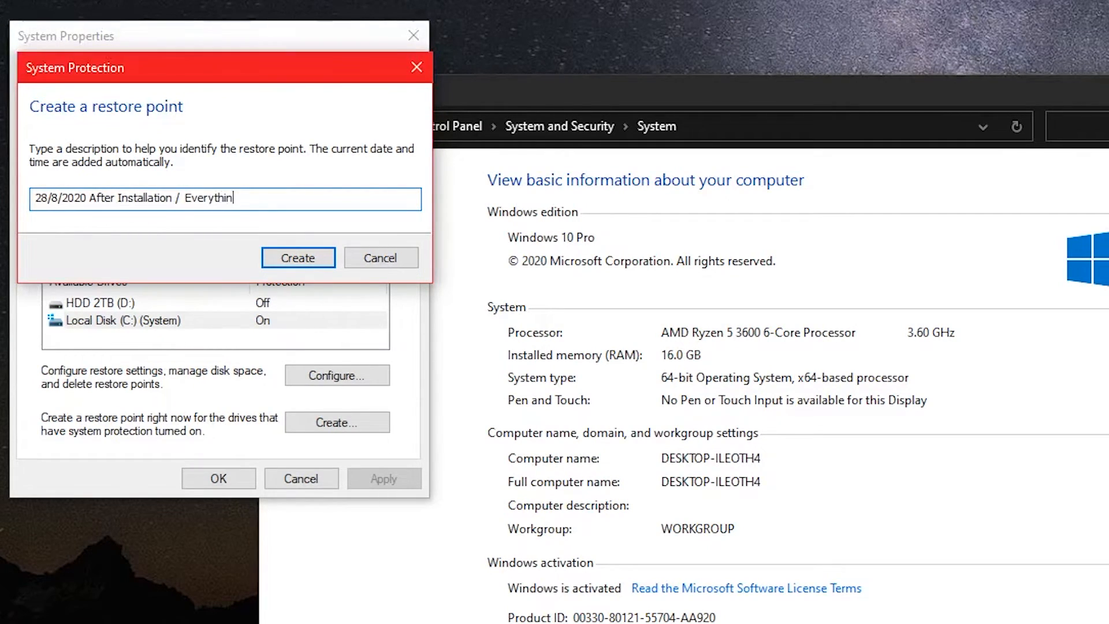
pyautogui.write('g is w')
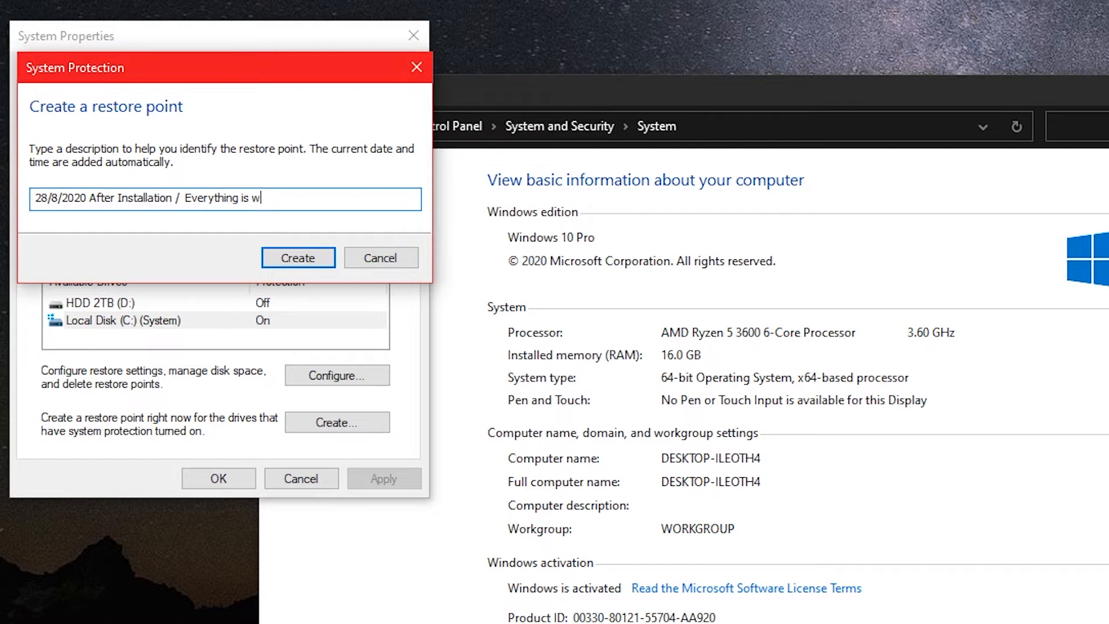
pyautogui.write('orking')
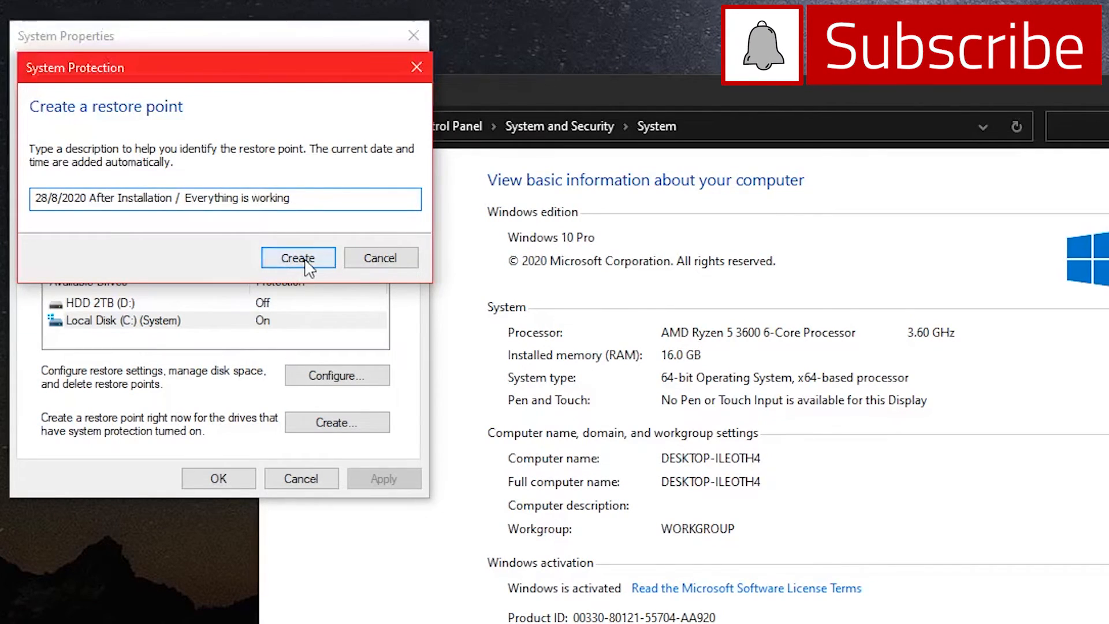
pyautogui.click(298, 256)
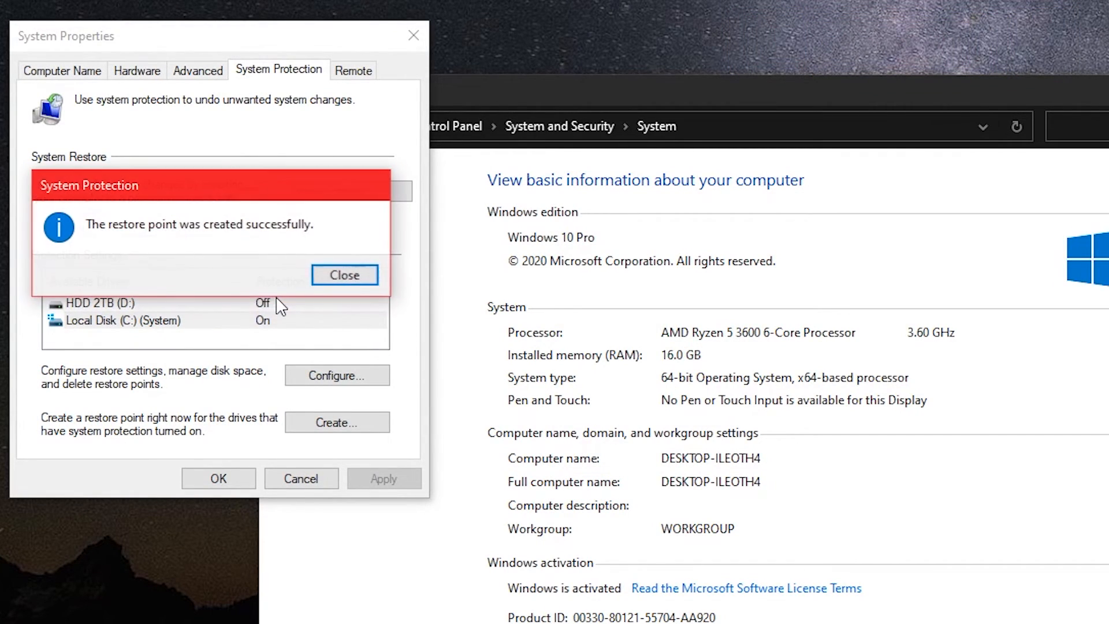
pyautogui.click(344, 274)
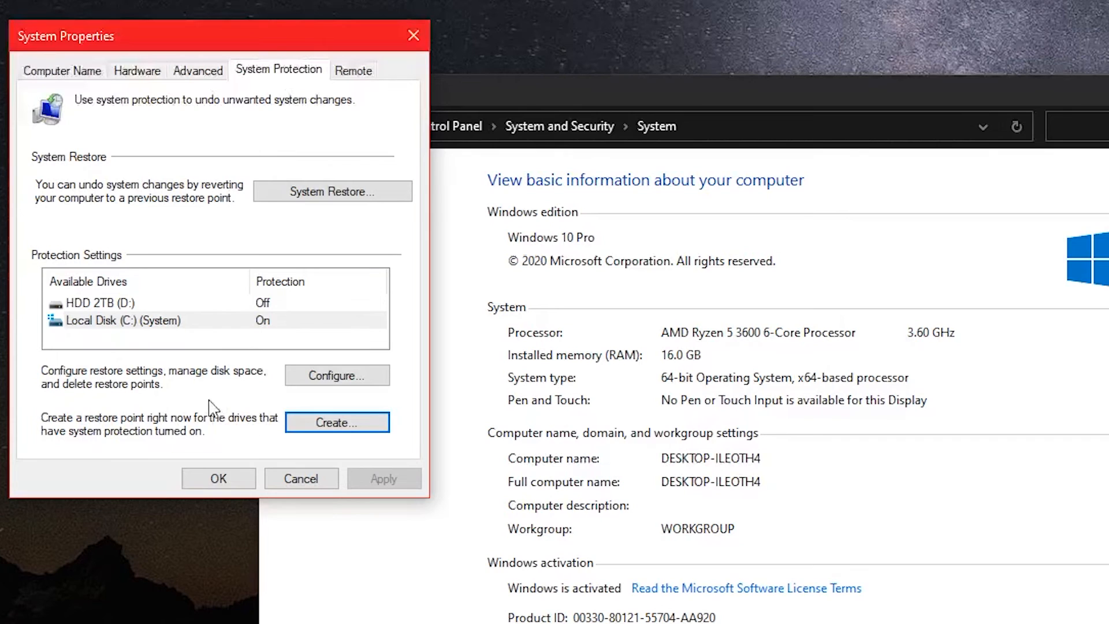